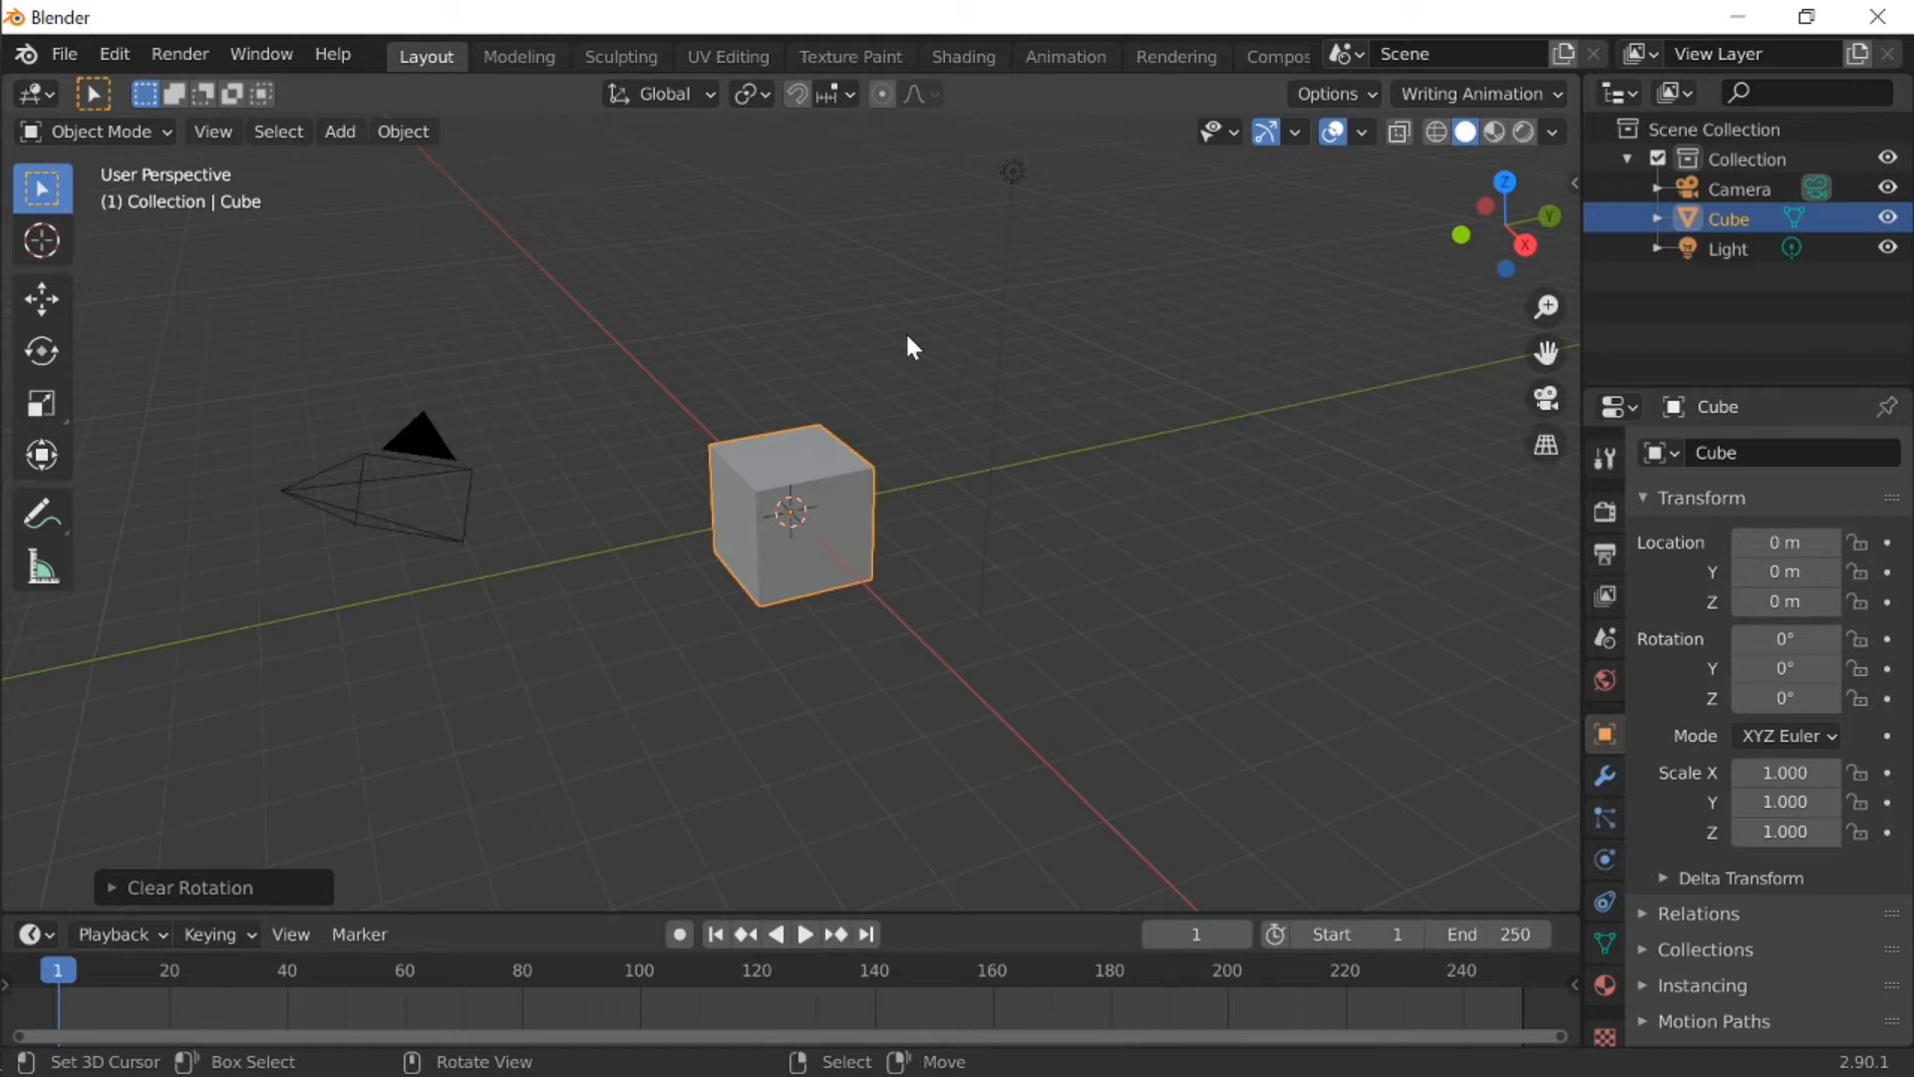
mouse_move(965, 371)
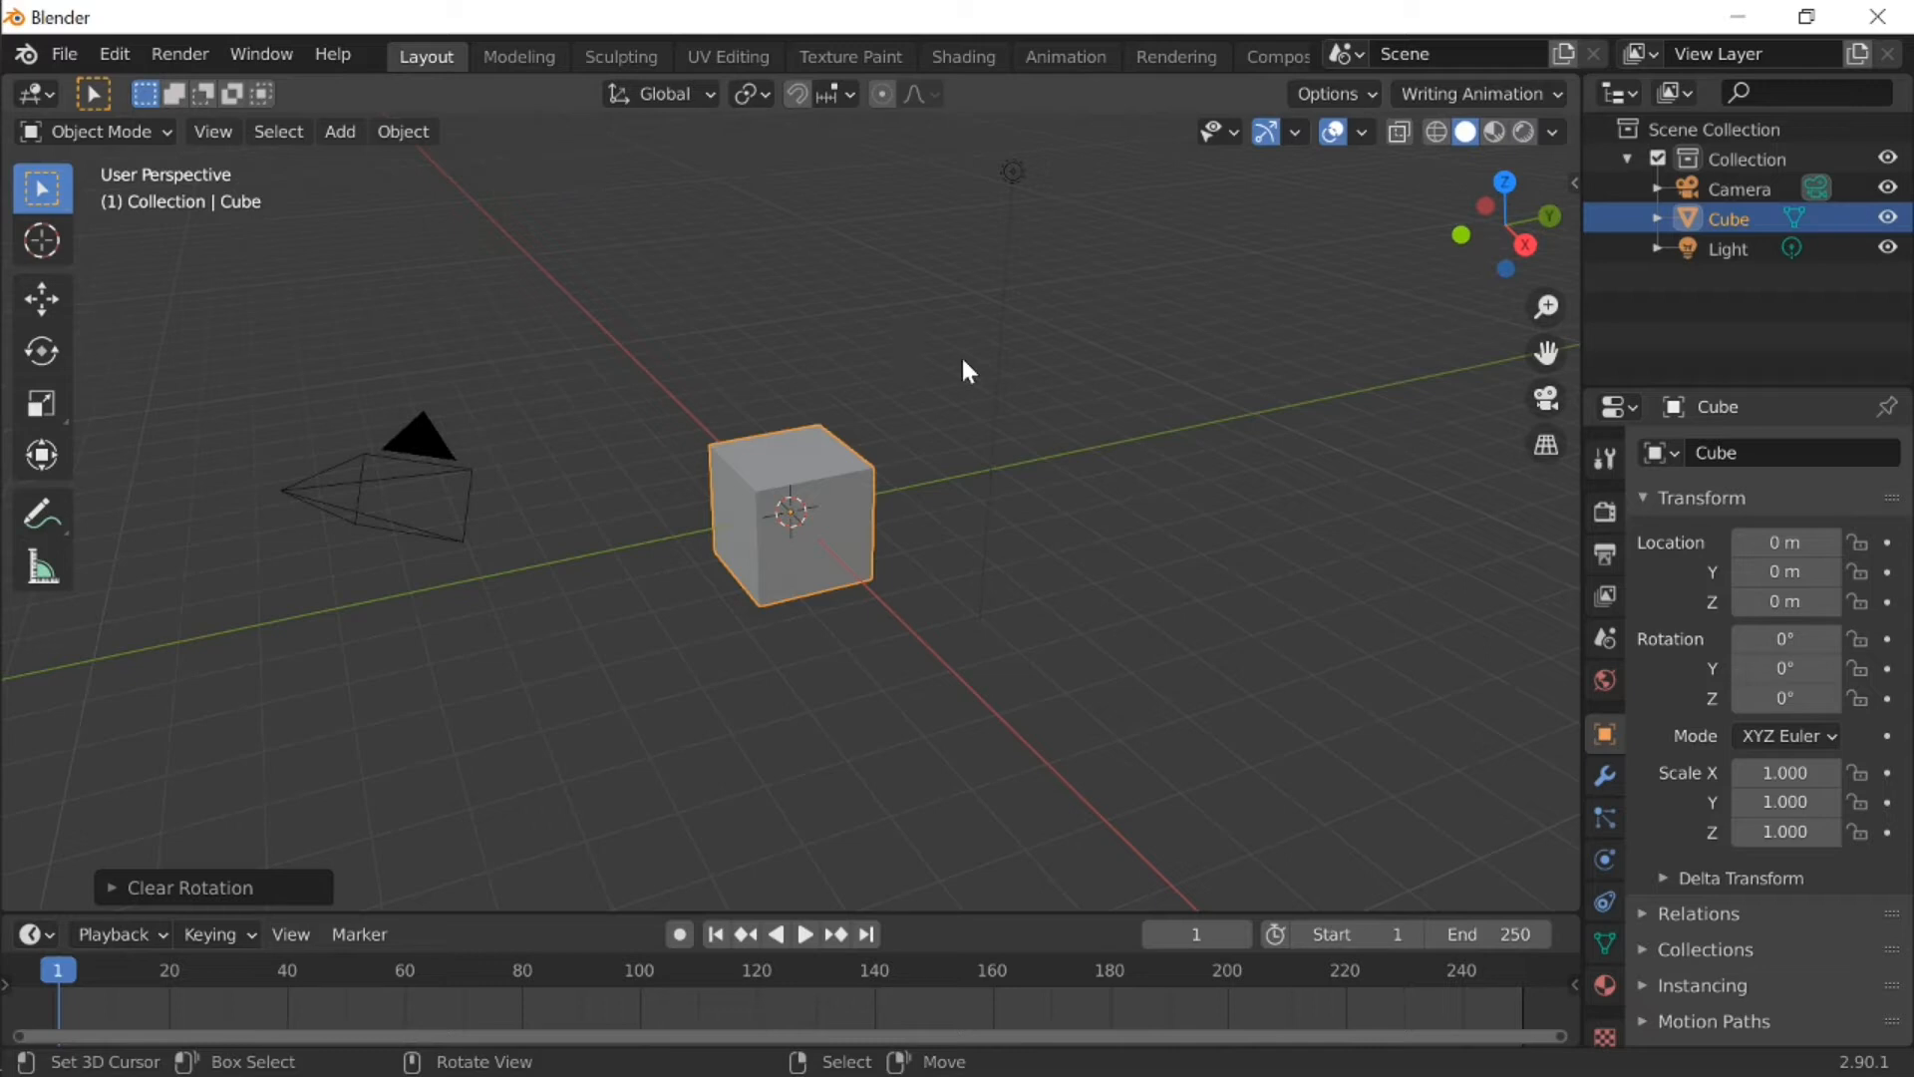
mouse_move(940, 368)
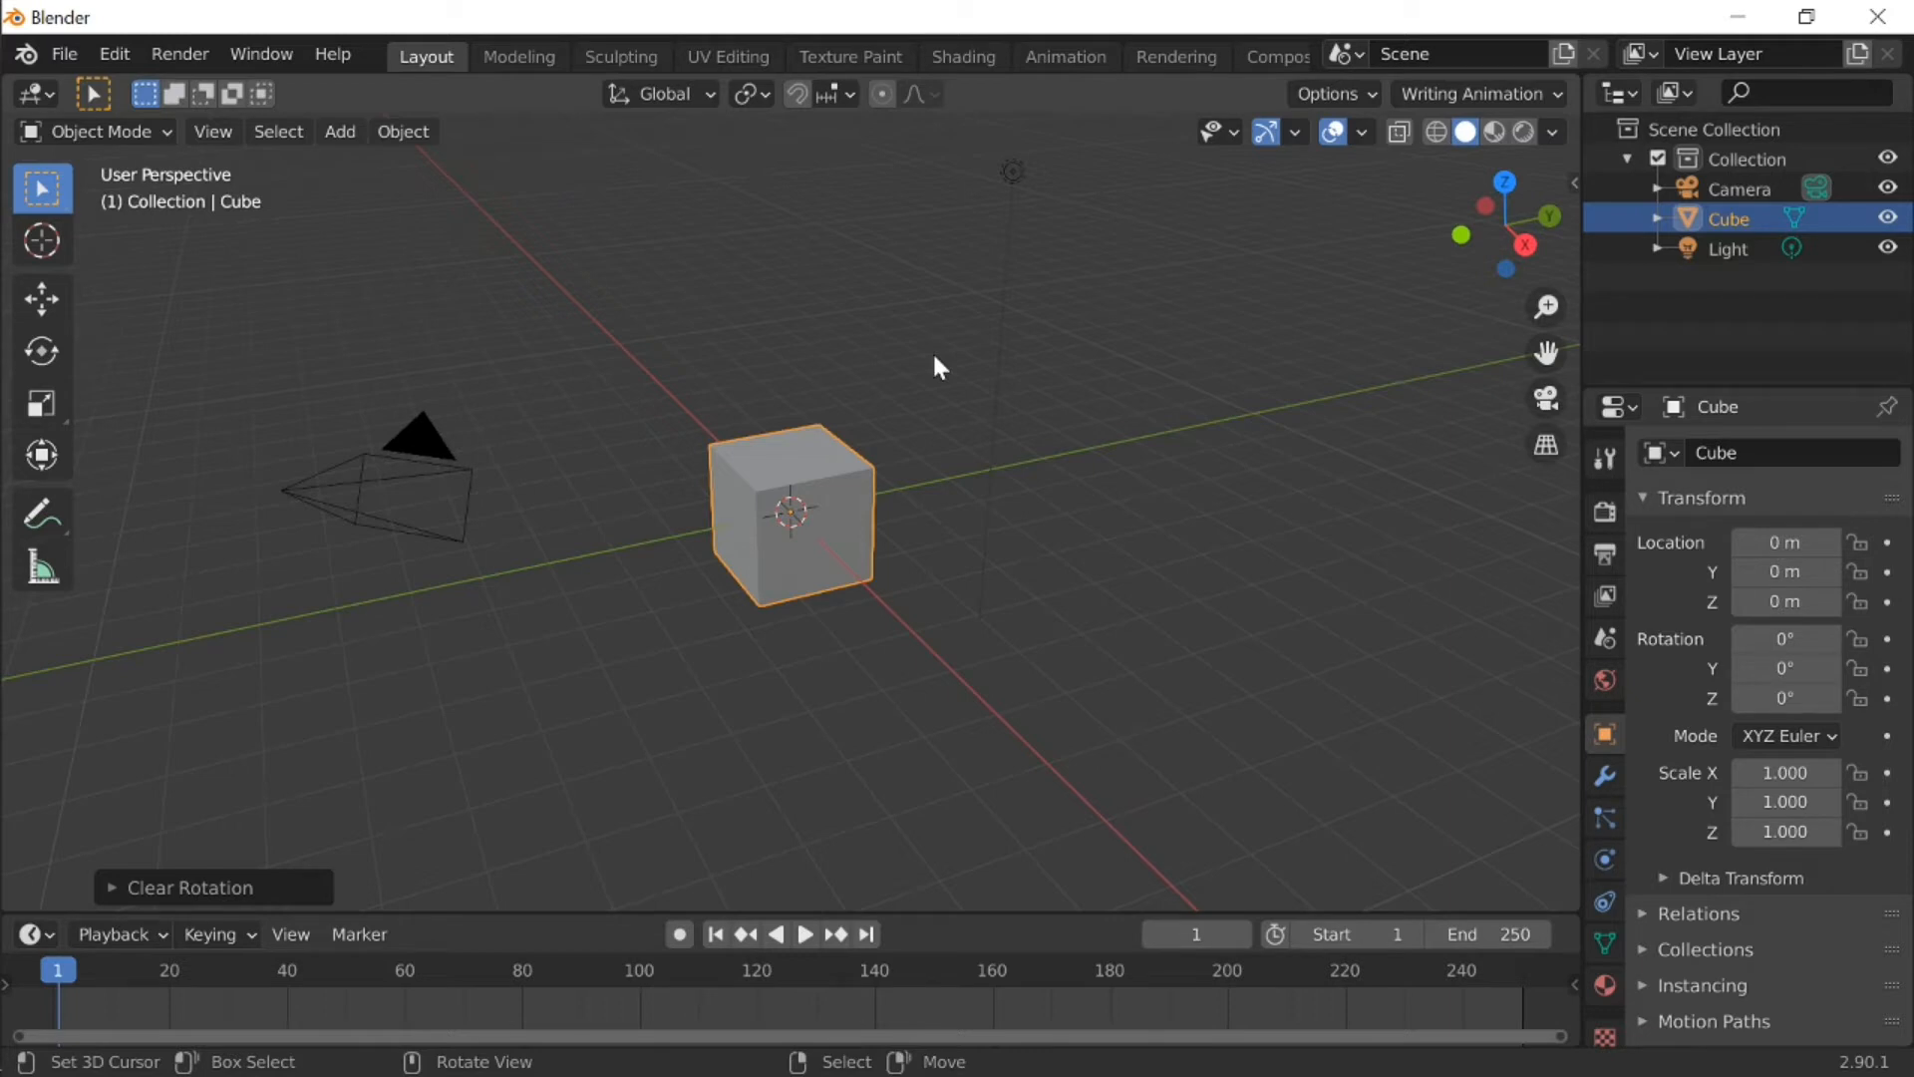
Step: Orbit and fly around the default scene, selecting the cube that becomes Heart
middle_click(950, 380)
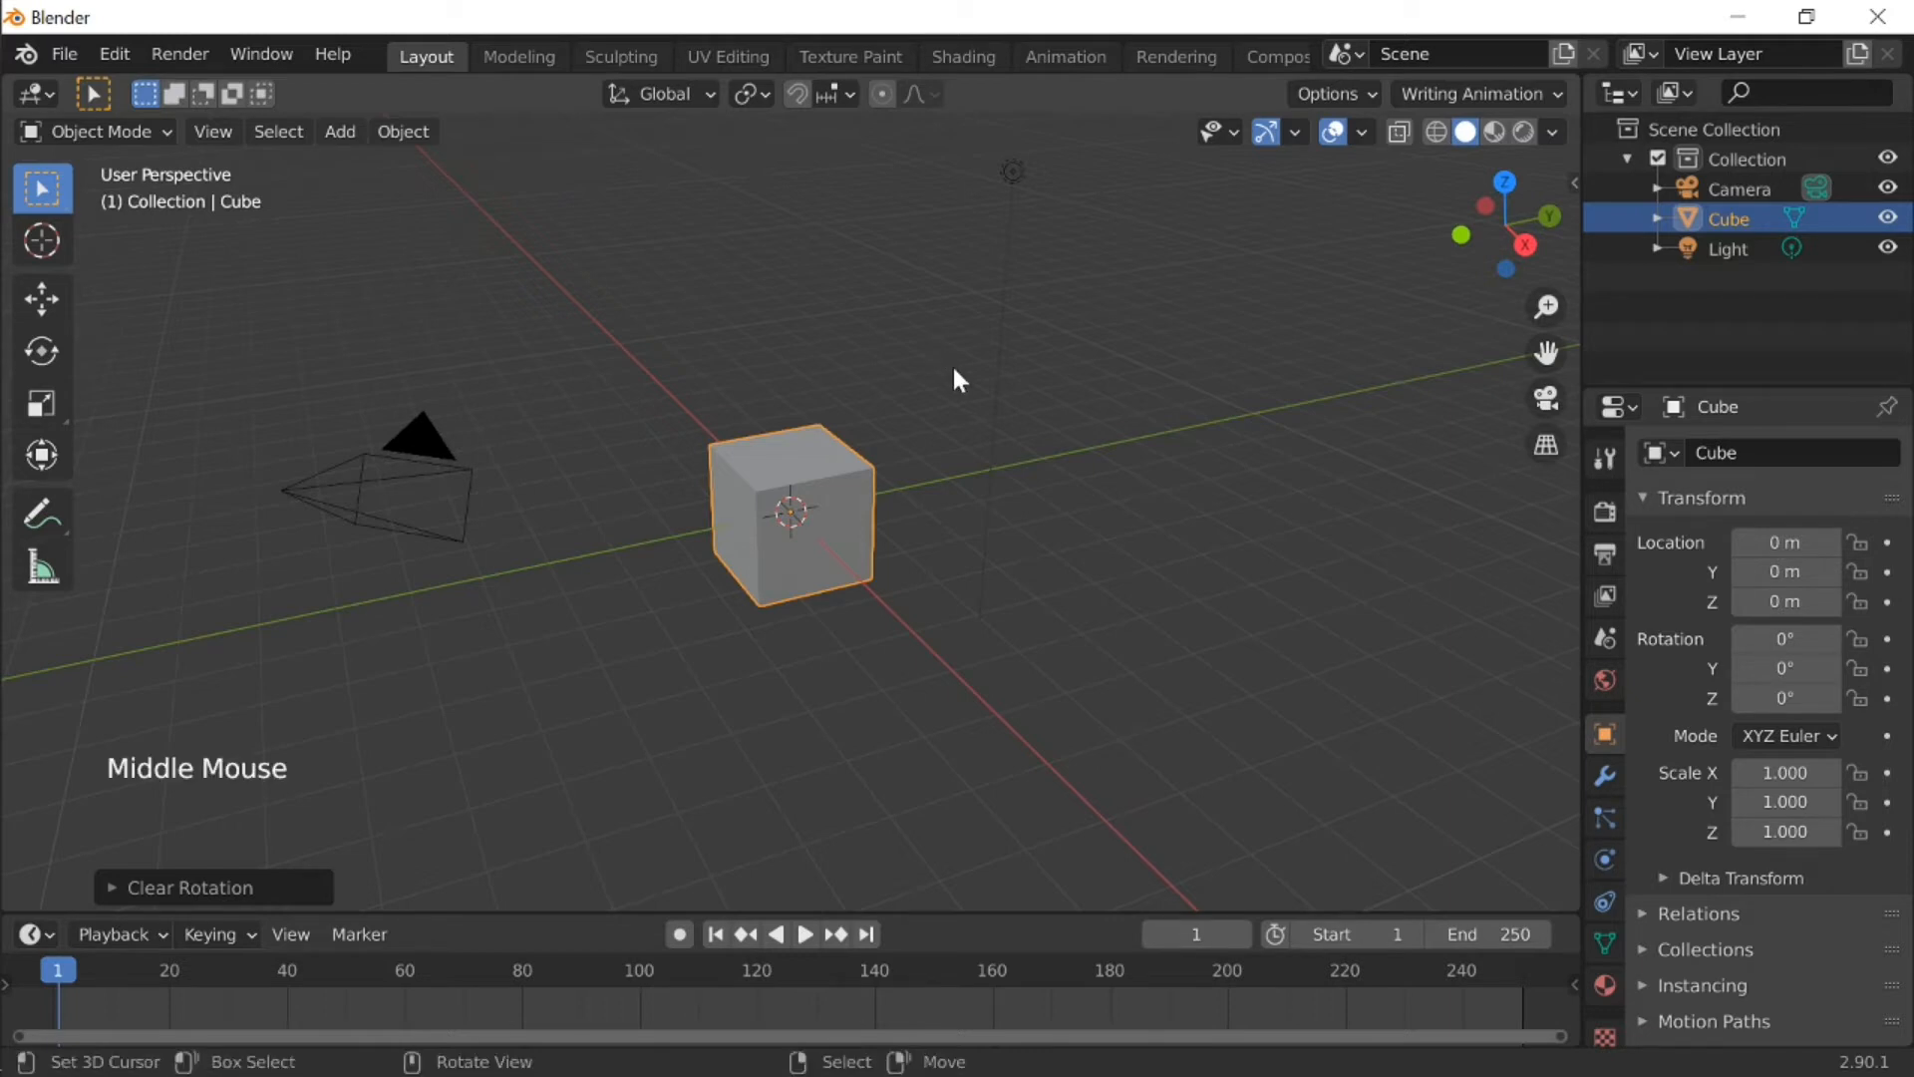
key("shift+f")
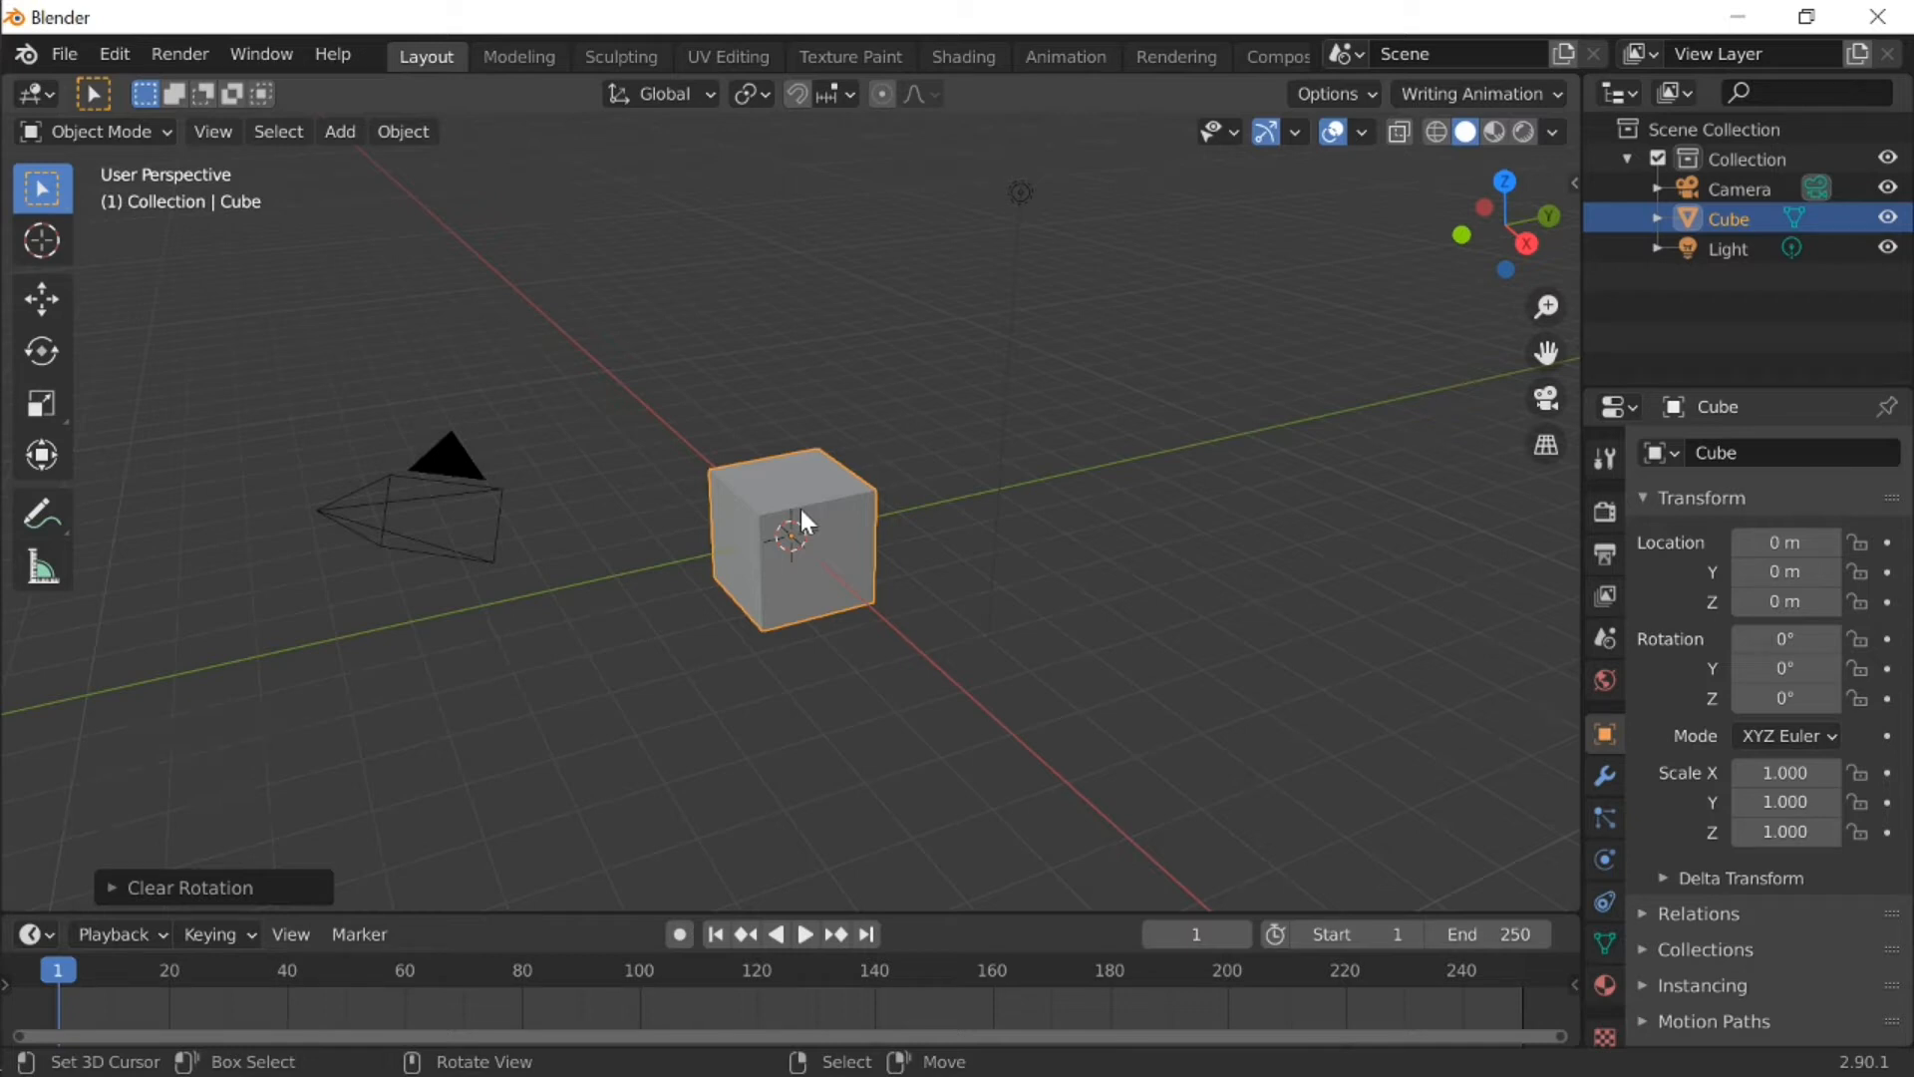
left_click(1605, 774)
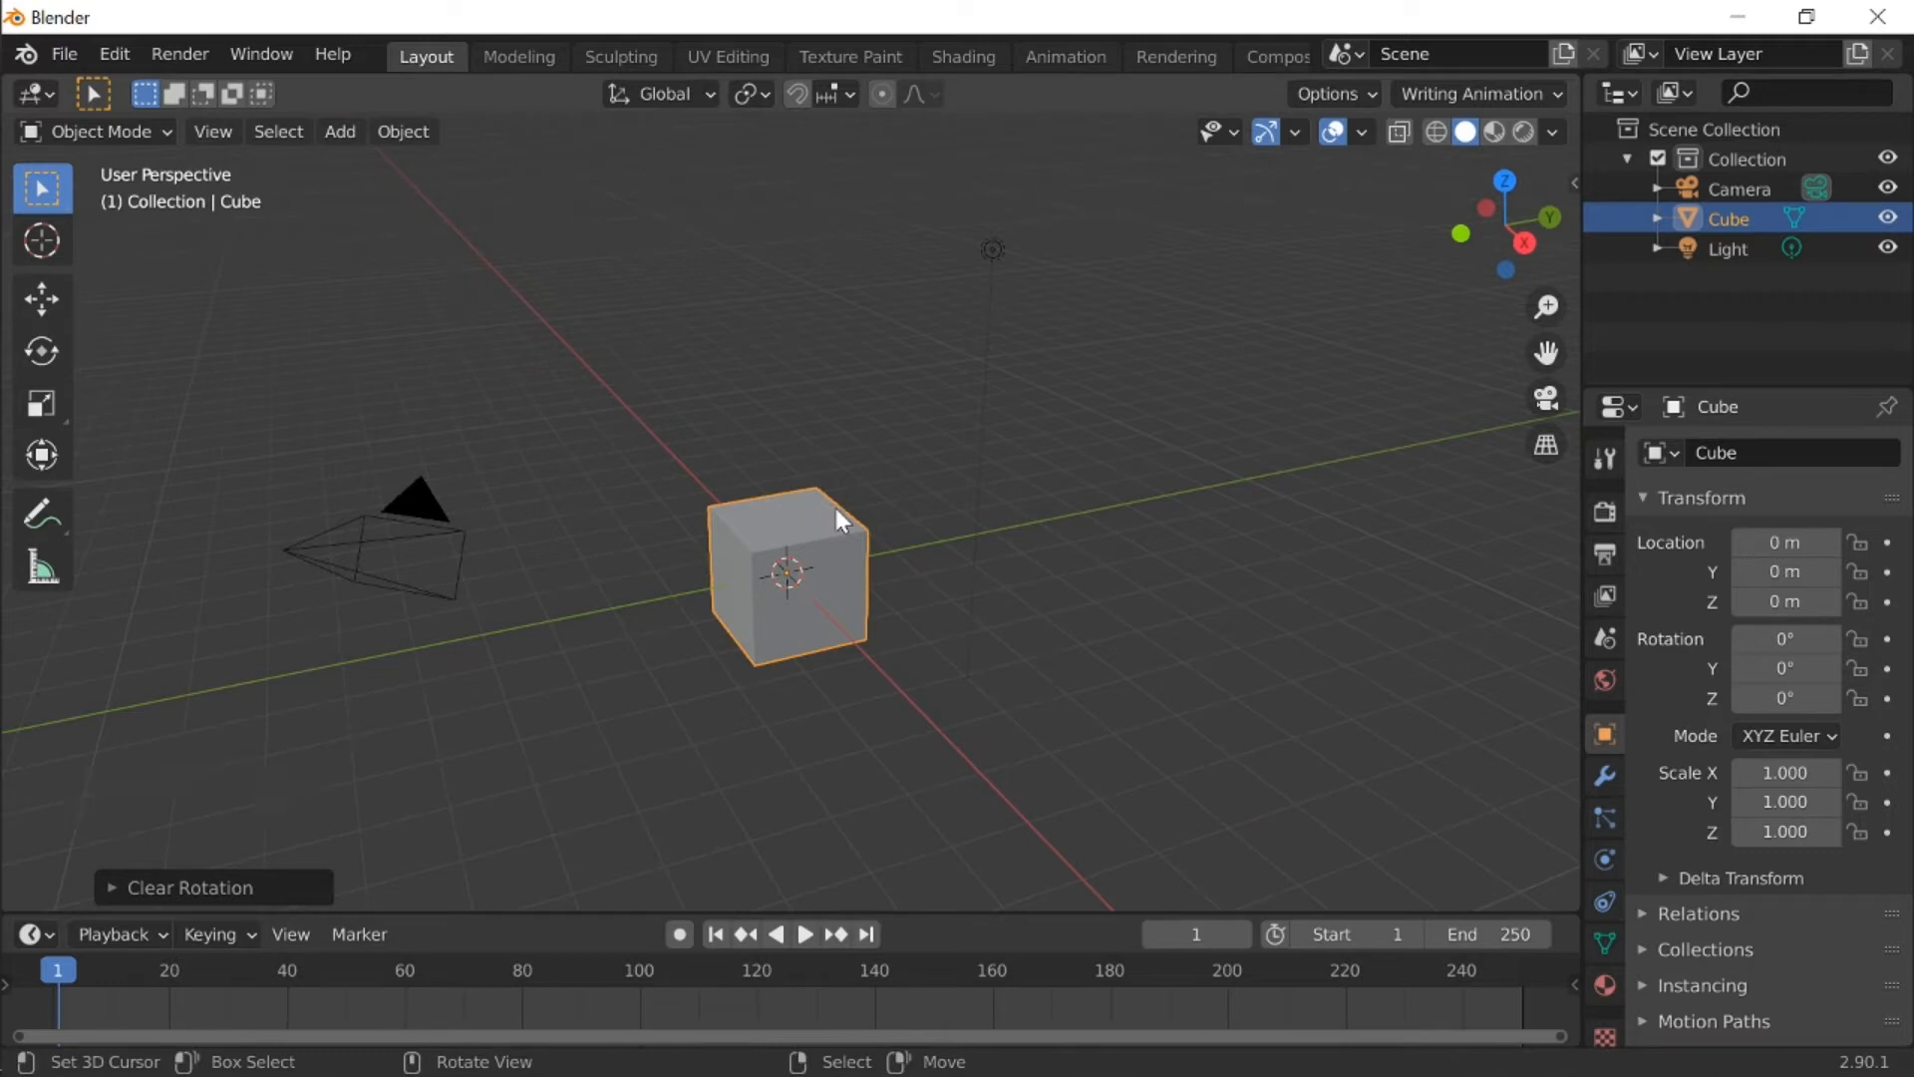
key("shift+f")
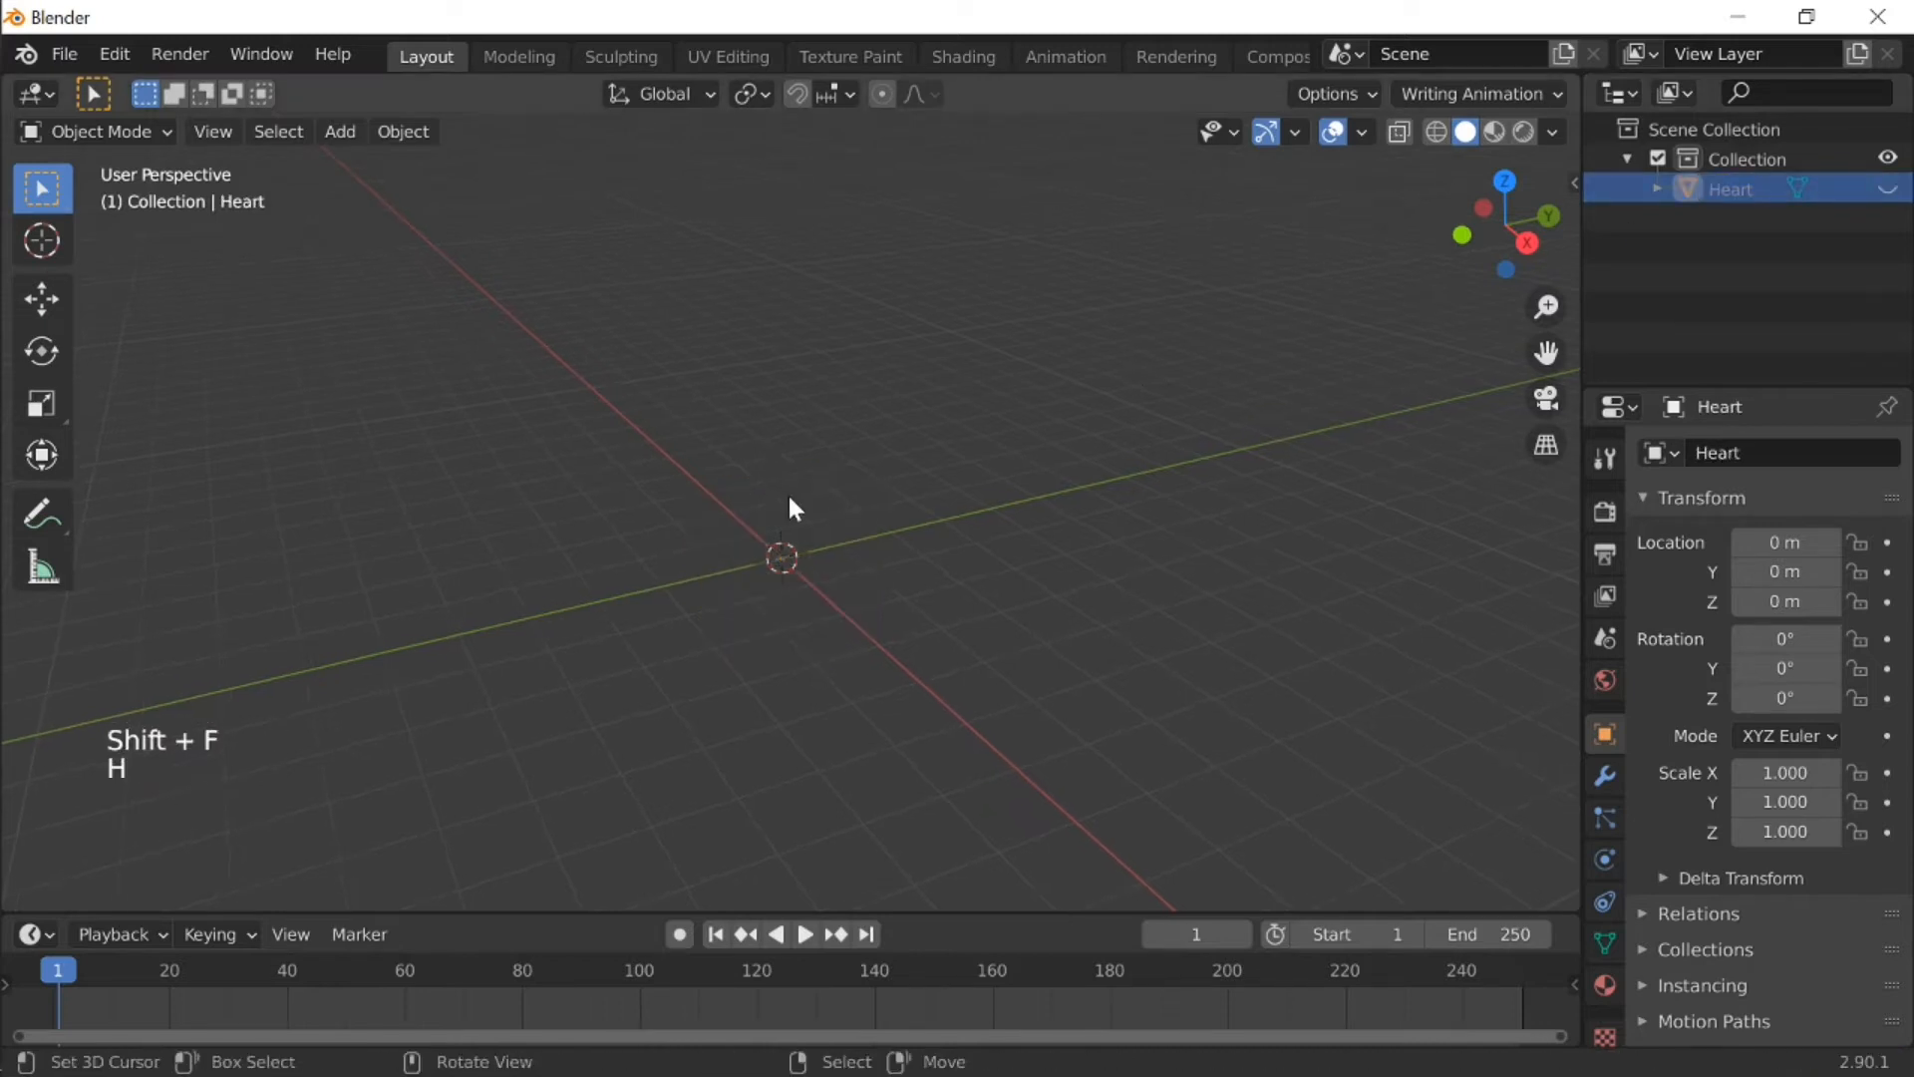
Step: Import download (2).jpg from Downloads as an image plane and zoom to view it
left_click(64, 53)
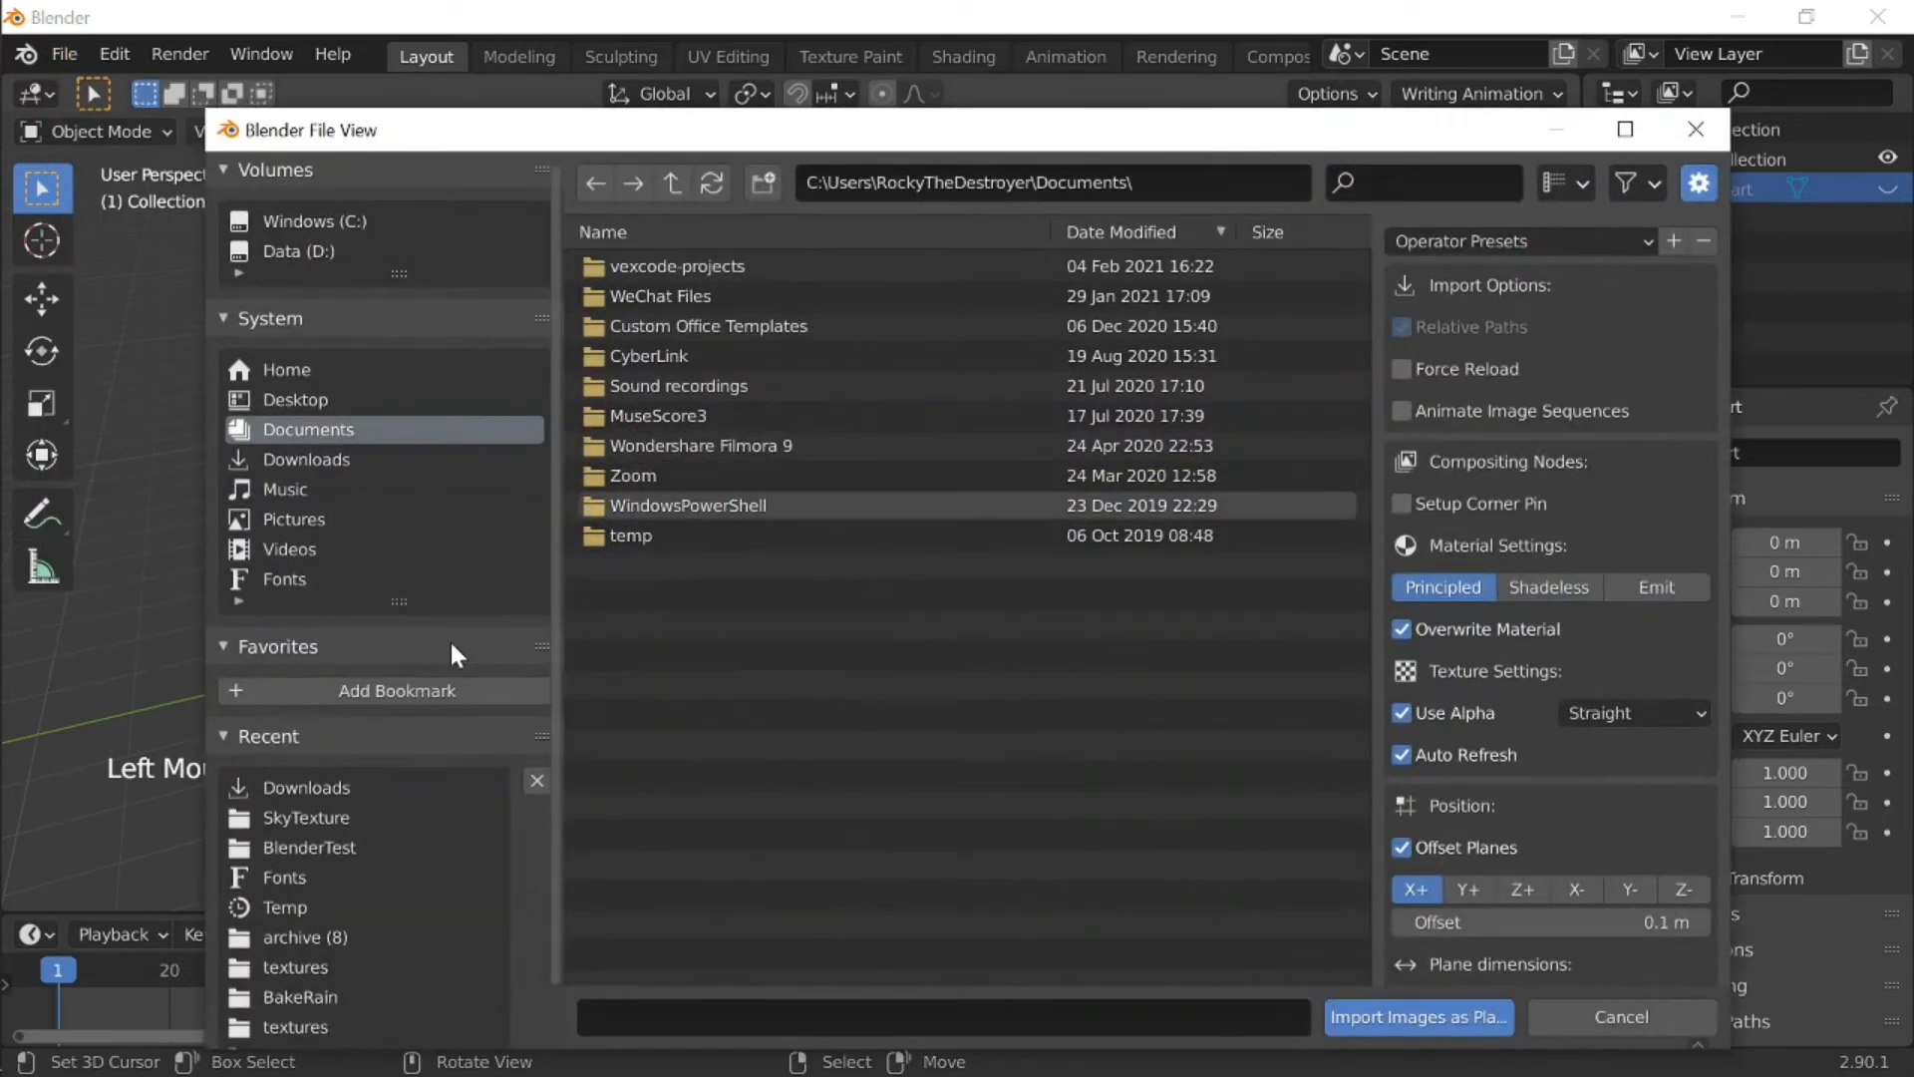
left_click(306, 458)
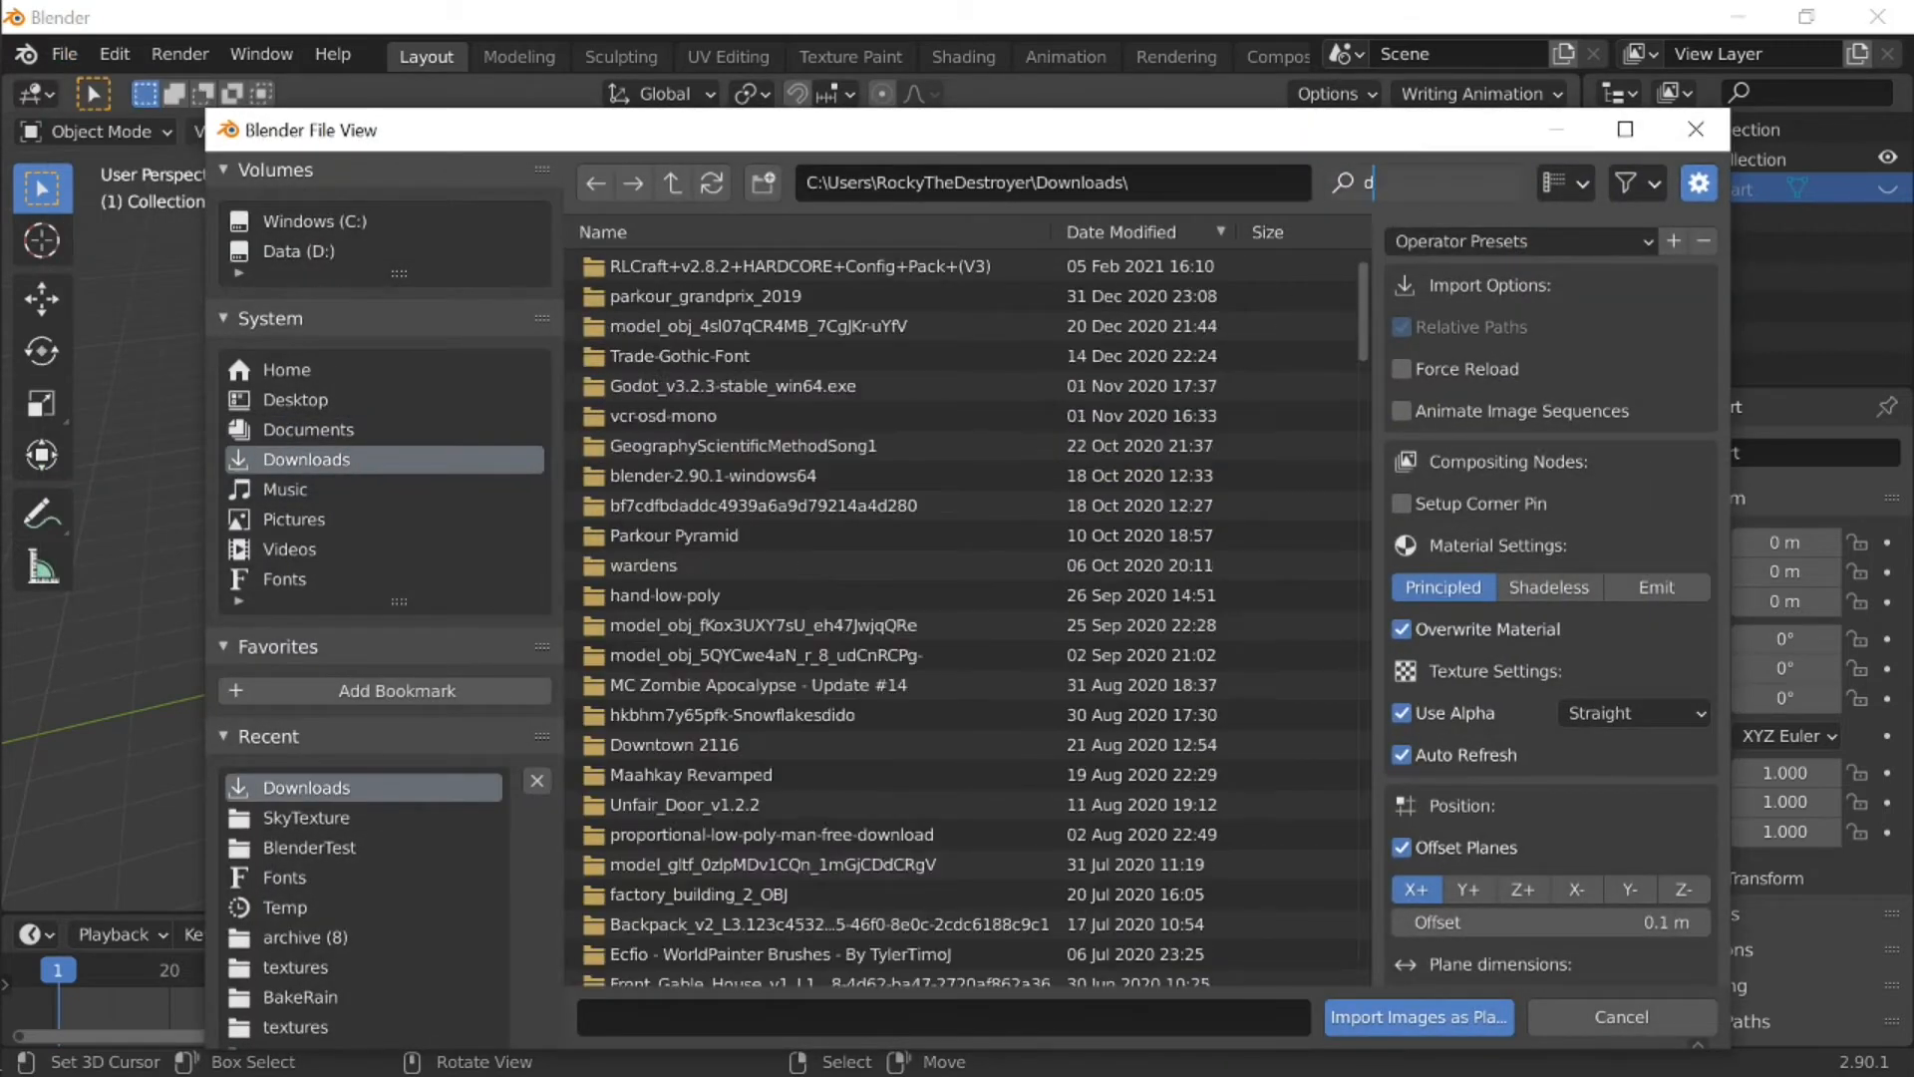
type("ownload")
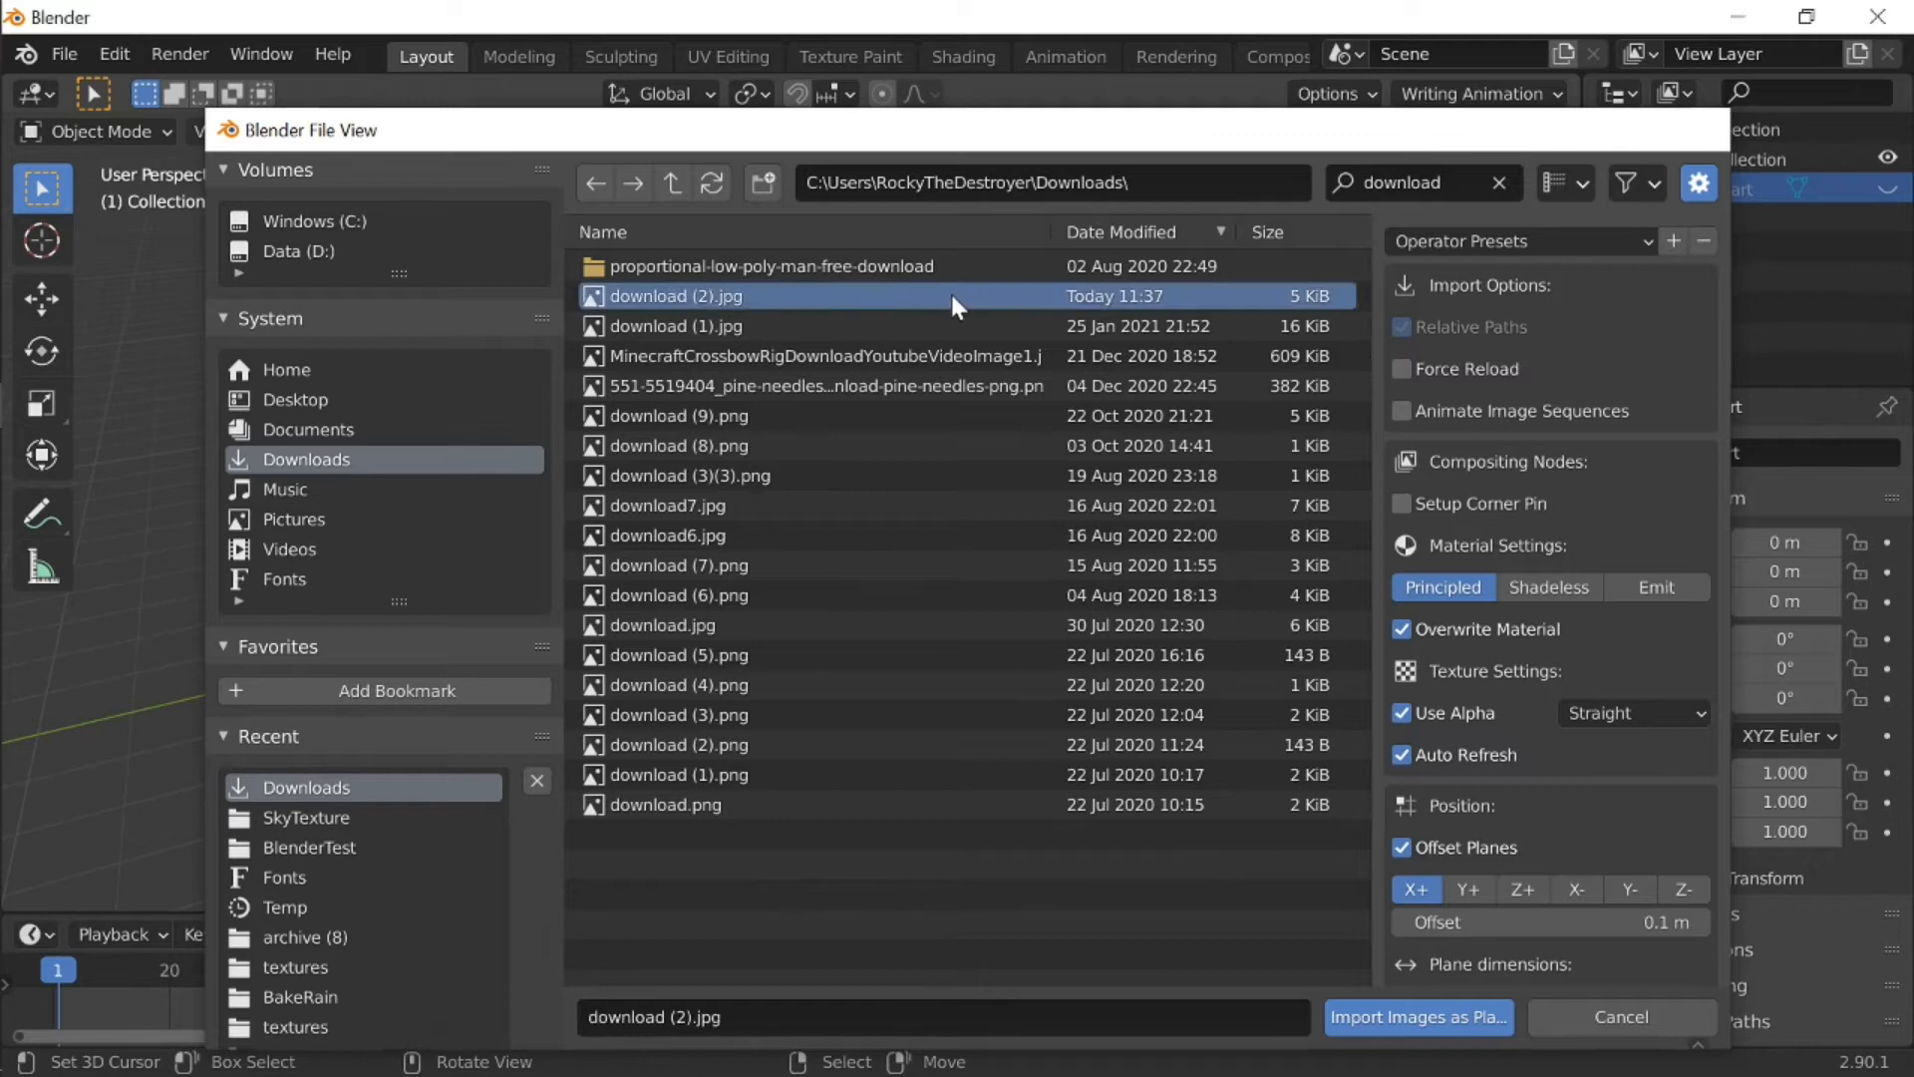
left_click(1416, 1017)
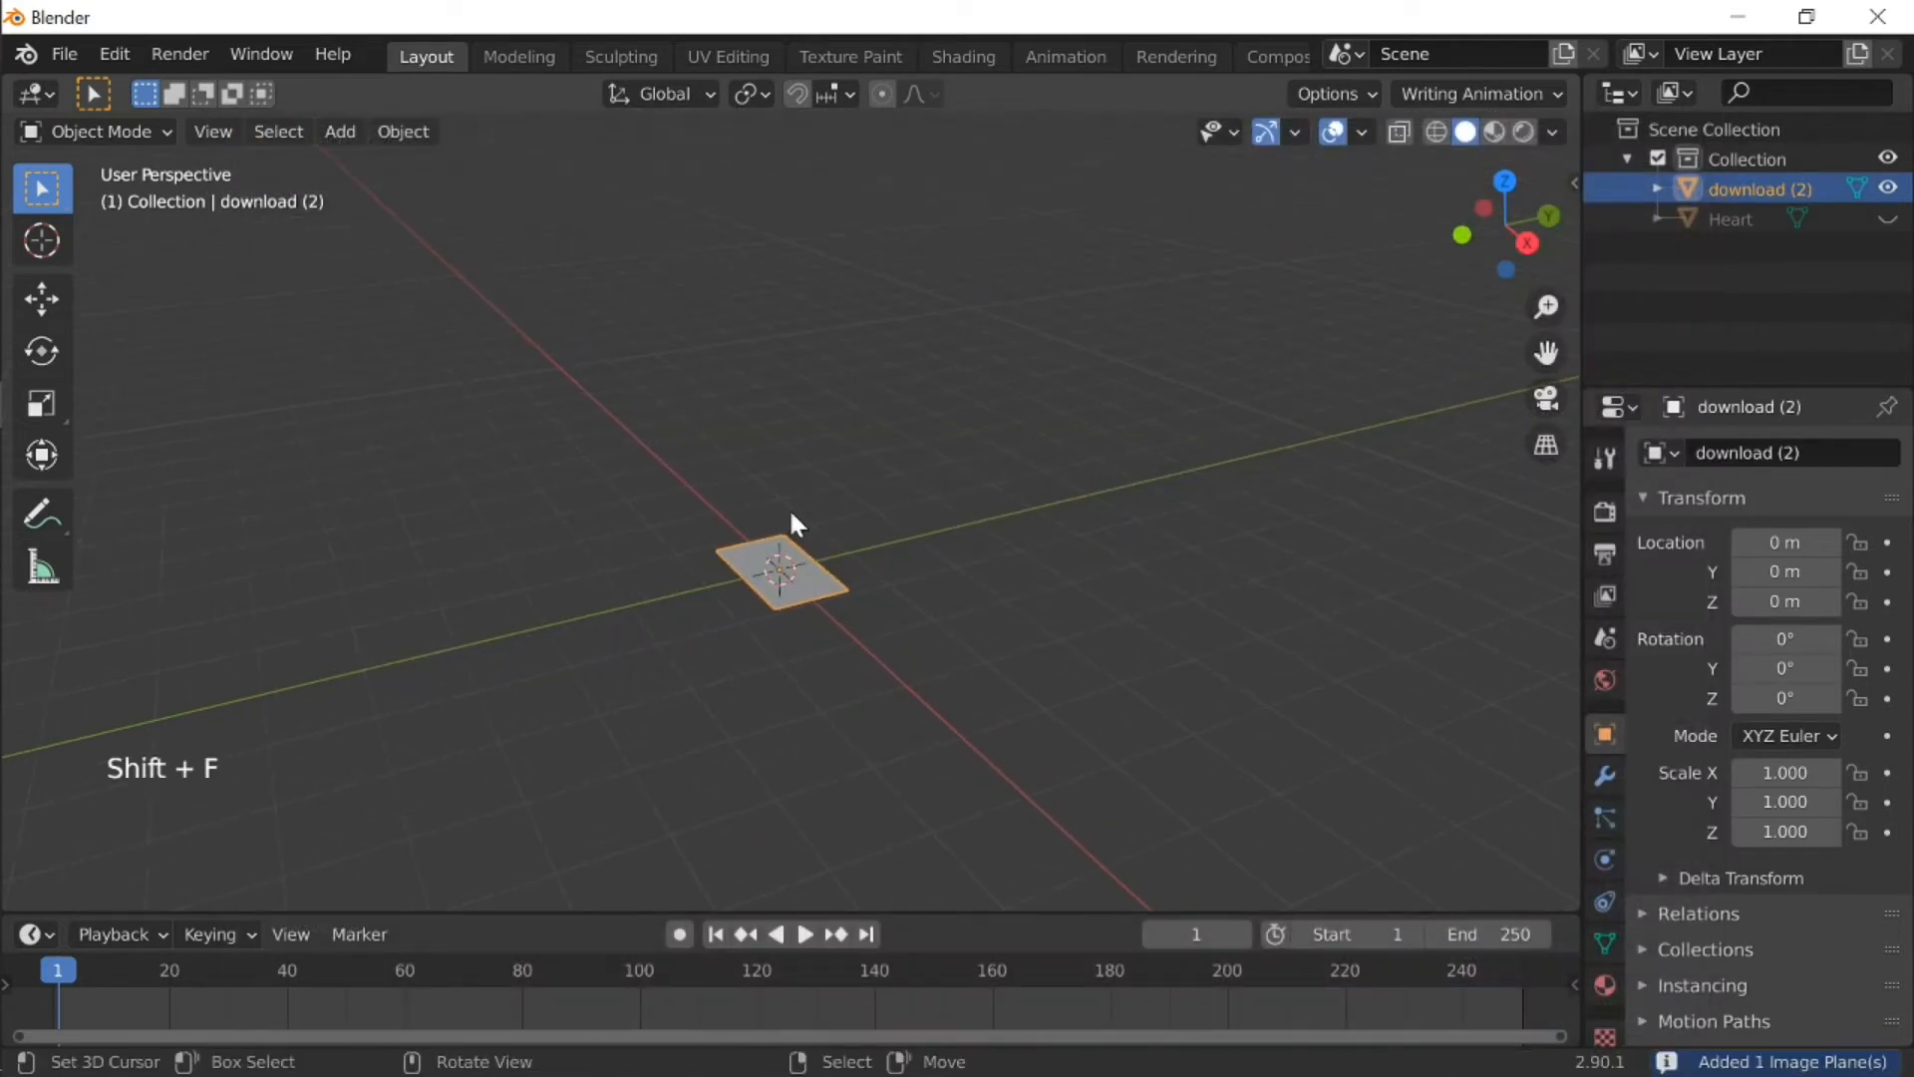
mouse_move(1126, 316)
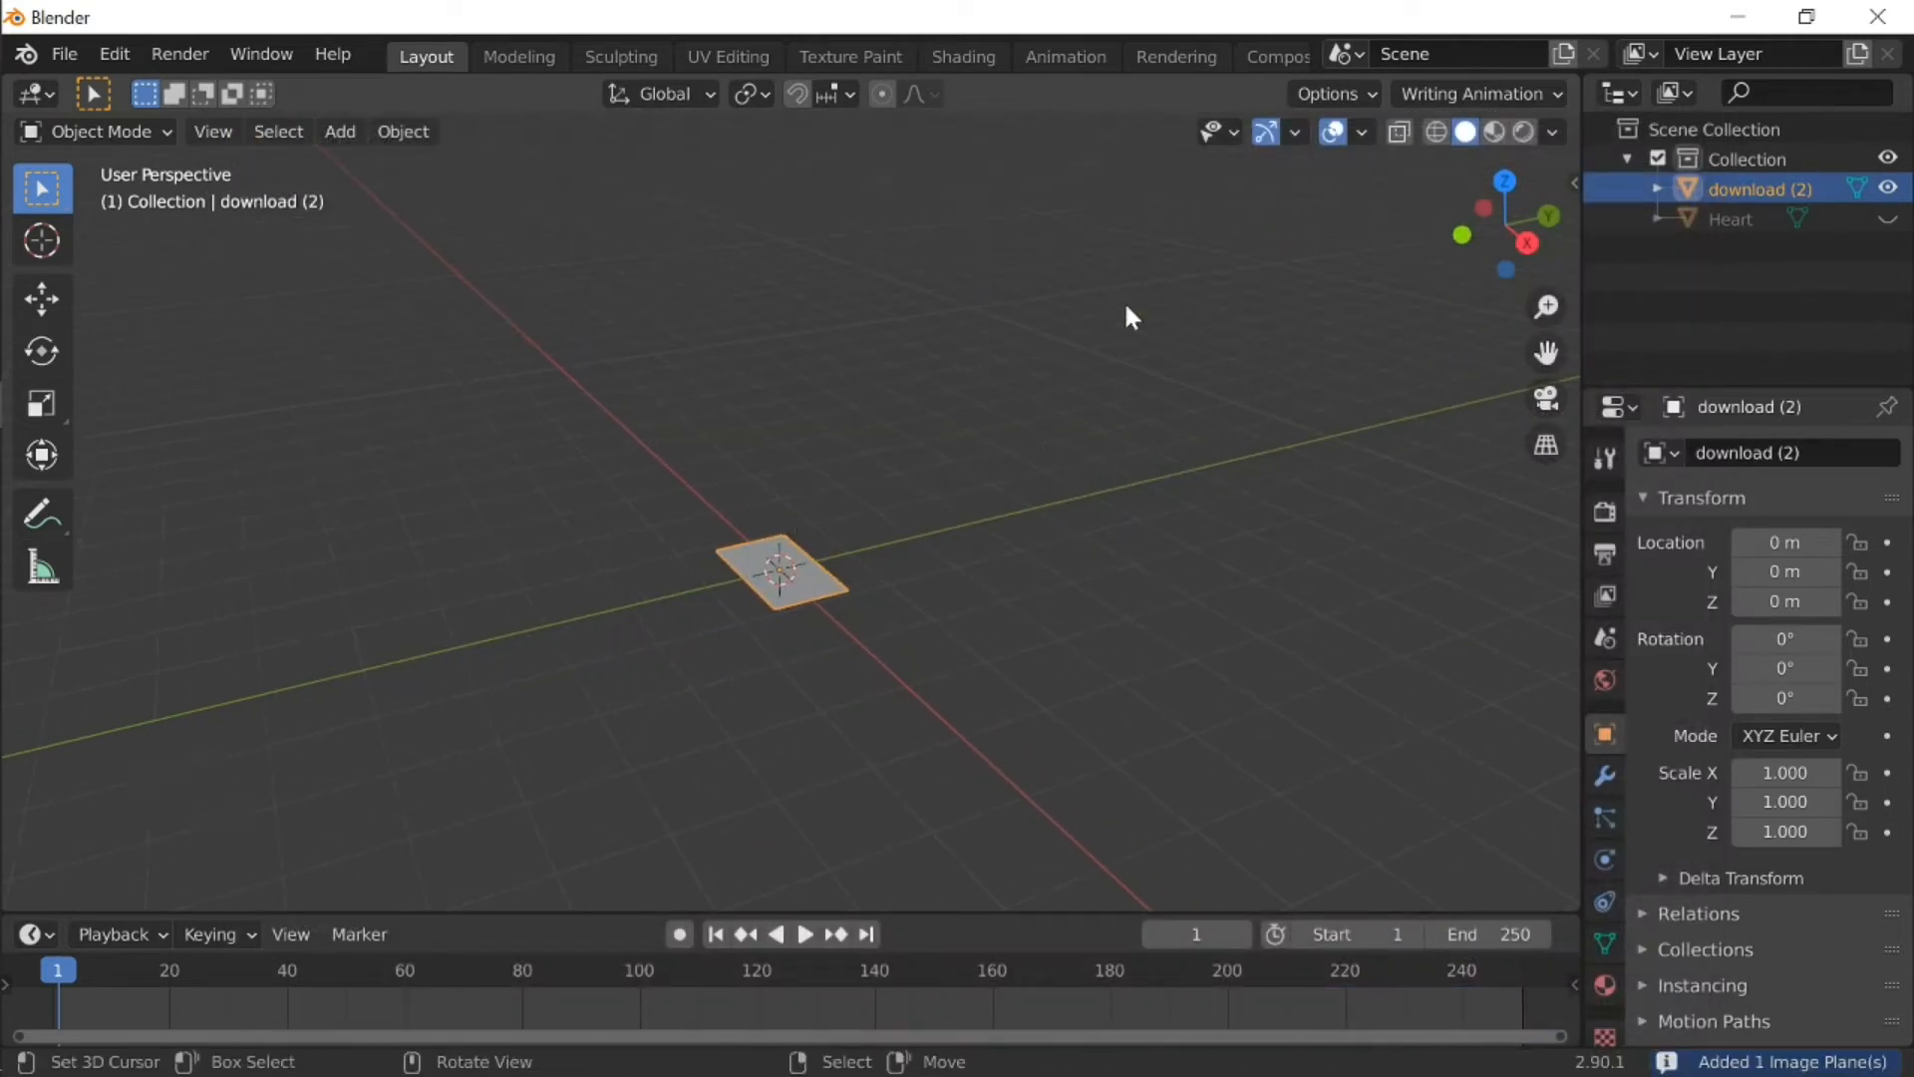
mouse_move(1494, 132)
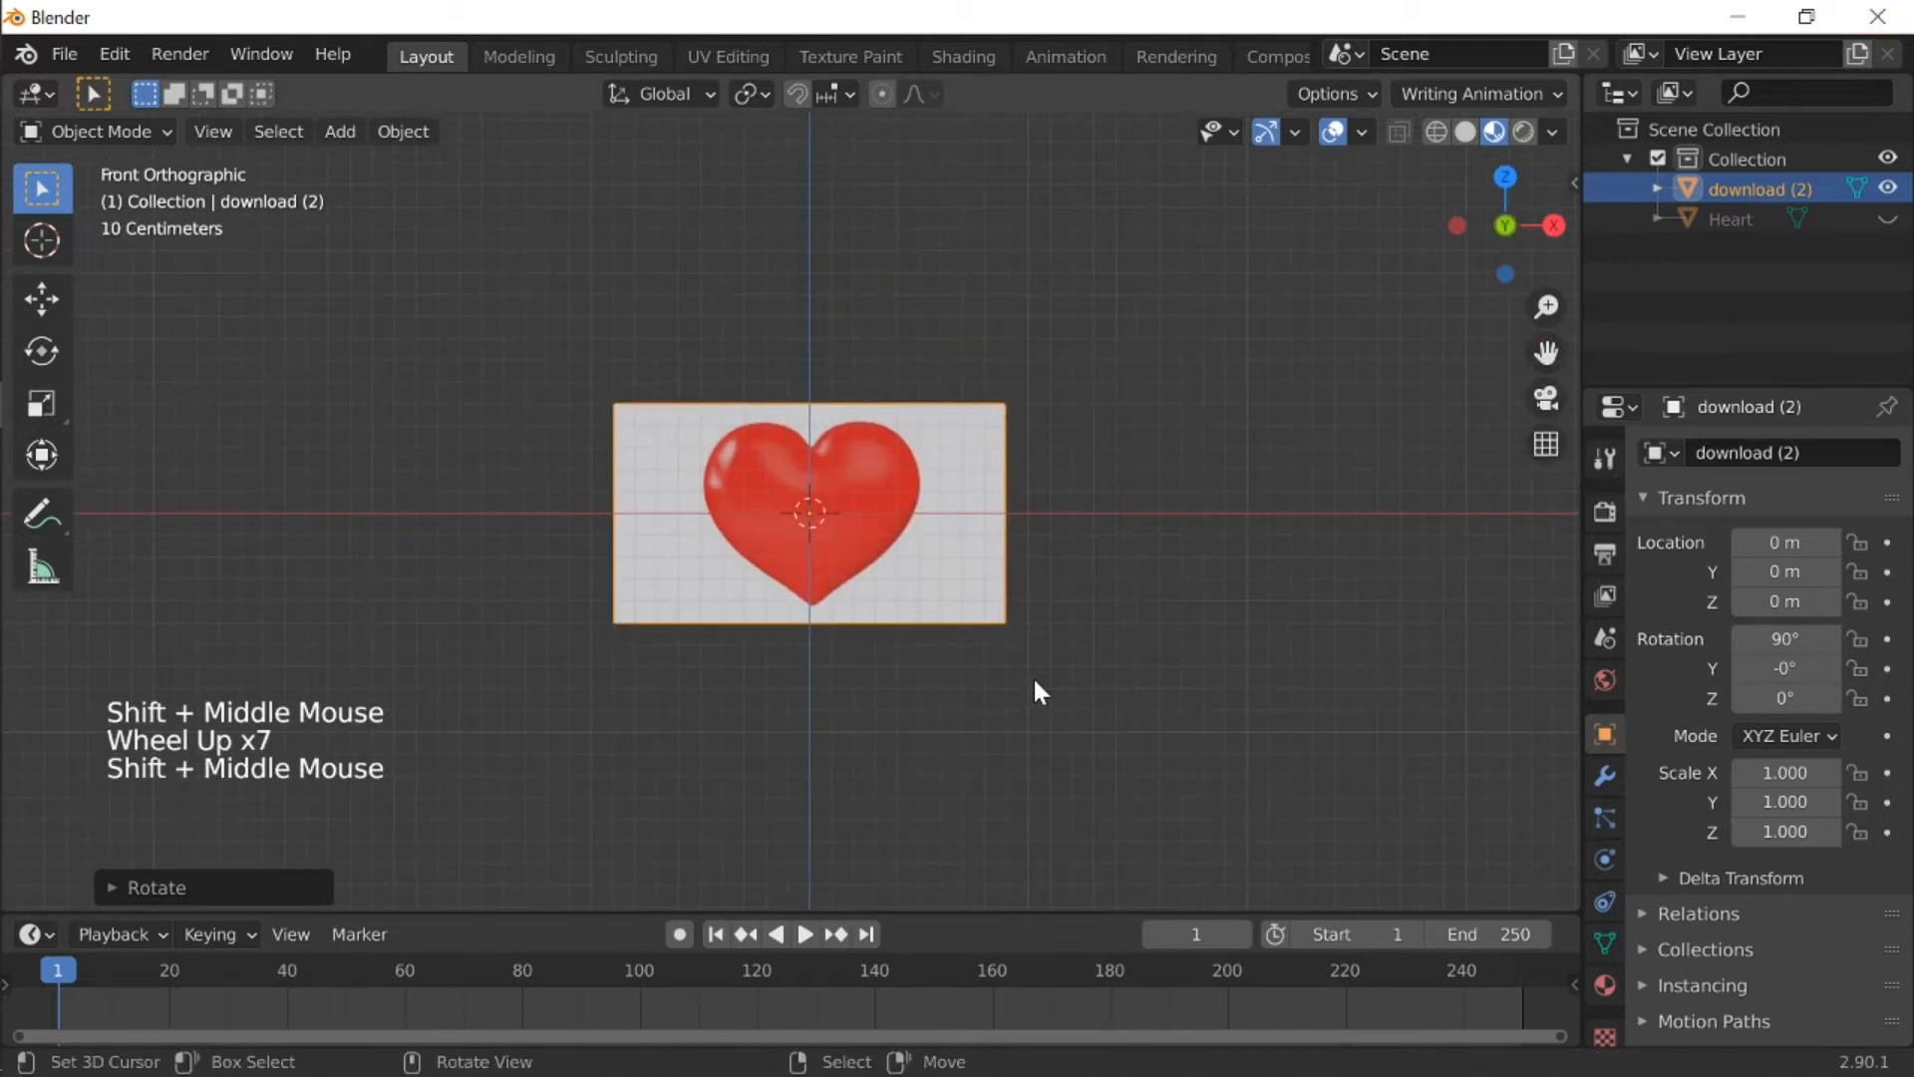
scroll("up", 3)
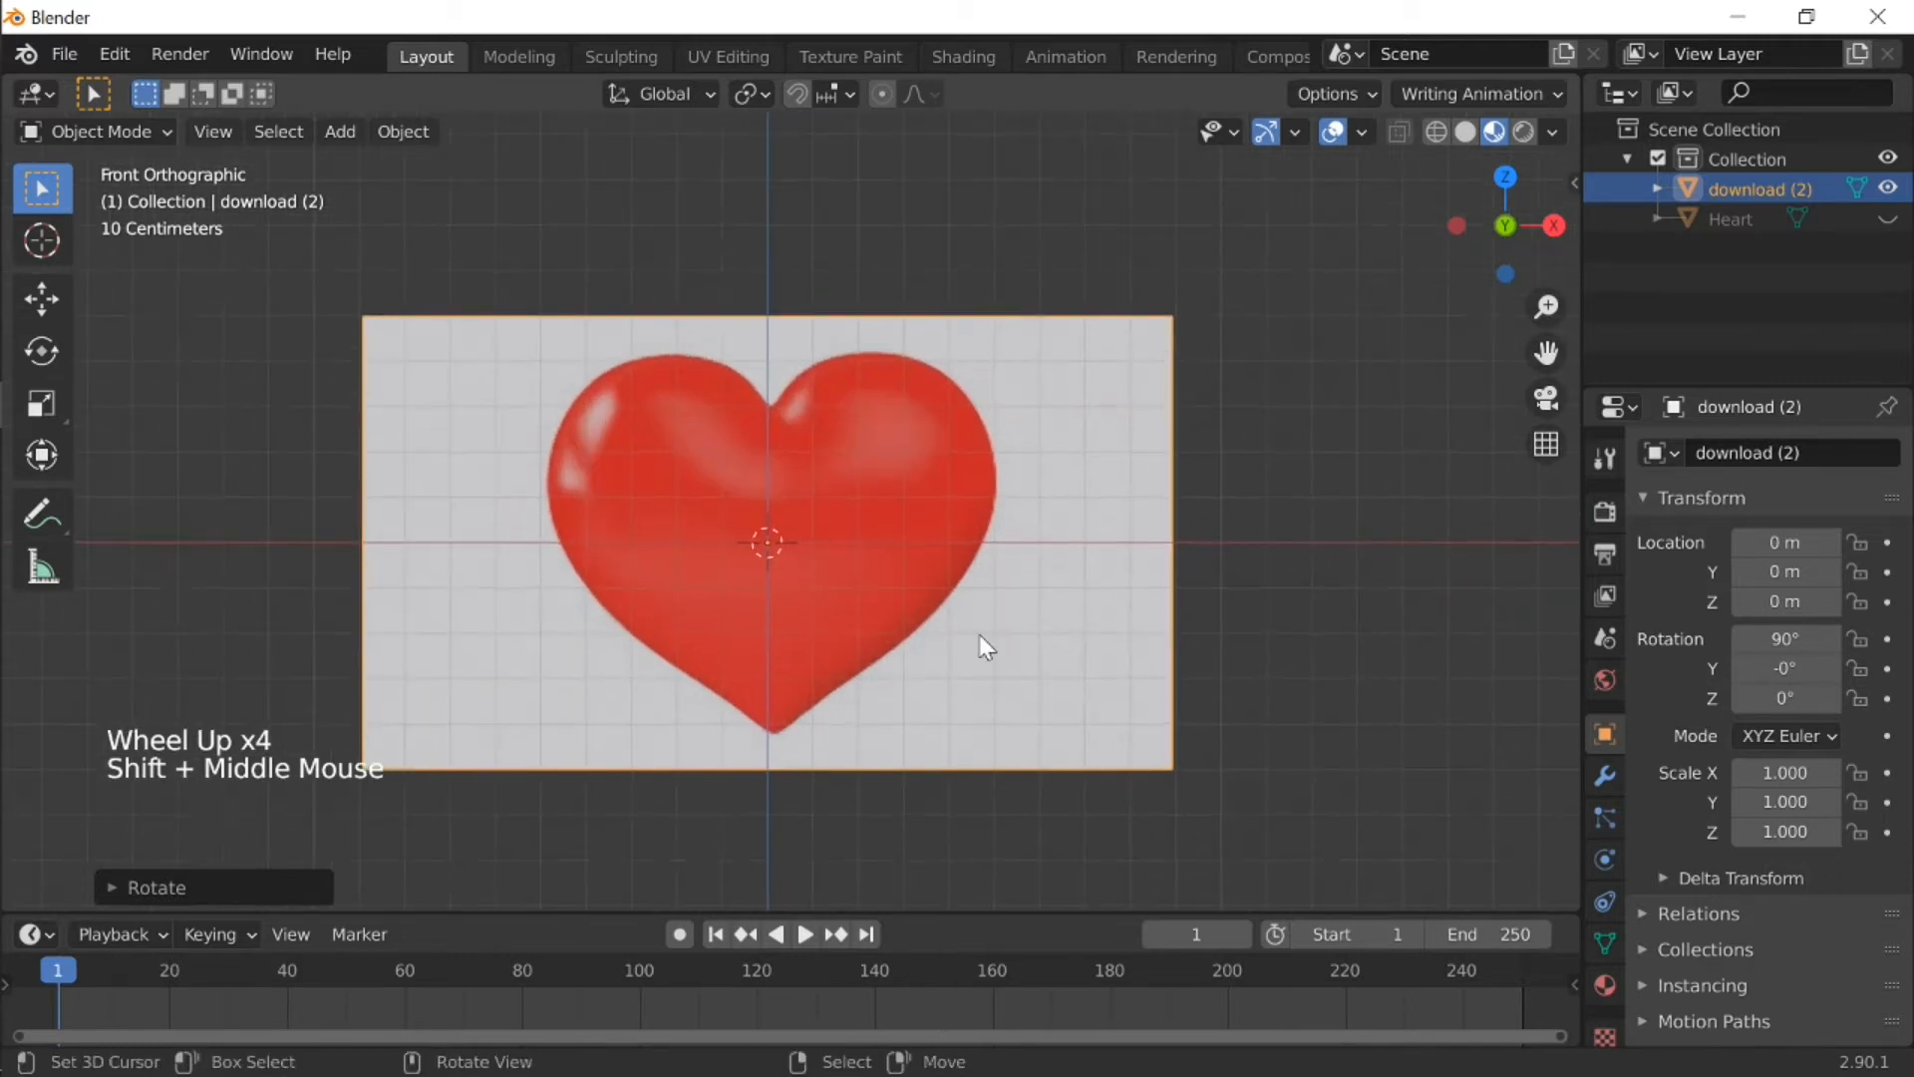
scroll("down", 3)
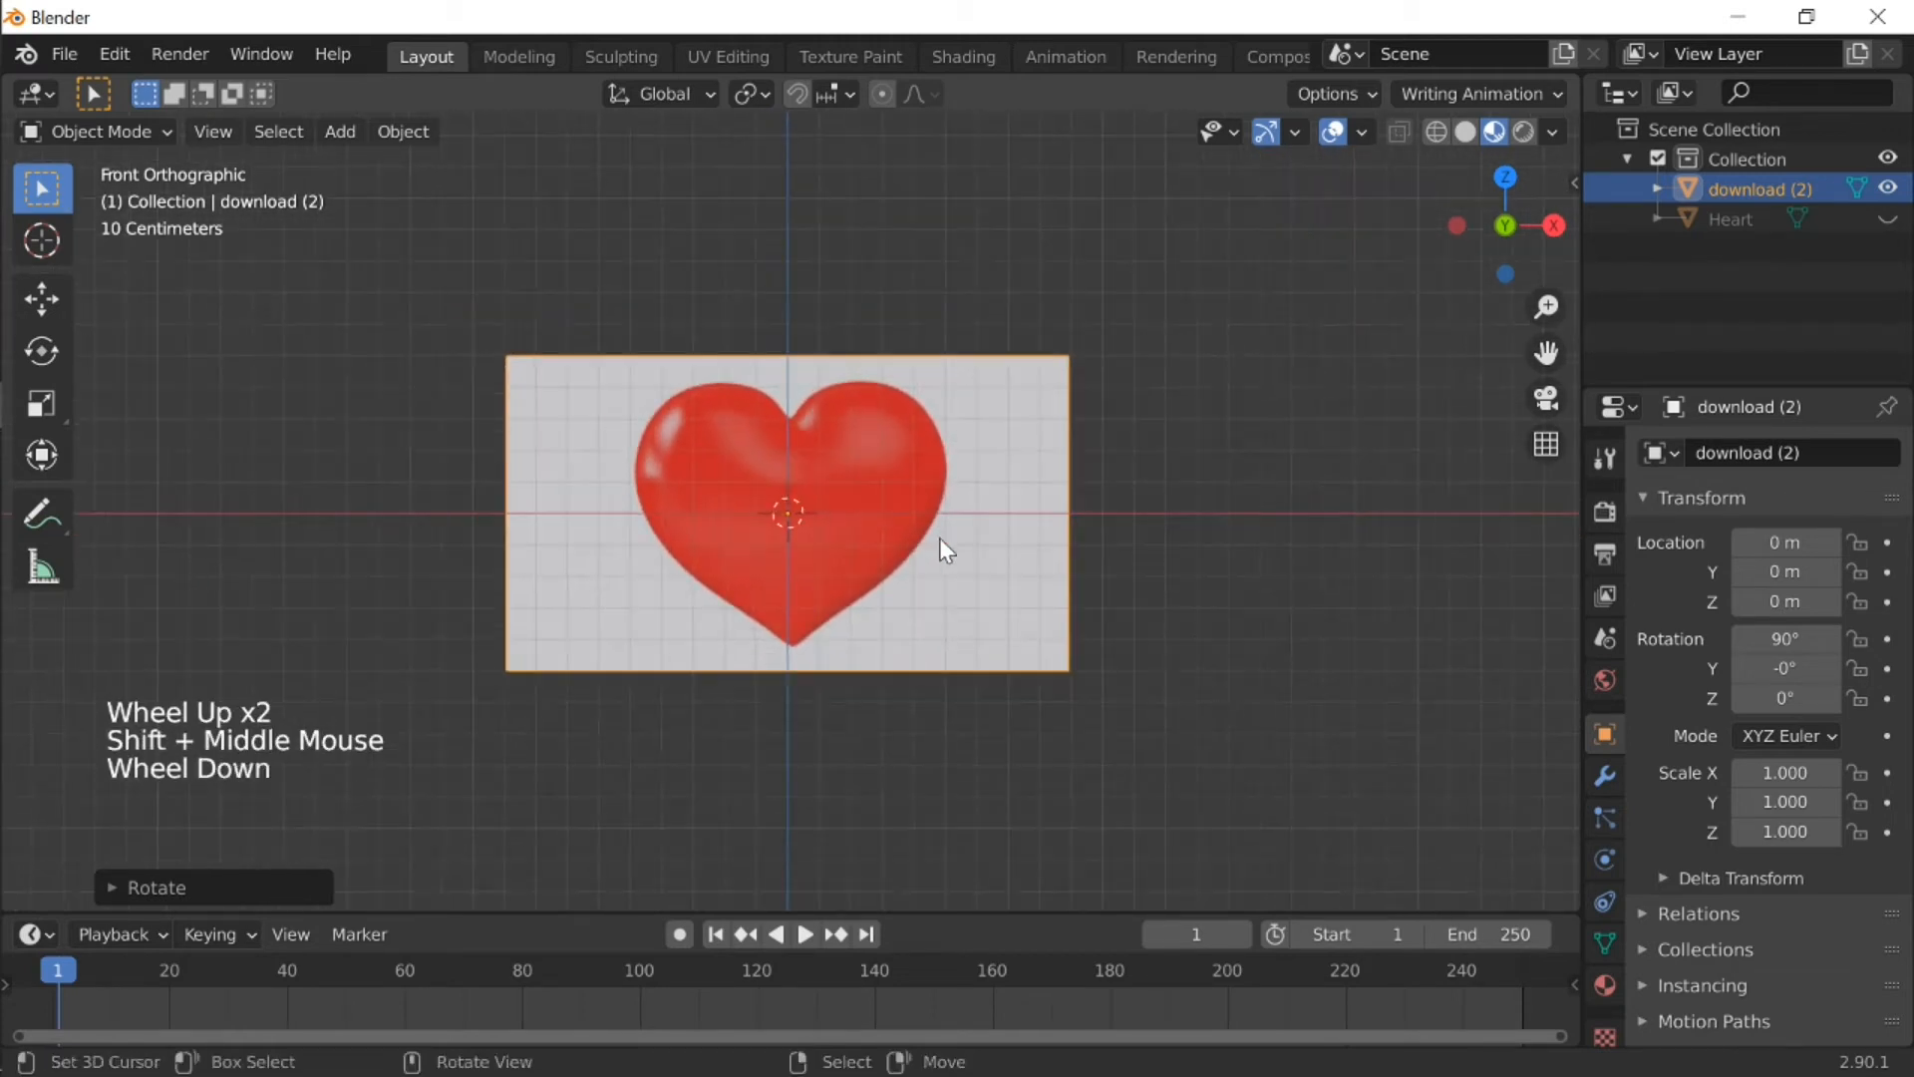
scroll("down", 3)
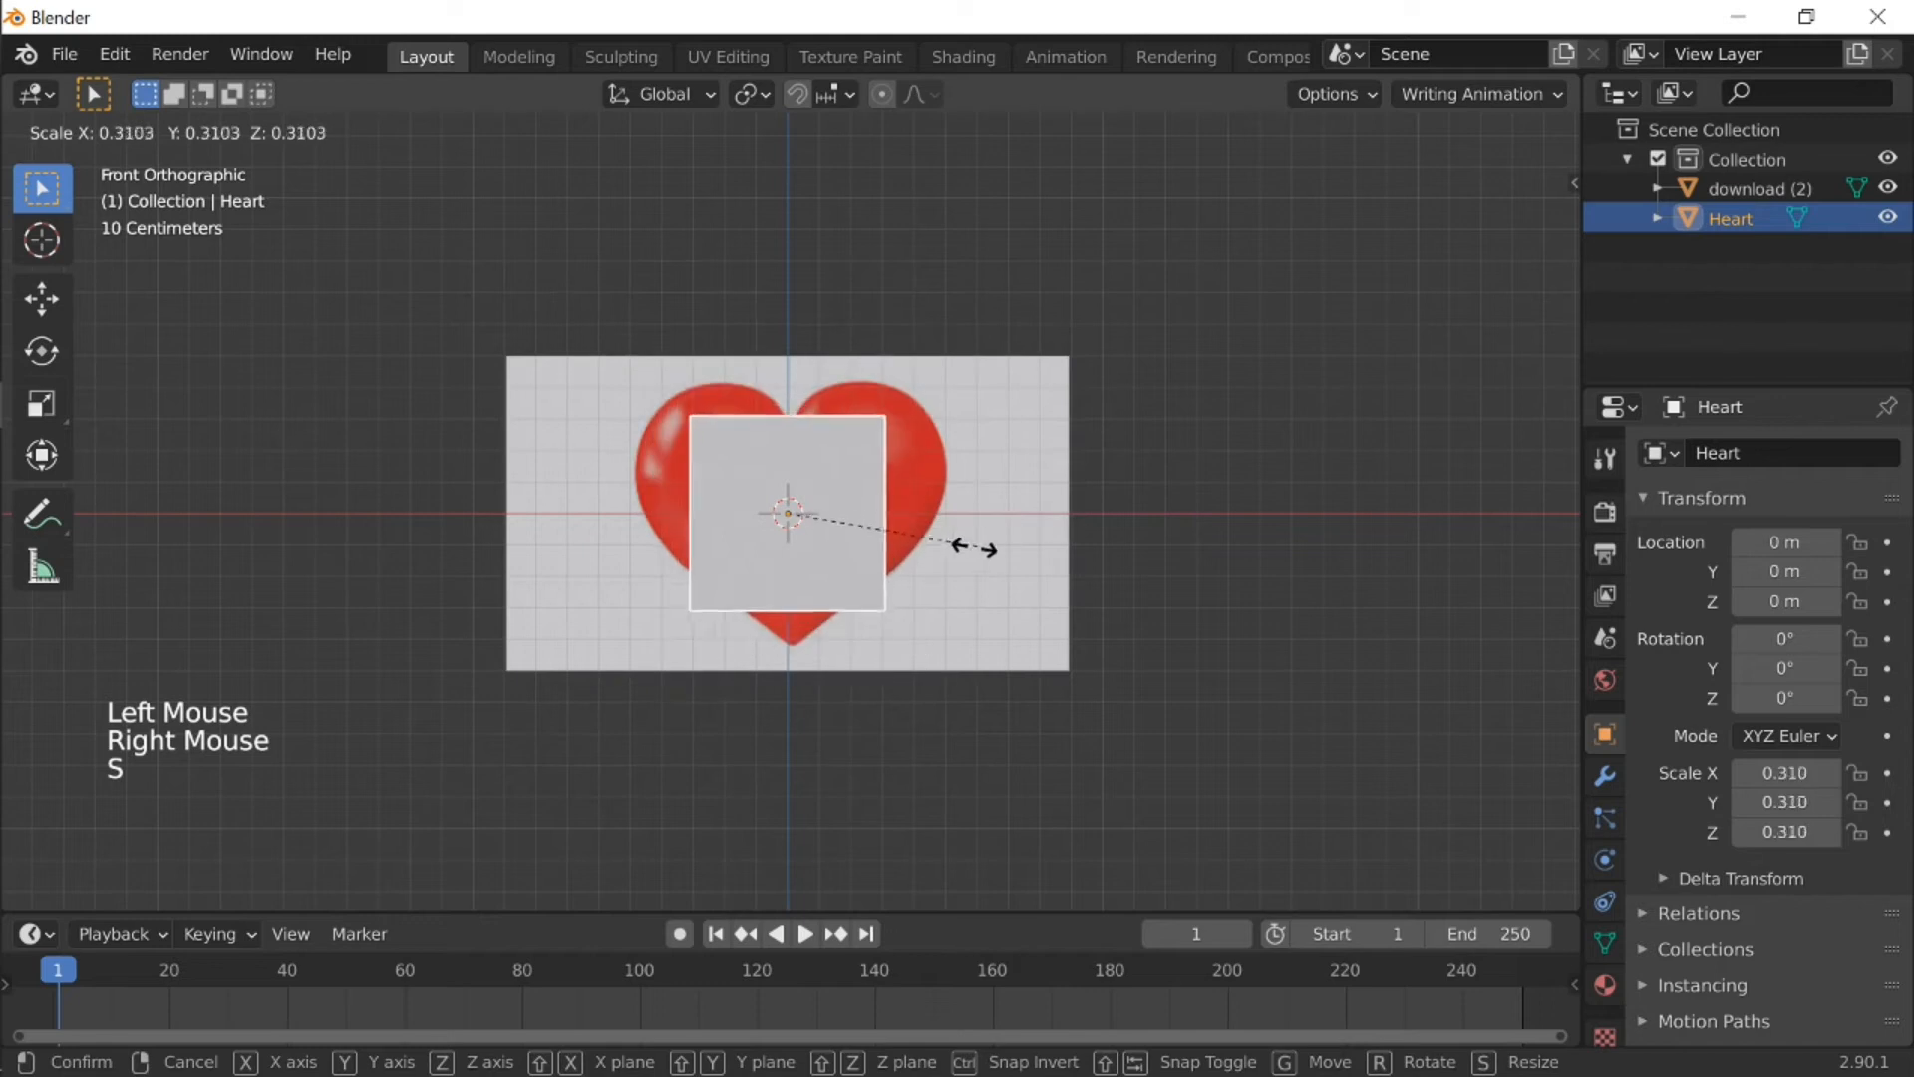
Step: Scale Heart to 0.31, apply a Subdivision Surface modifier, and reposition the reference plane
left_click(788, 512)
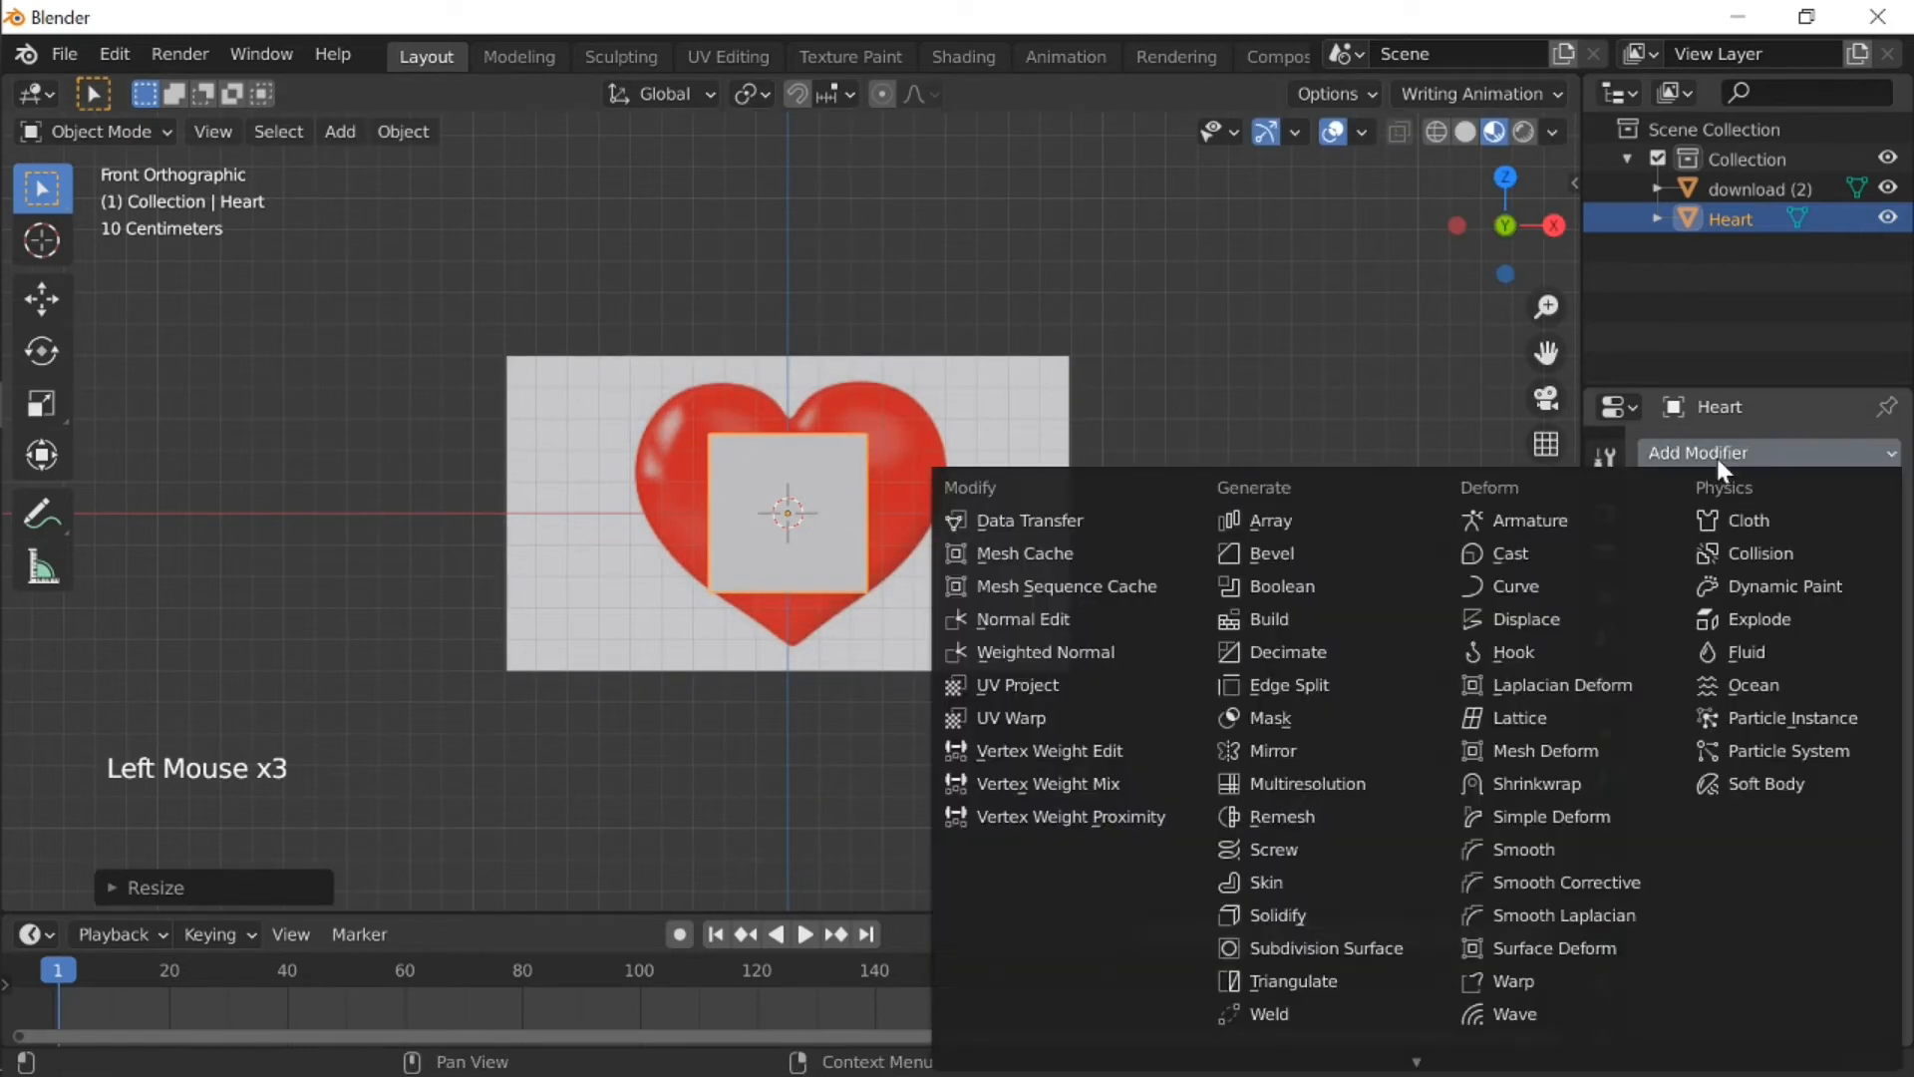
mouse_move(1523, 619)
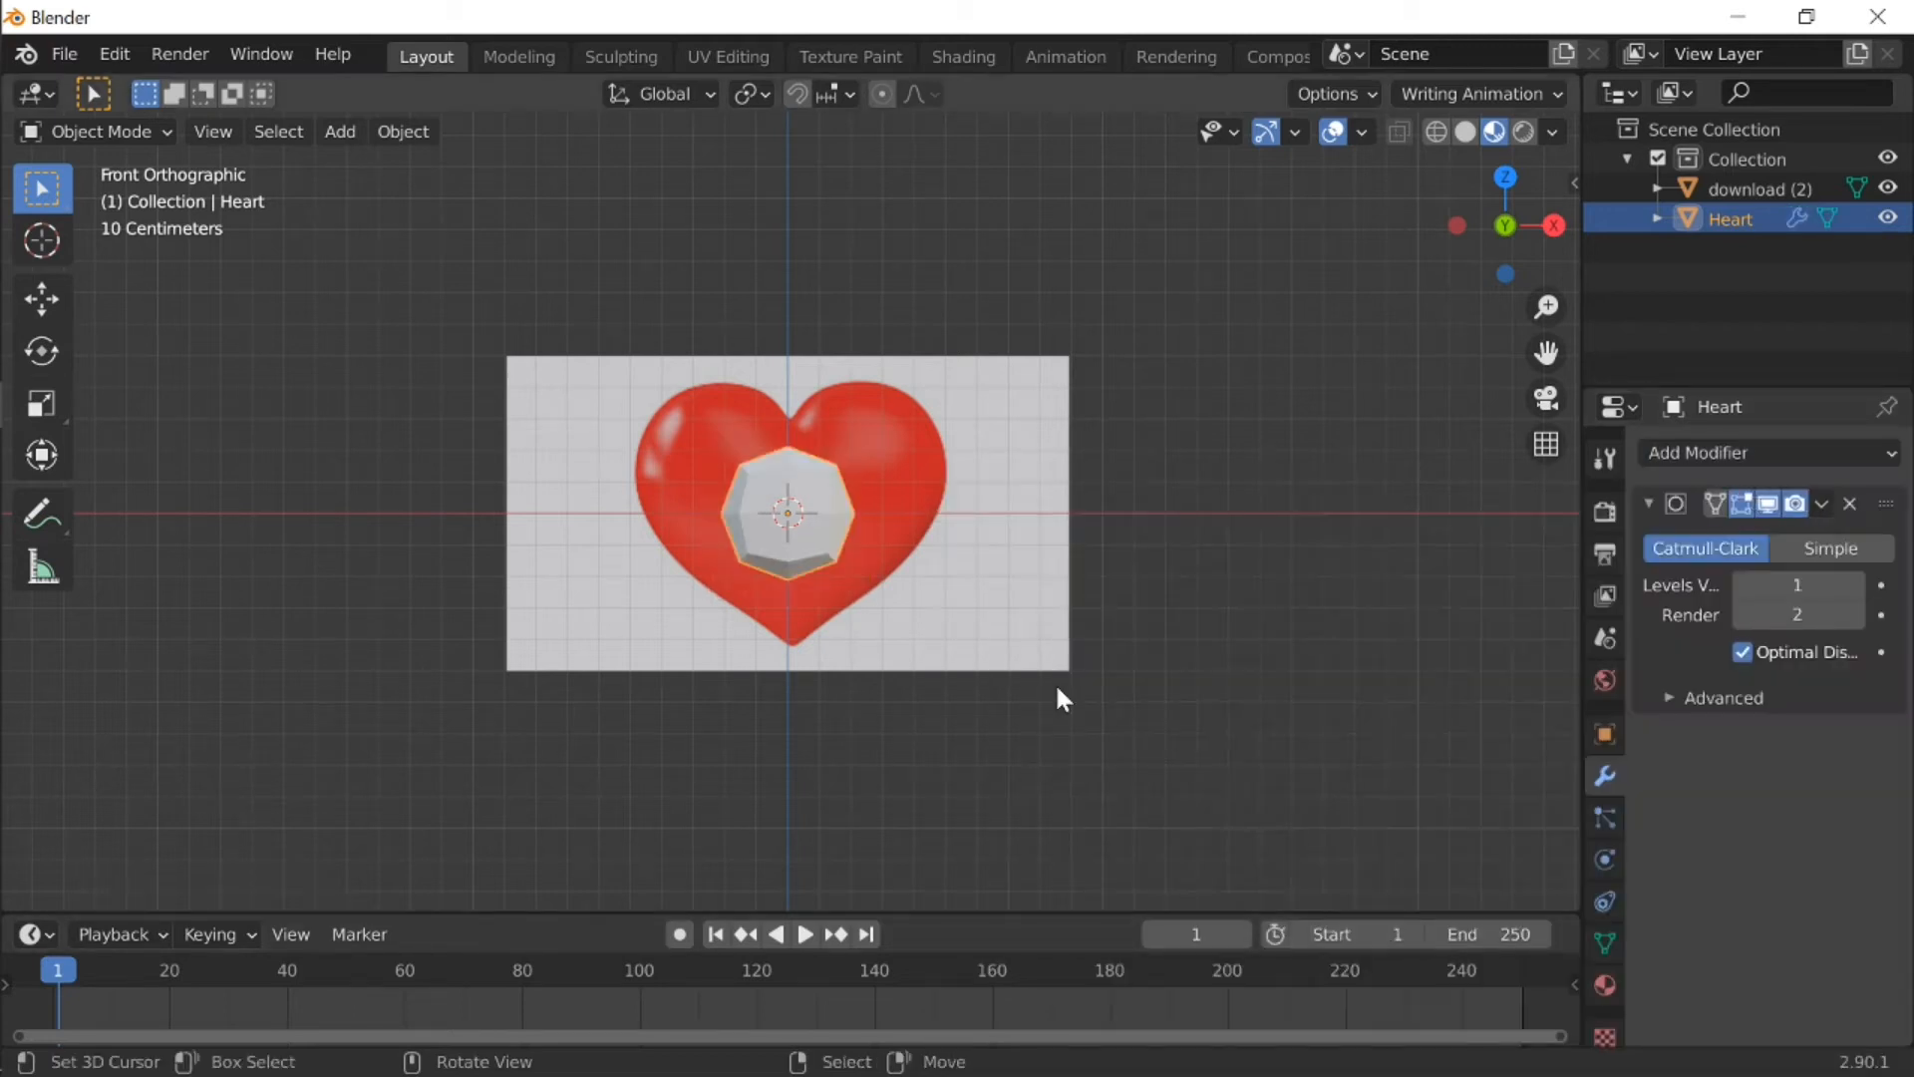
left_click(1821, 502)
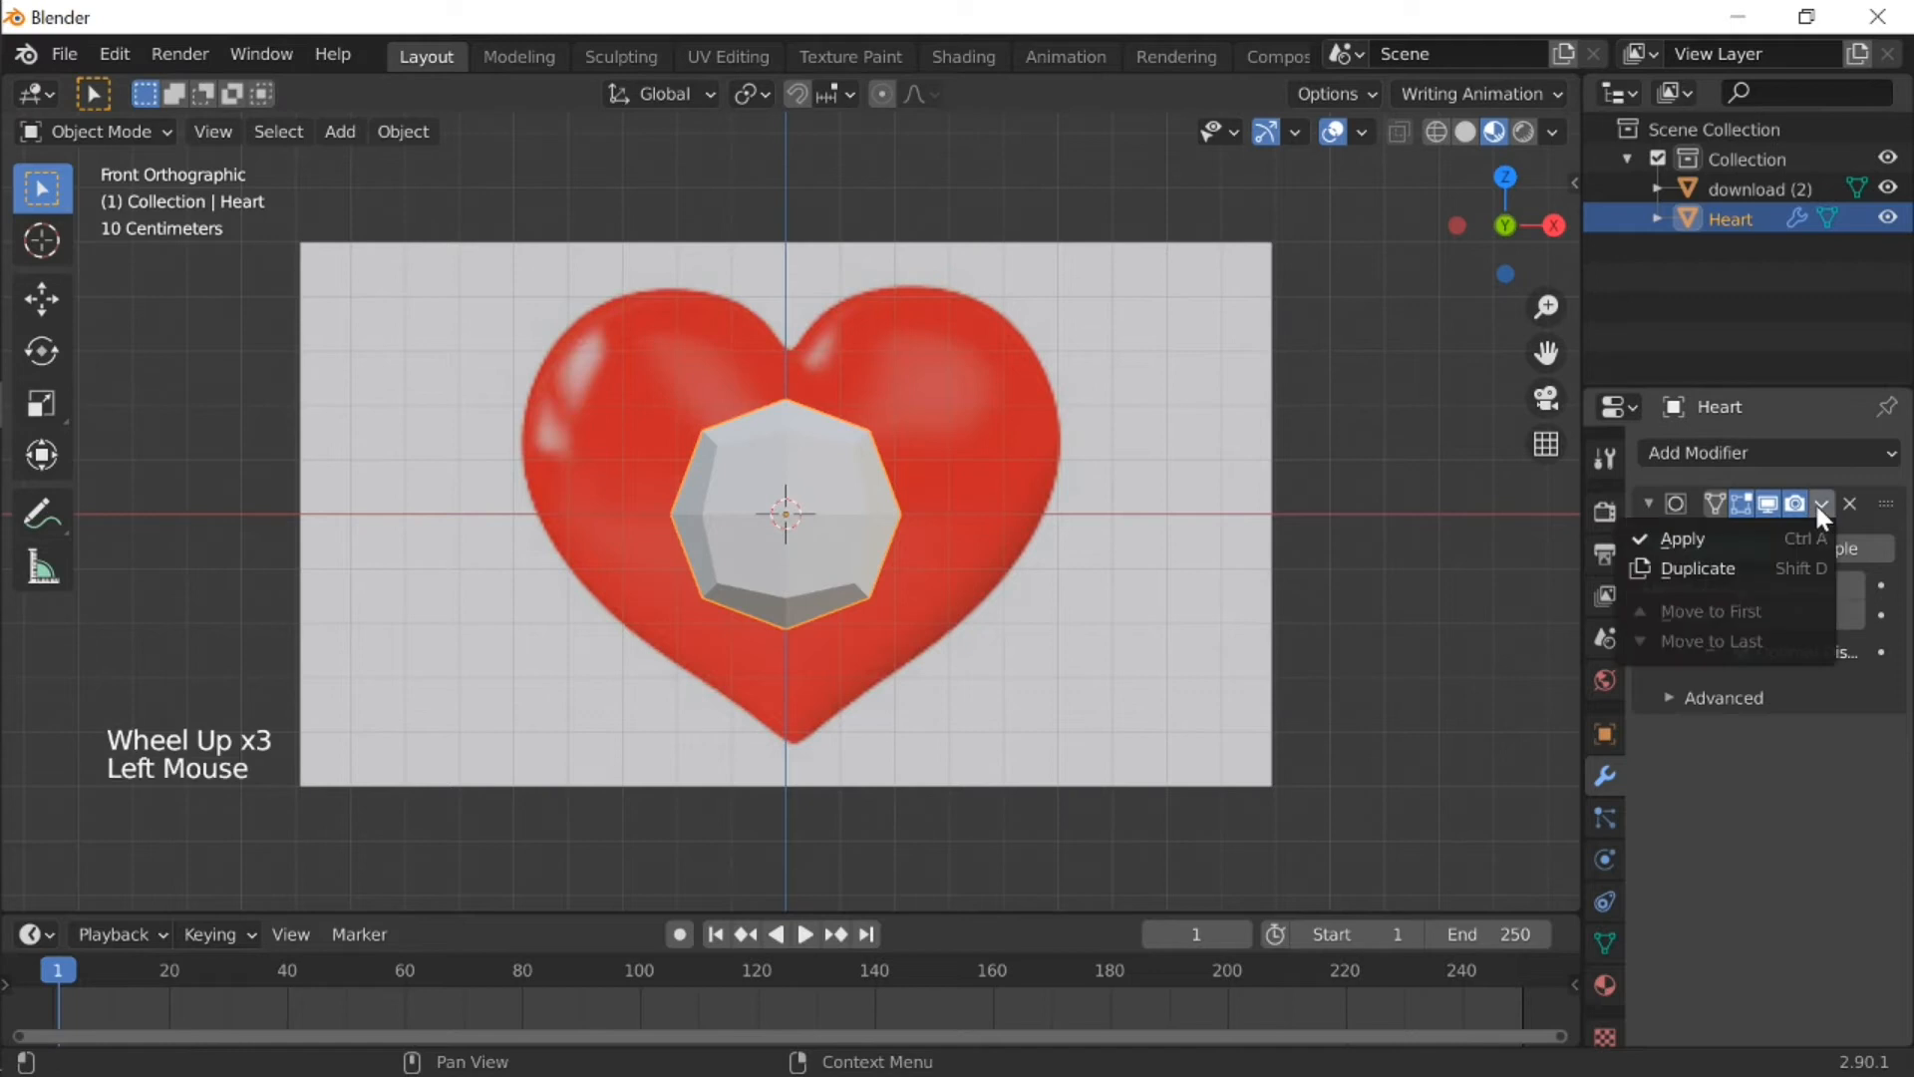
key("g")
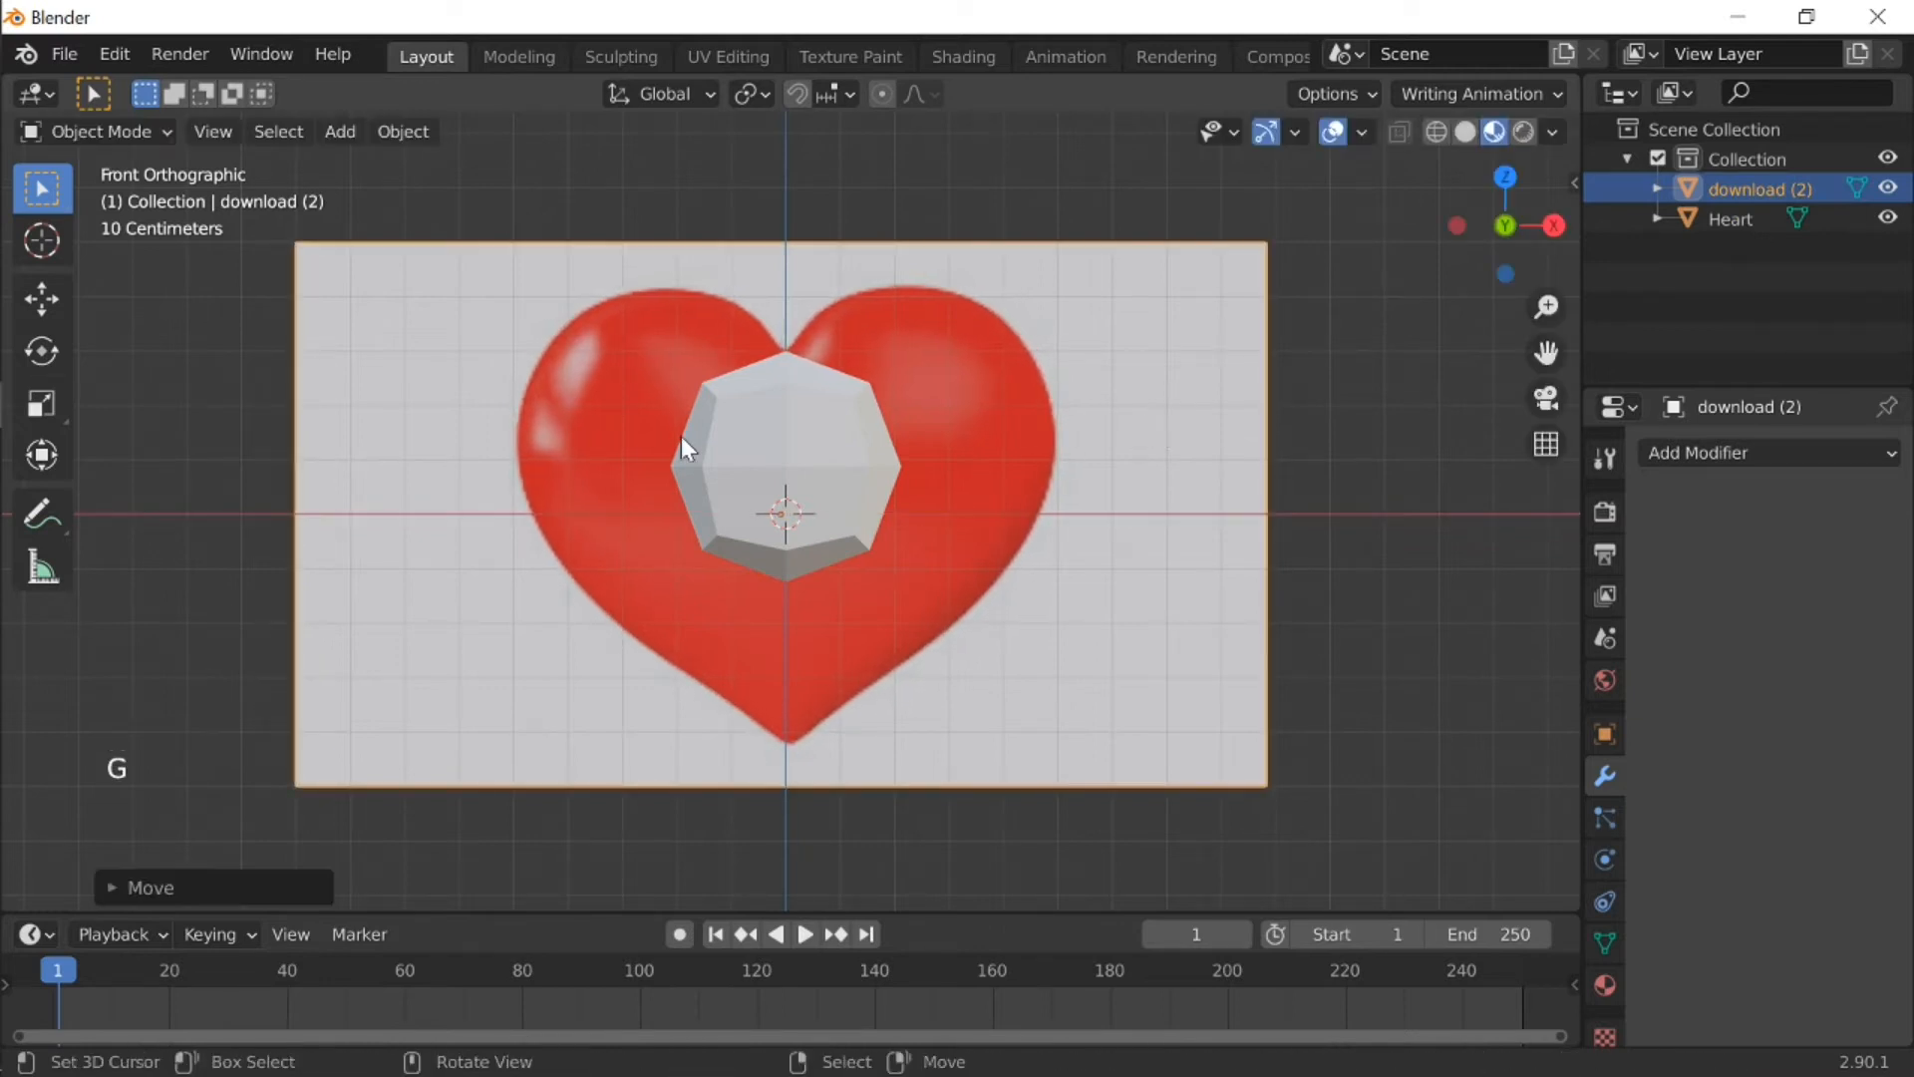
key("Tab")
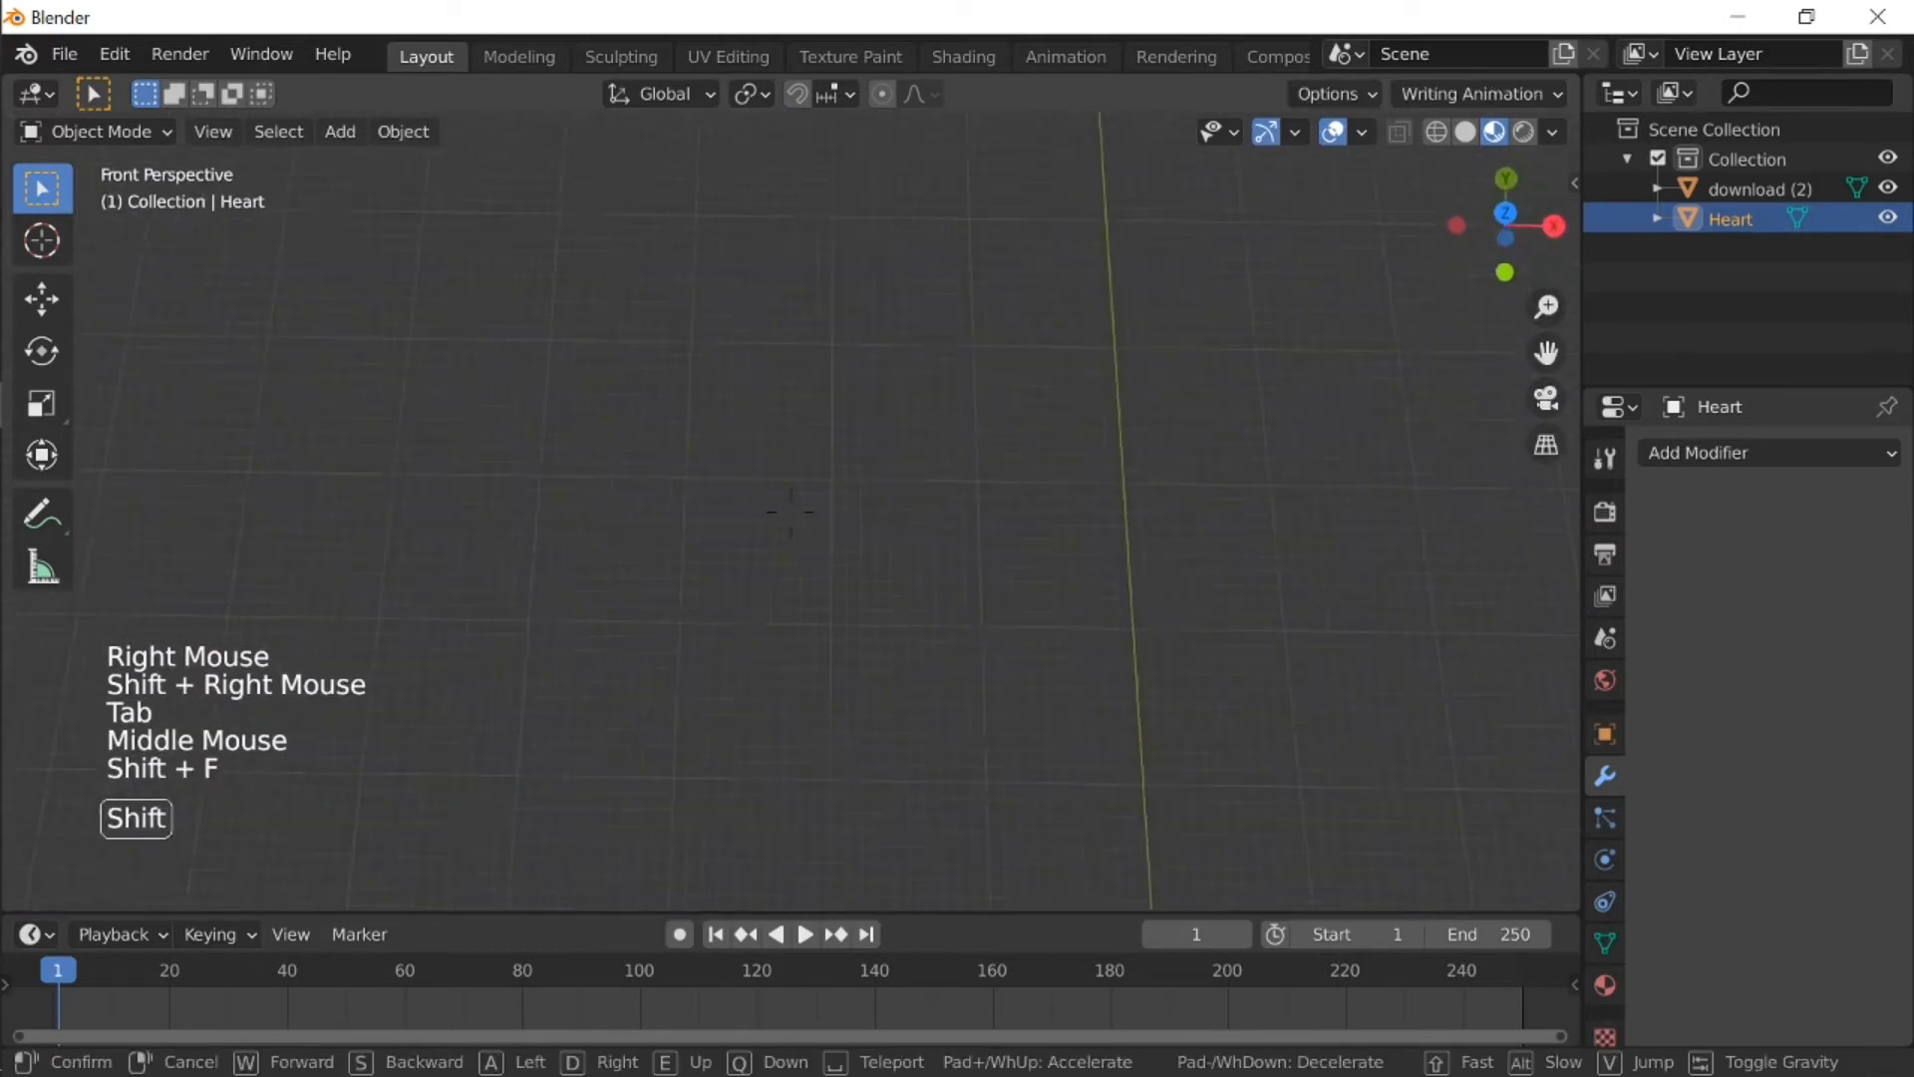
left_click_drag(782, 512, 806, 519)
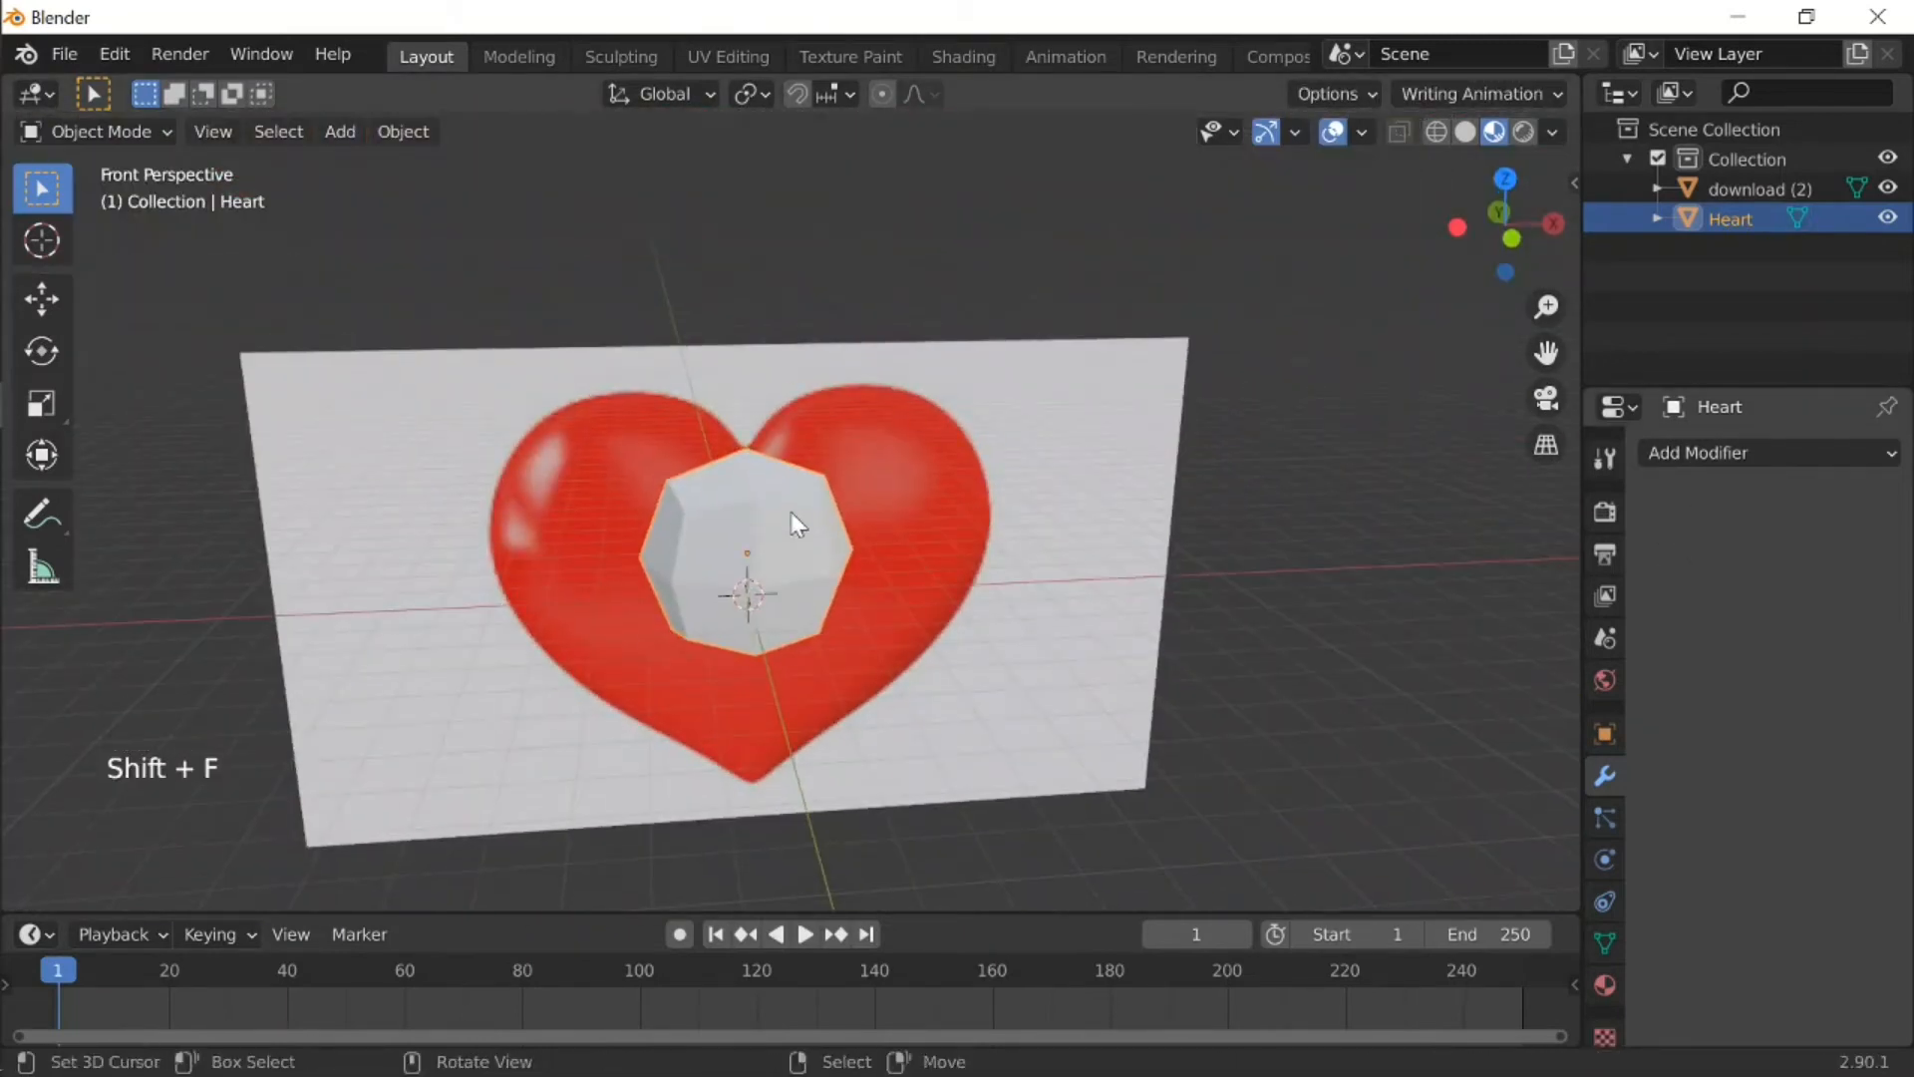
Step: Search Preferences add-ons for 'auto' to verify Mesh: Auto Mirror is enabled, then close
left_click(113, 54)
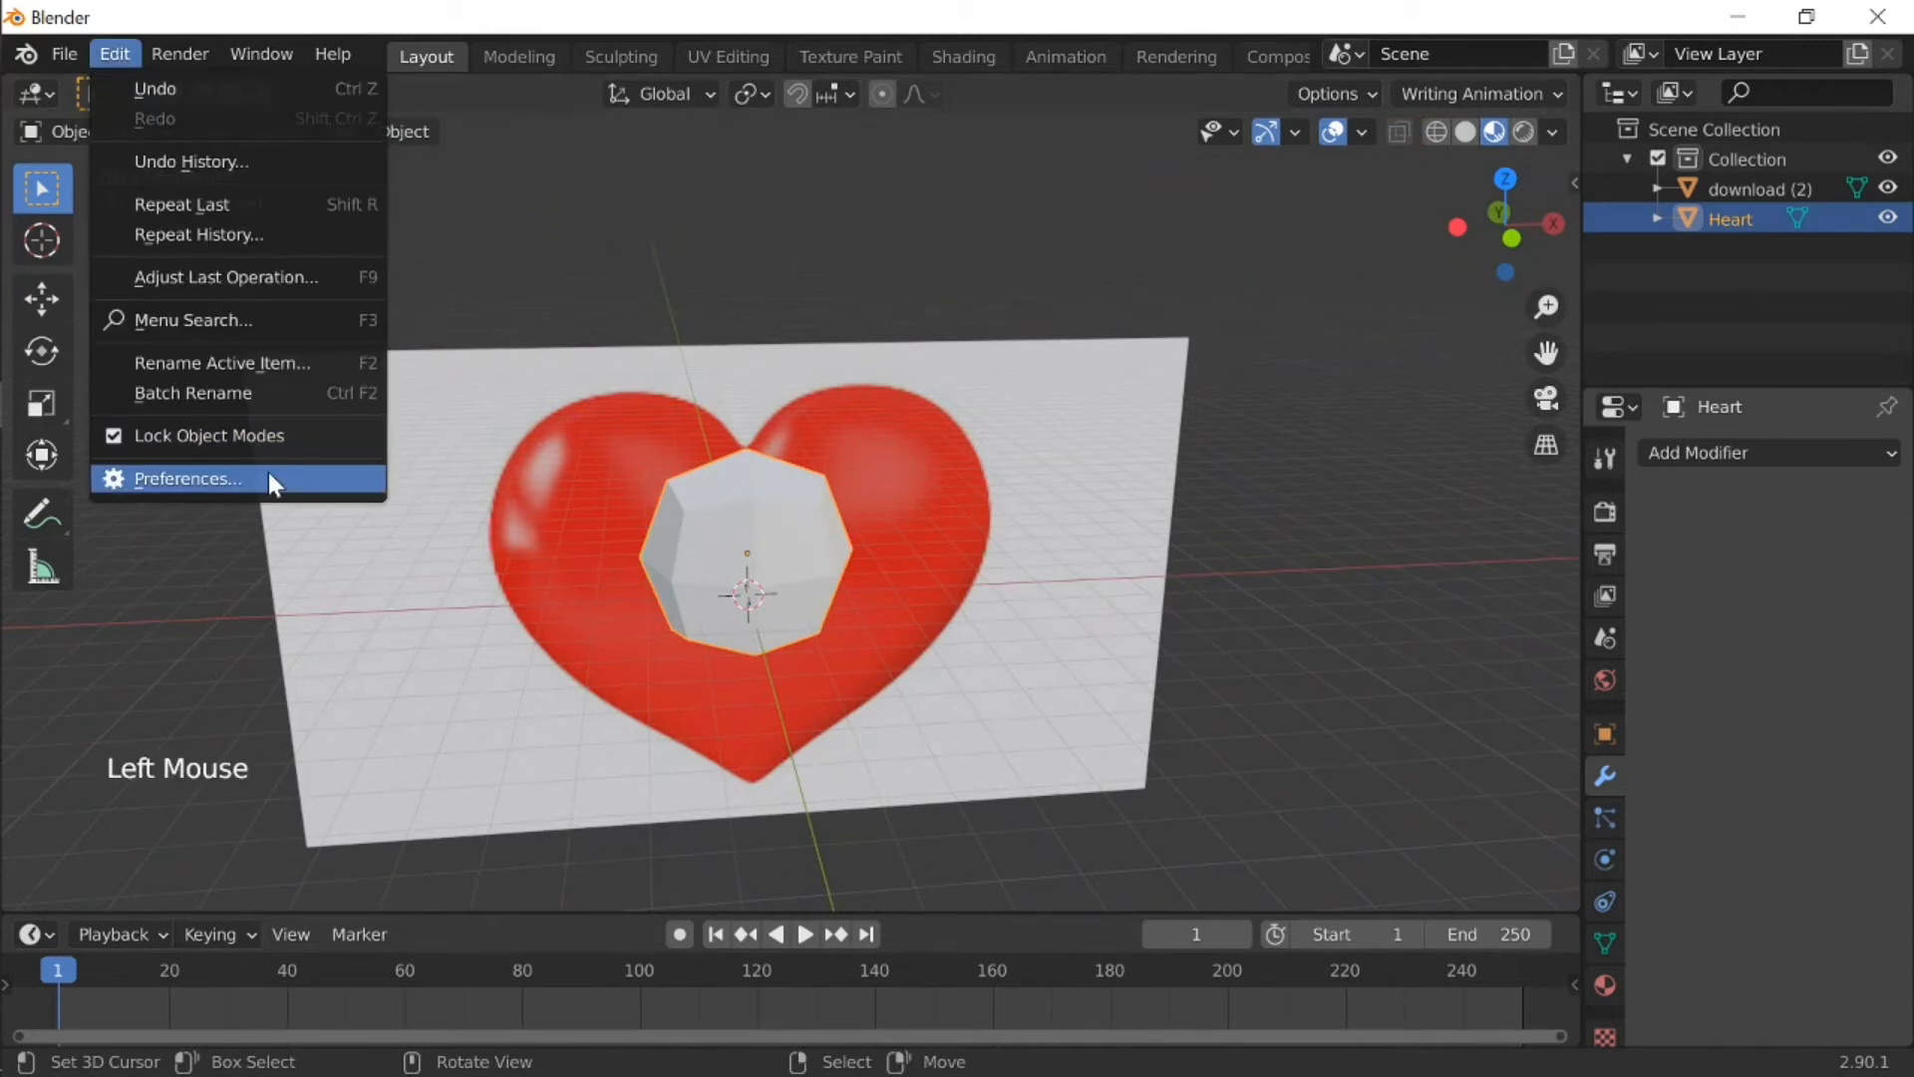
left_click(188, 478)
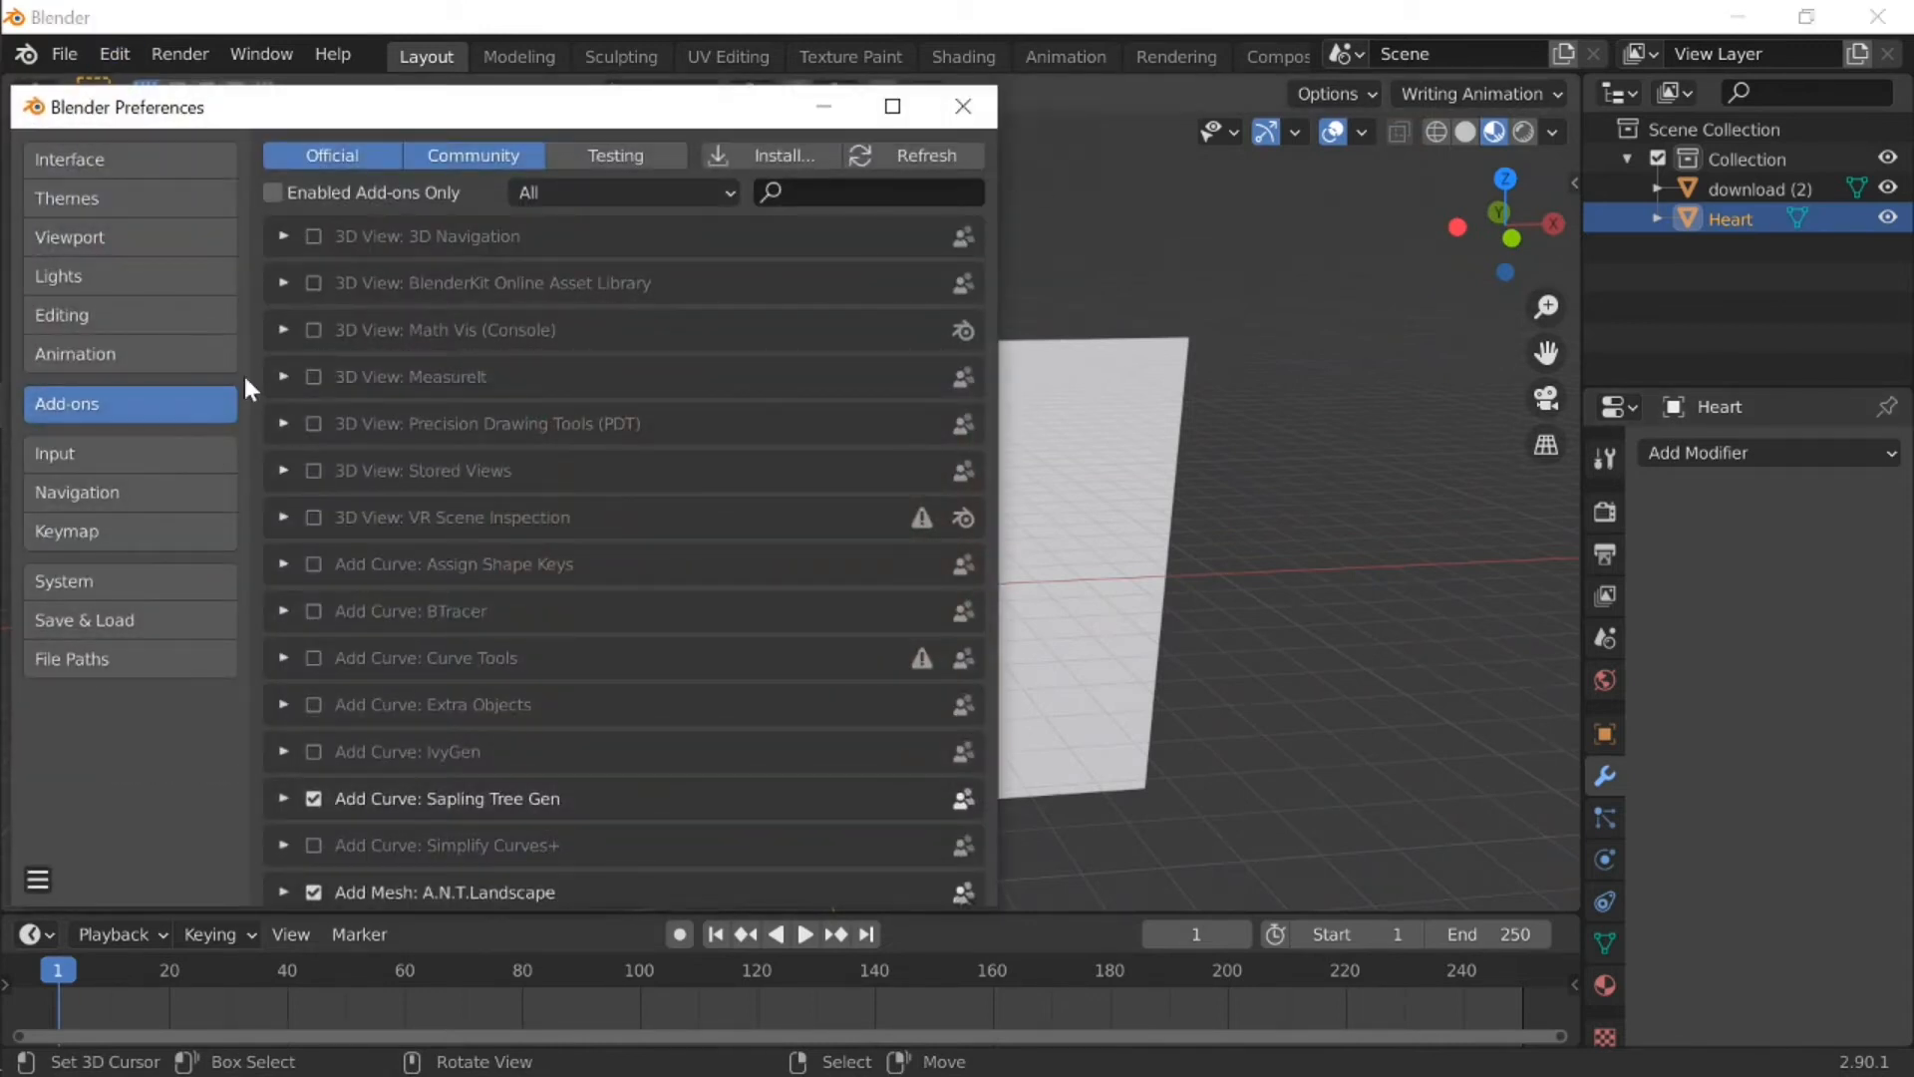
left_click(866, 192)
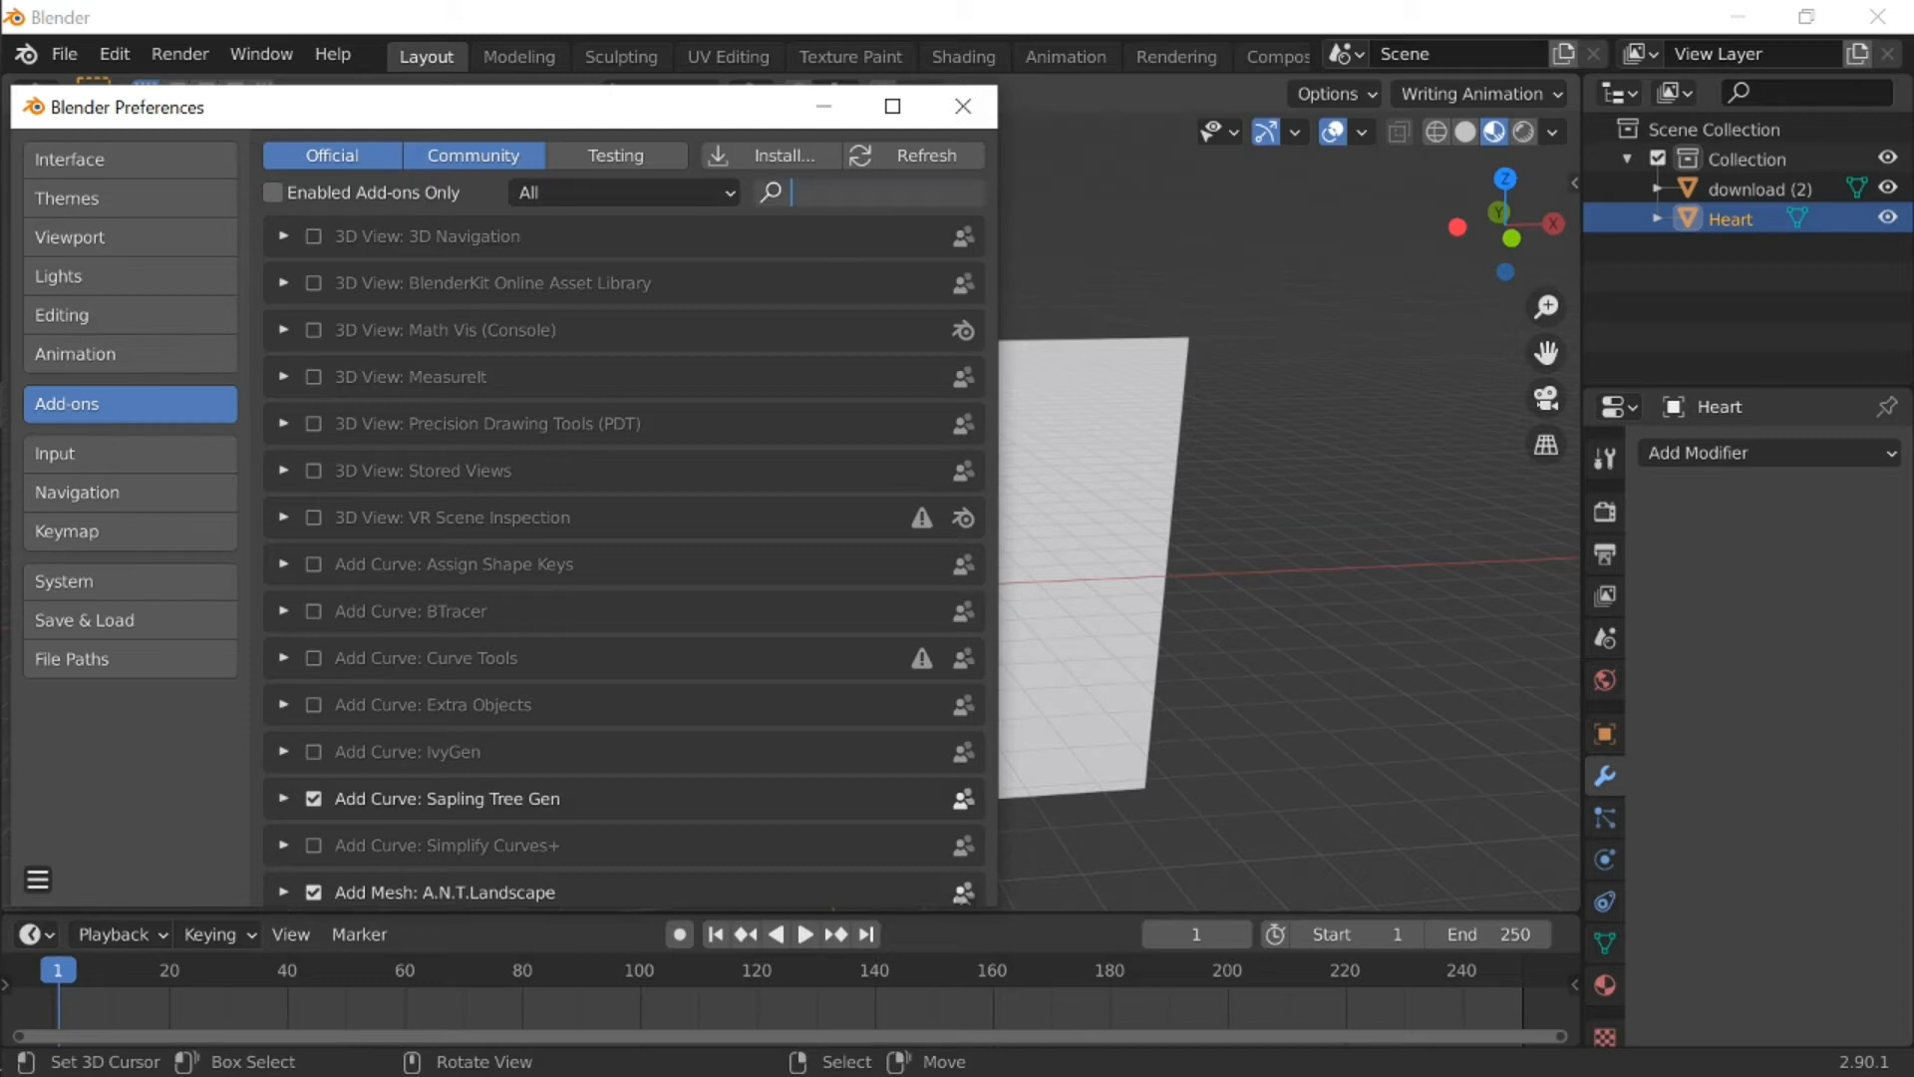
type("auto")
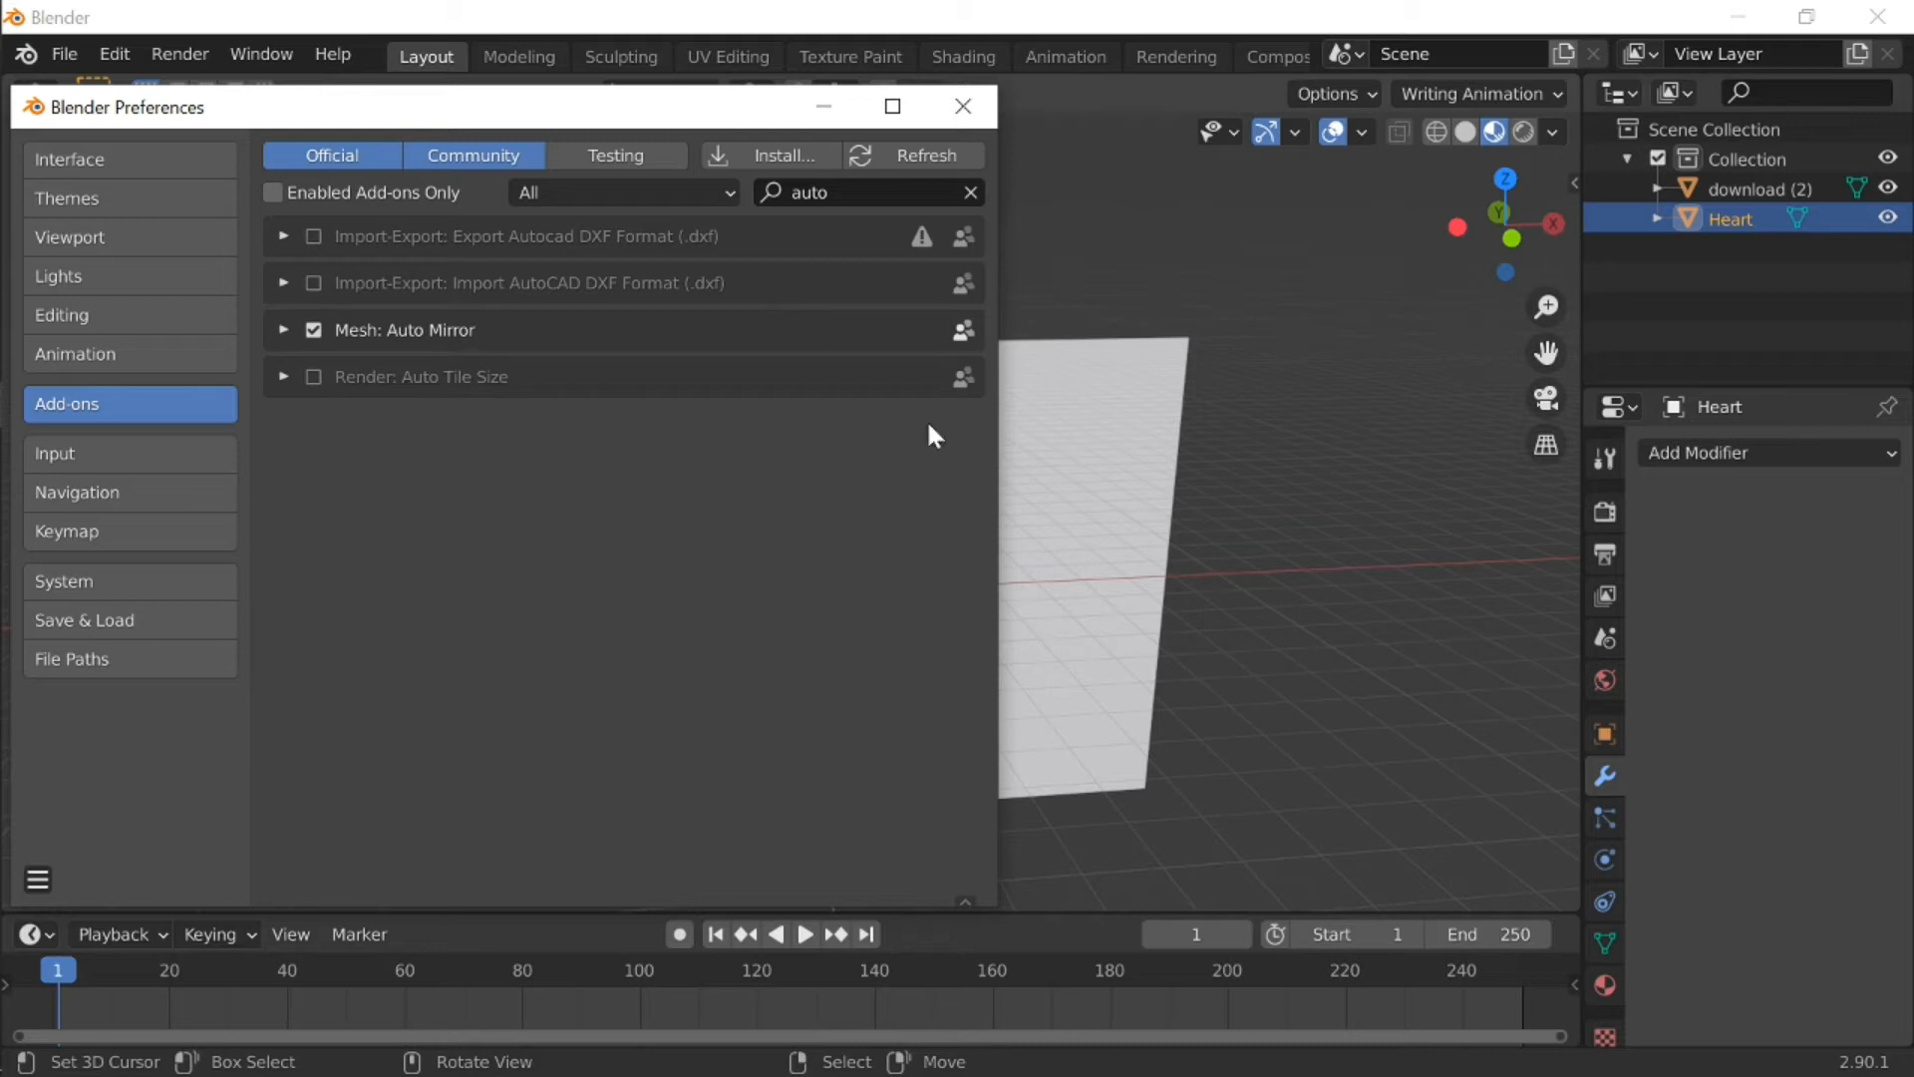
left_click(970, 191)
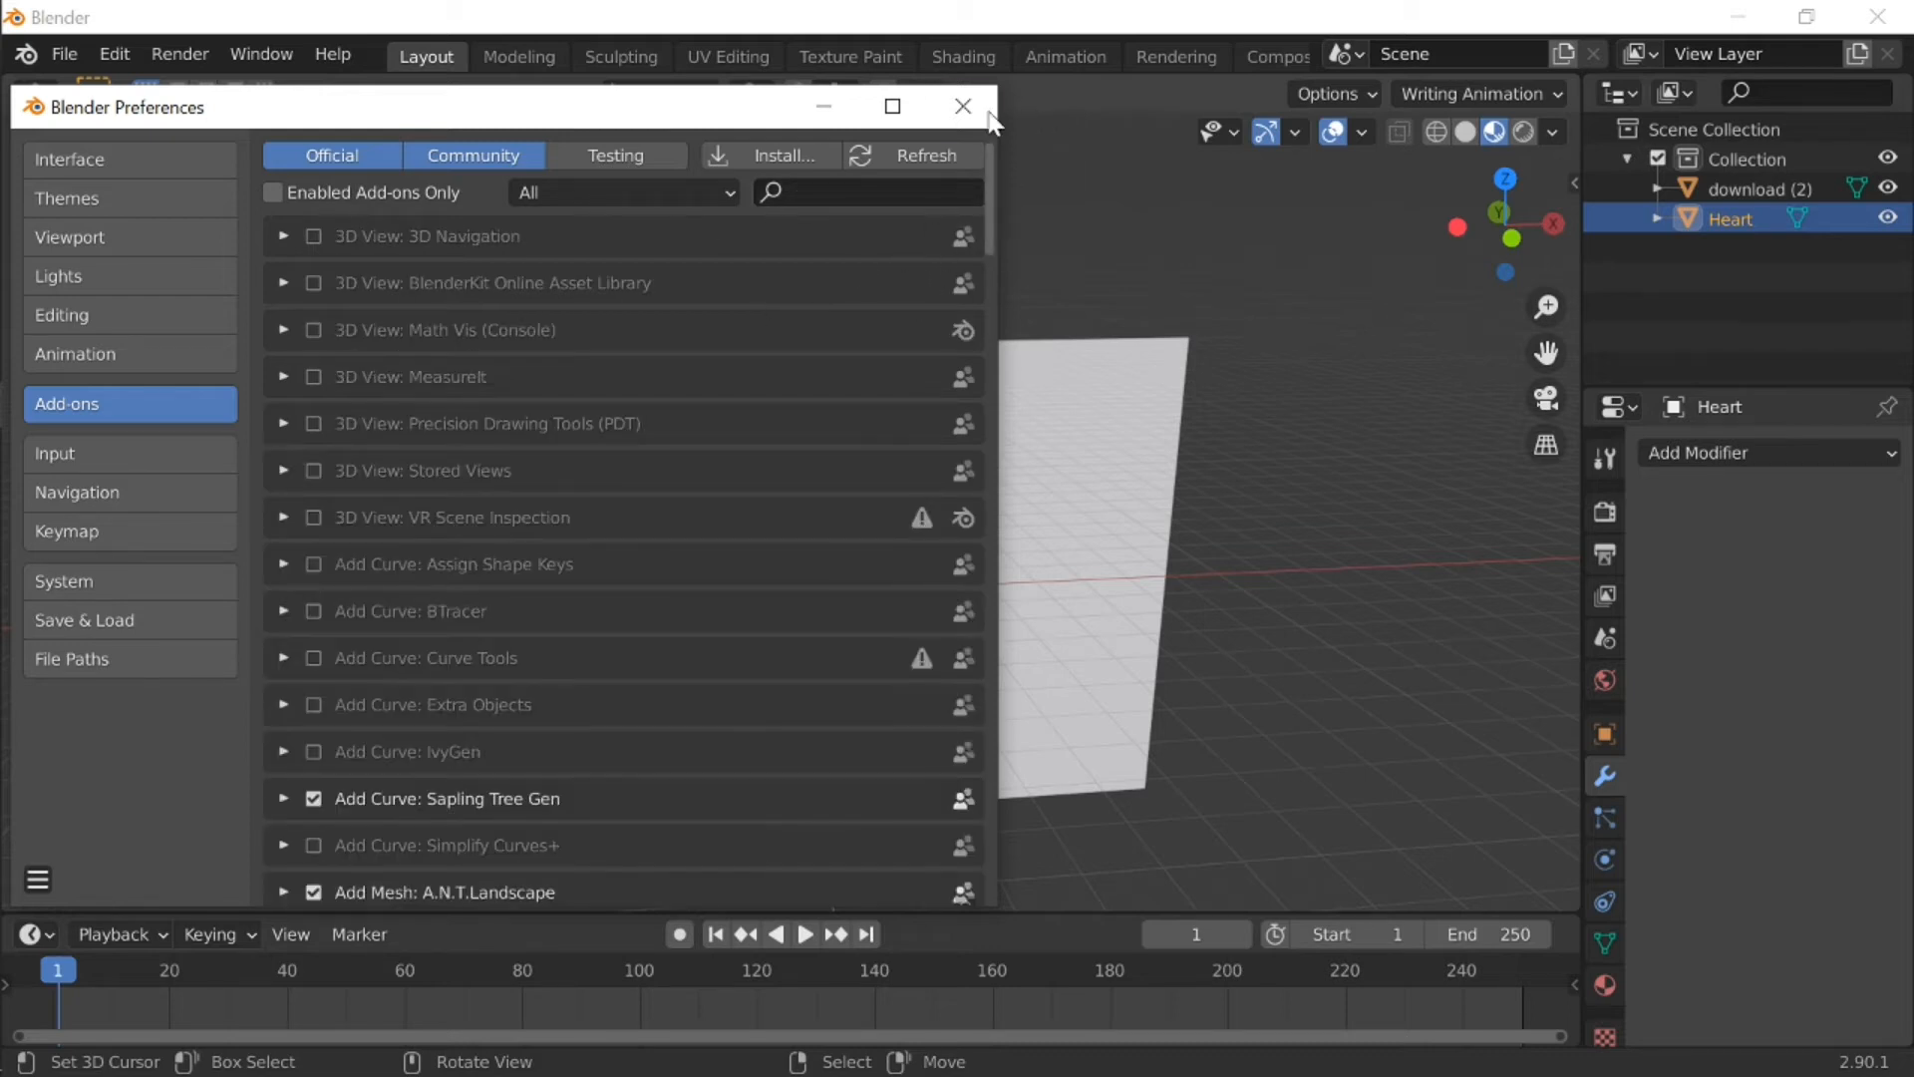
left_click(963, 107)
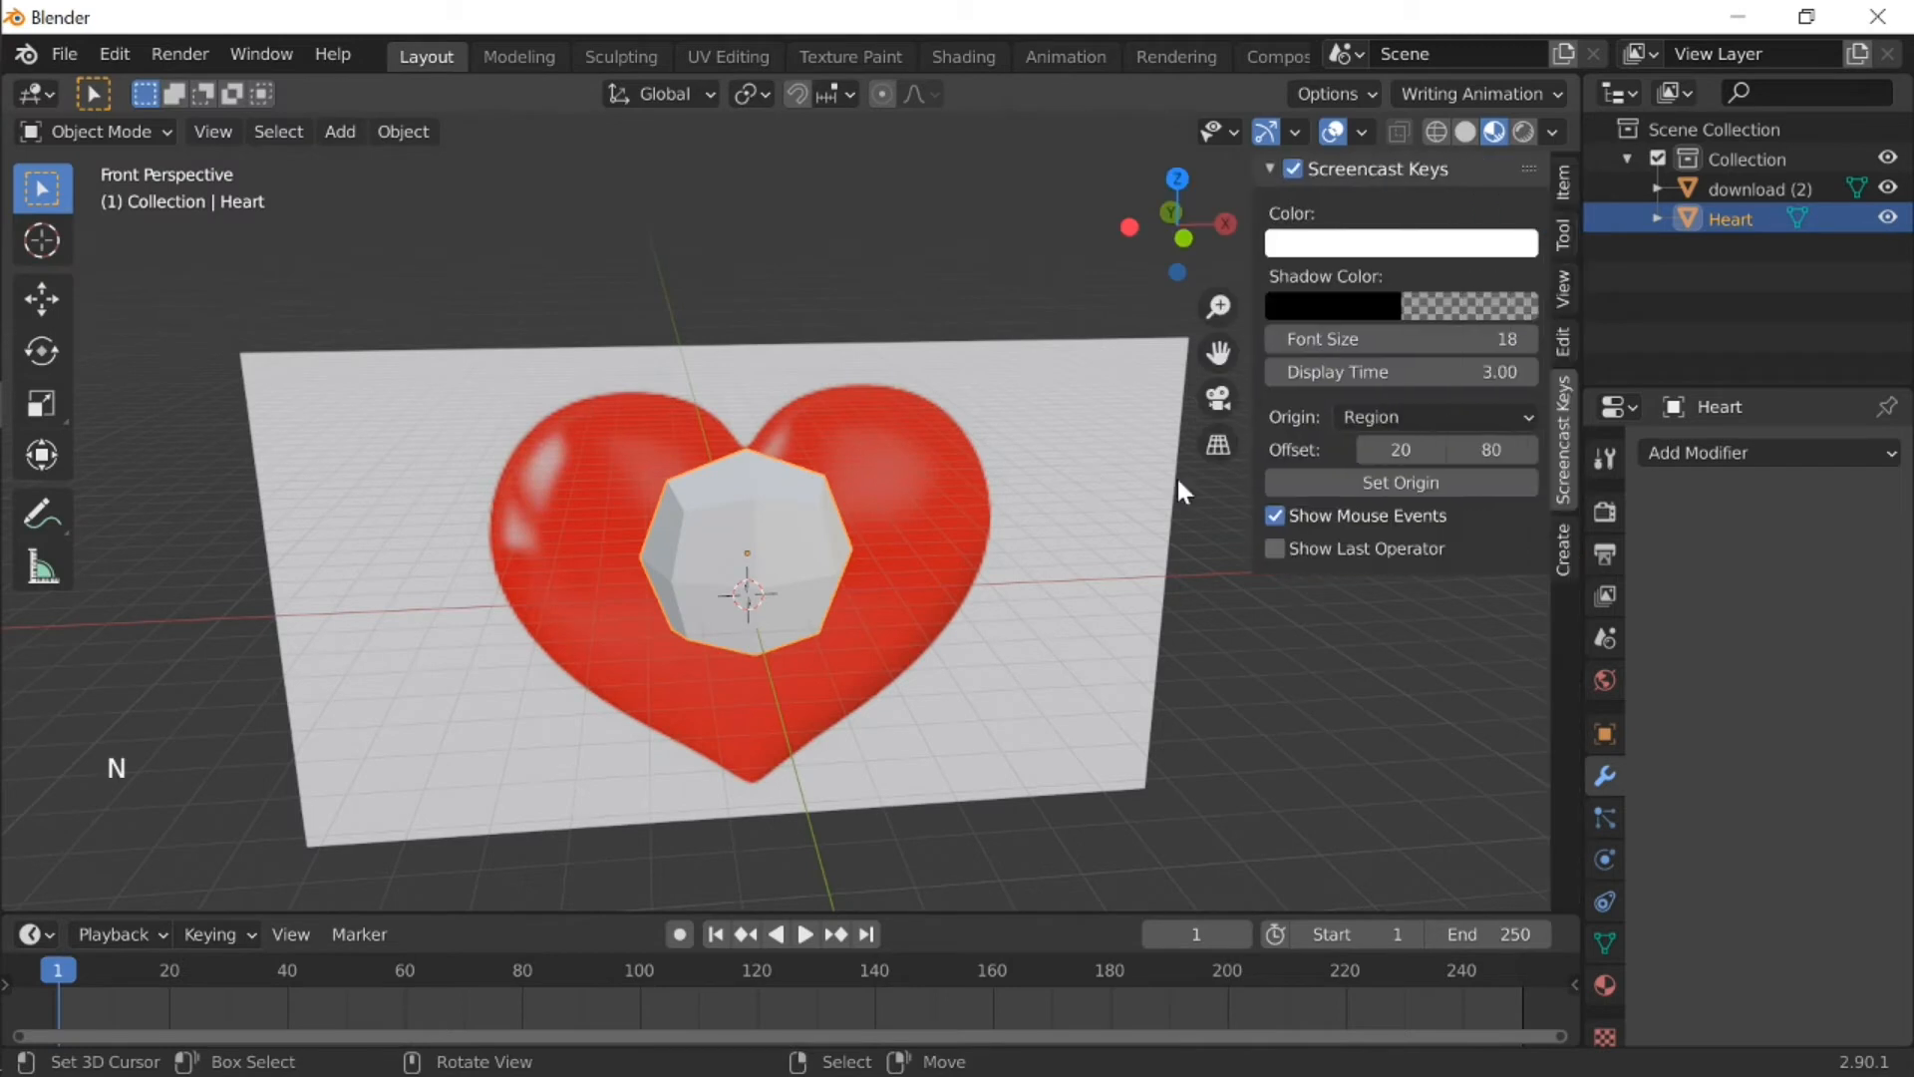
Step: Run Auto Mirror from the N panel Edit tab, then move vertices toward the heart outline
left_click(1268, 169)
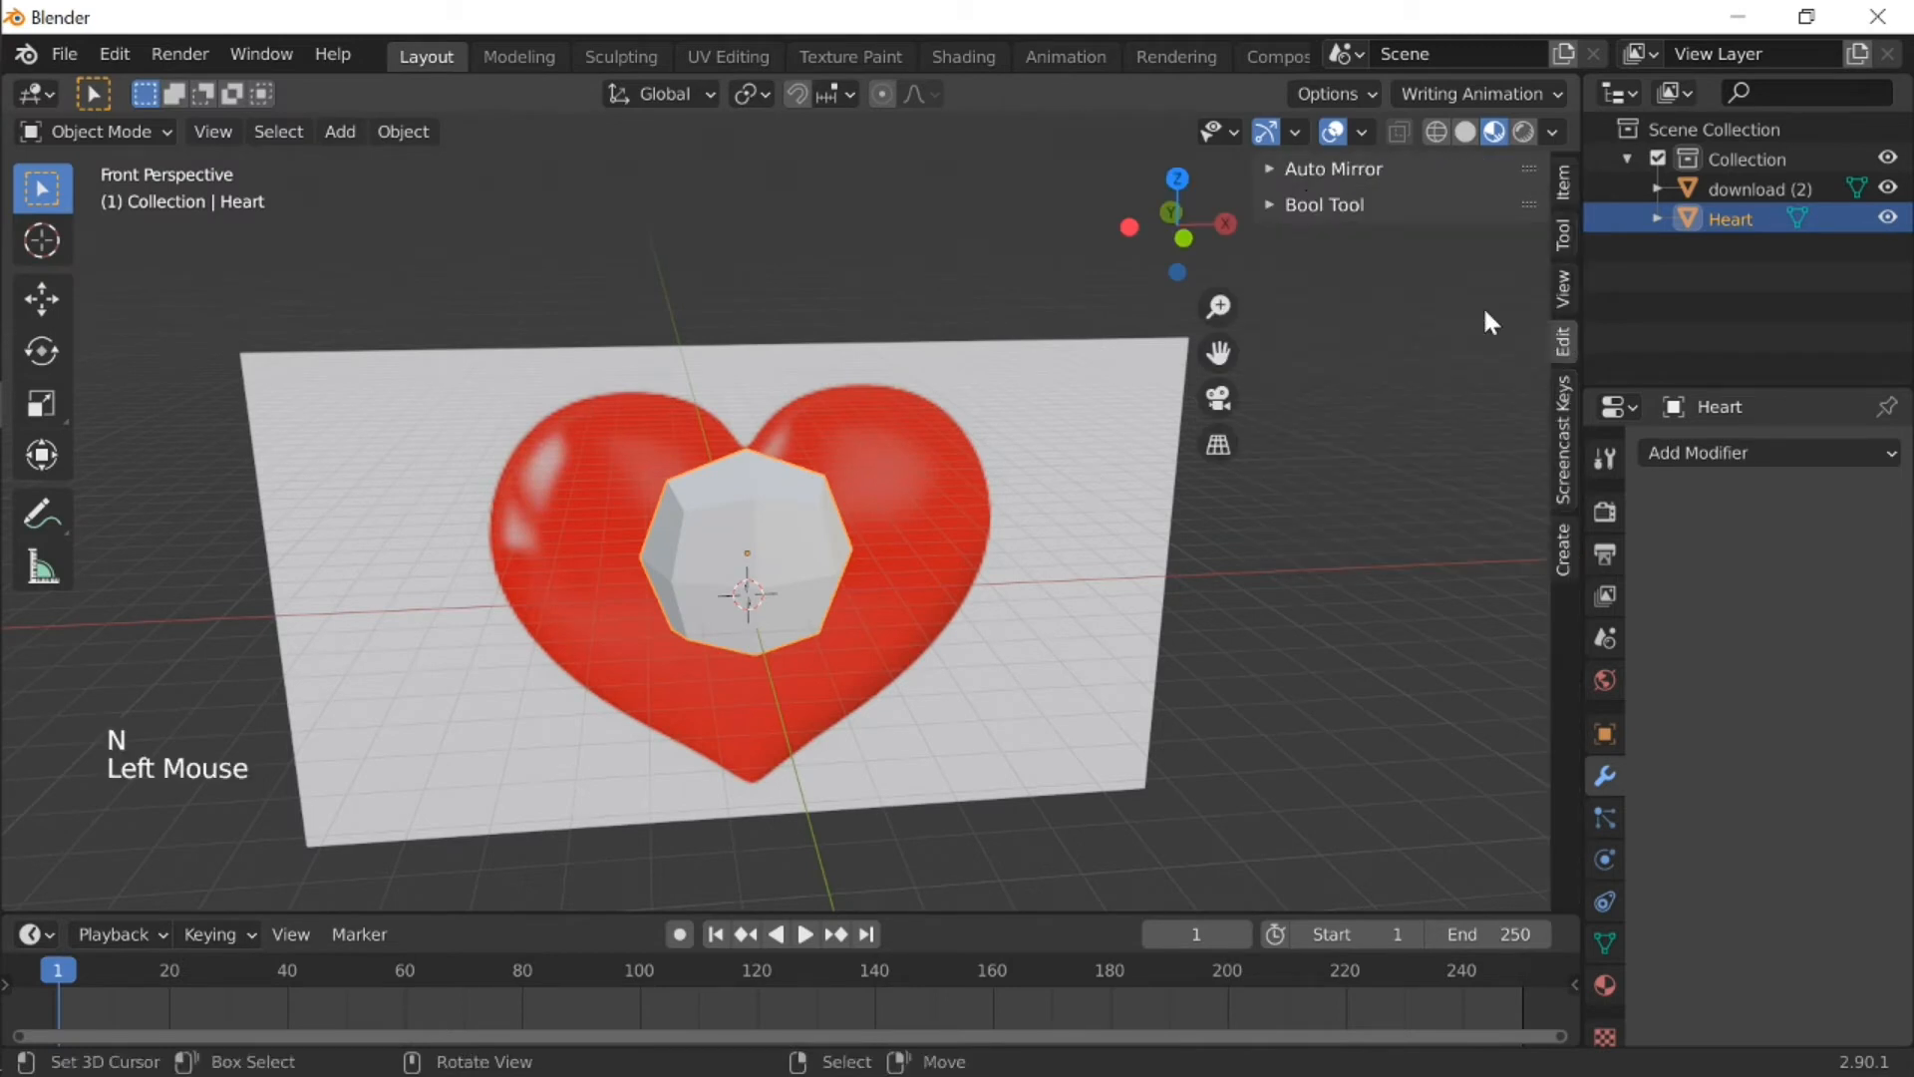
left_click(1334, 168)
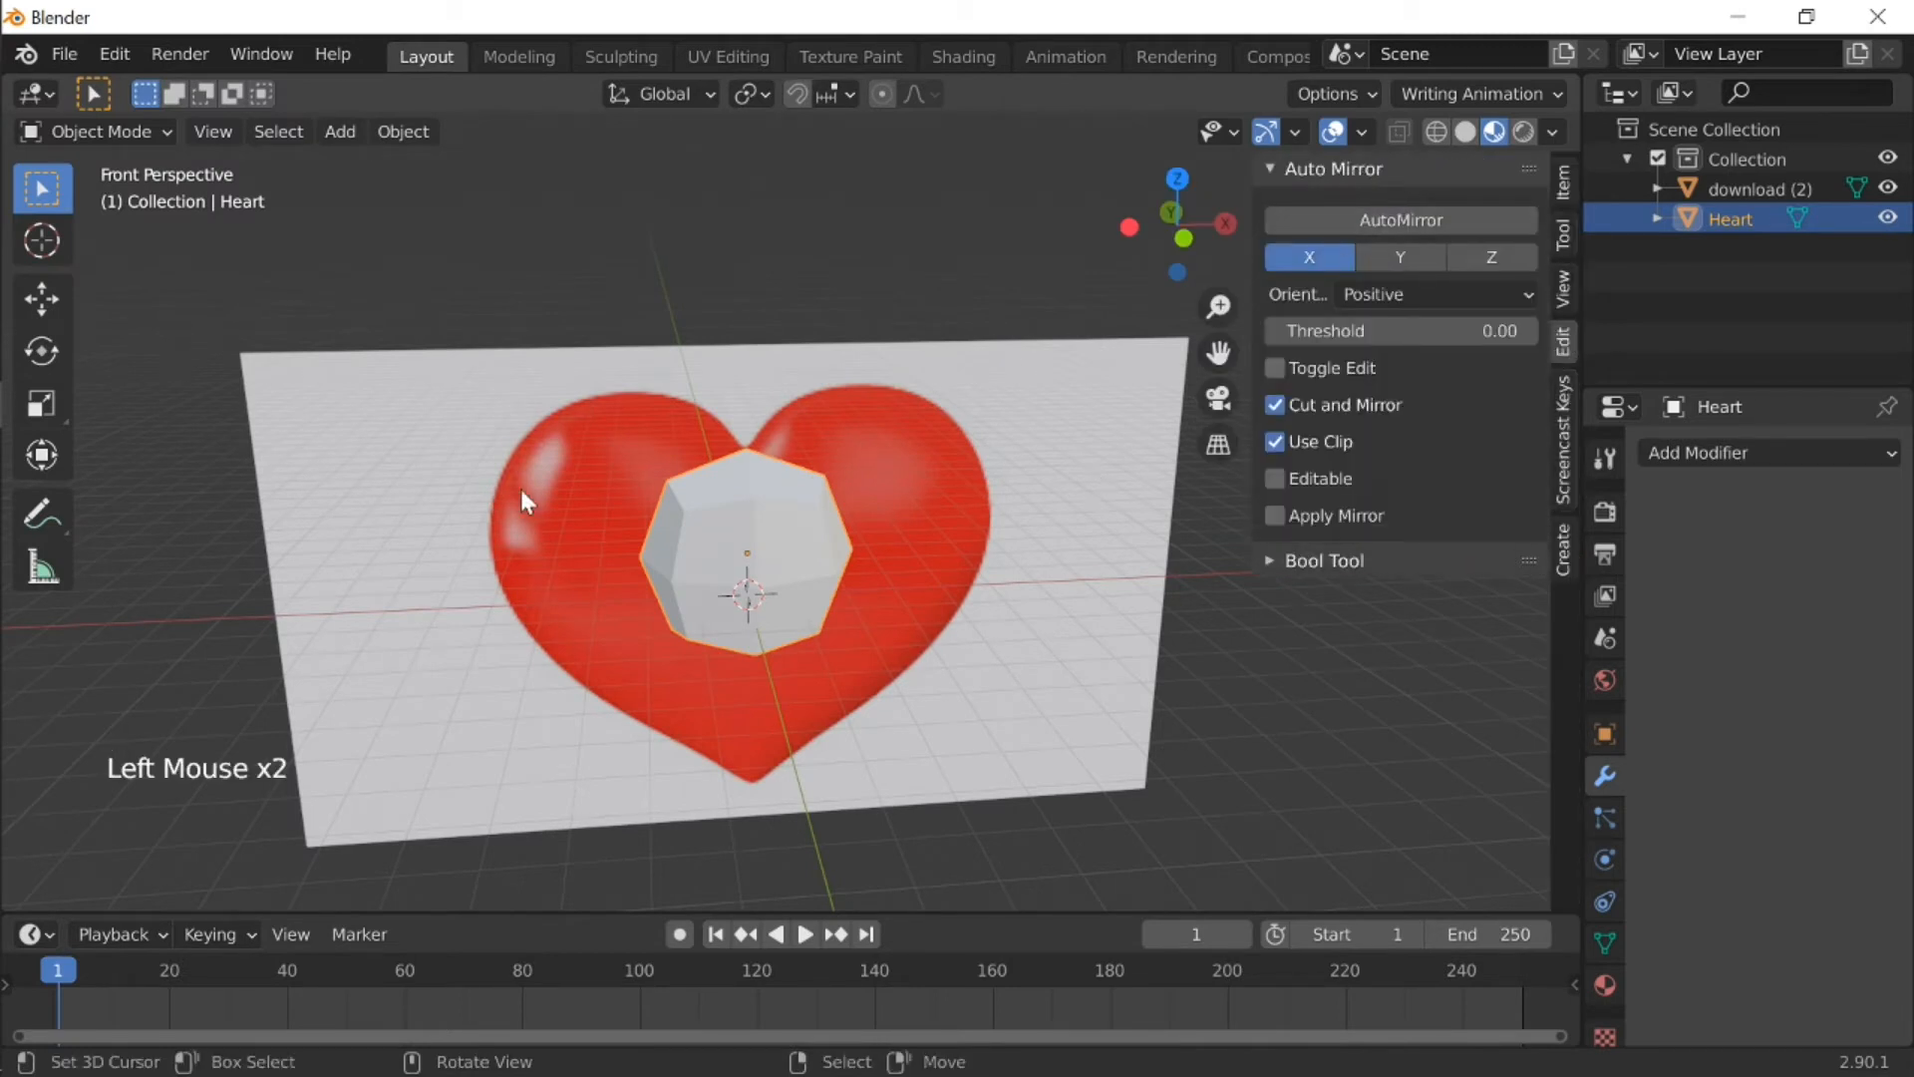
key("Tab")
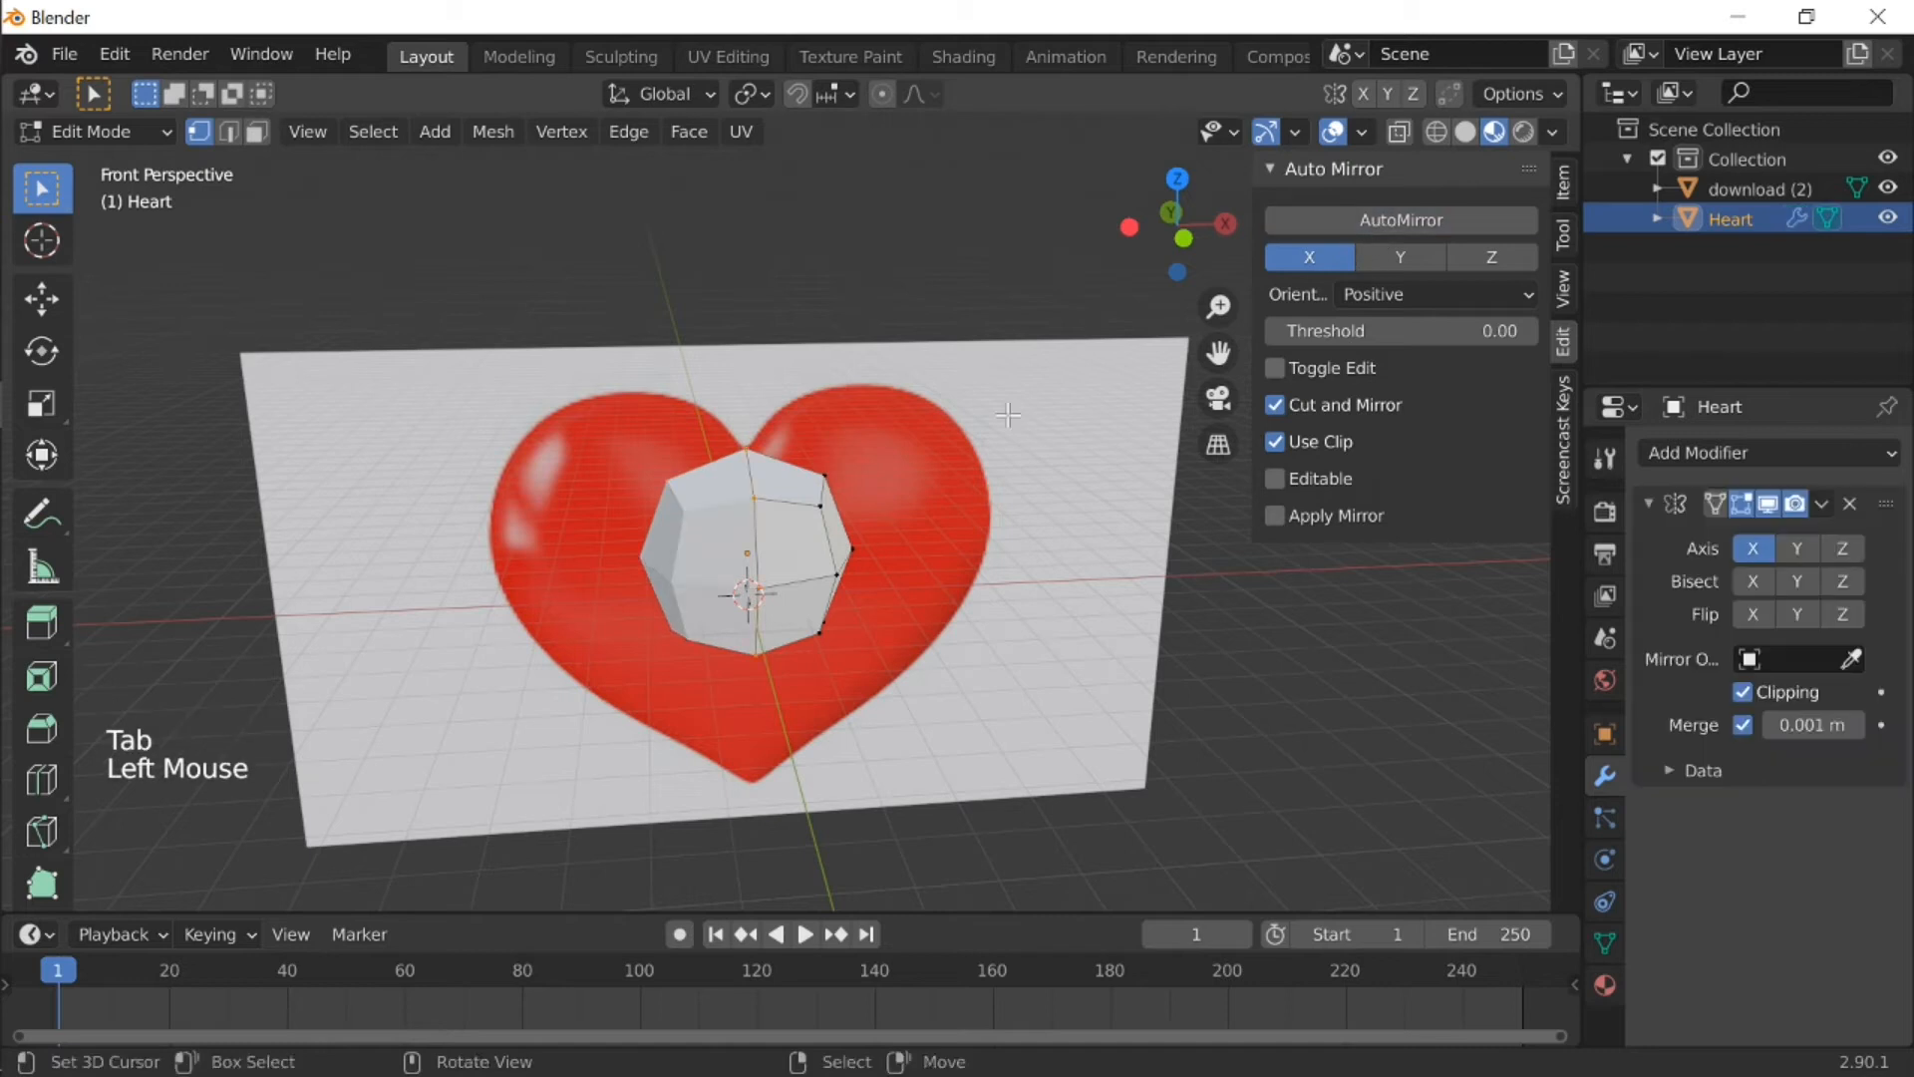
key("r")
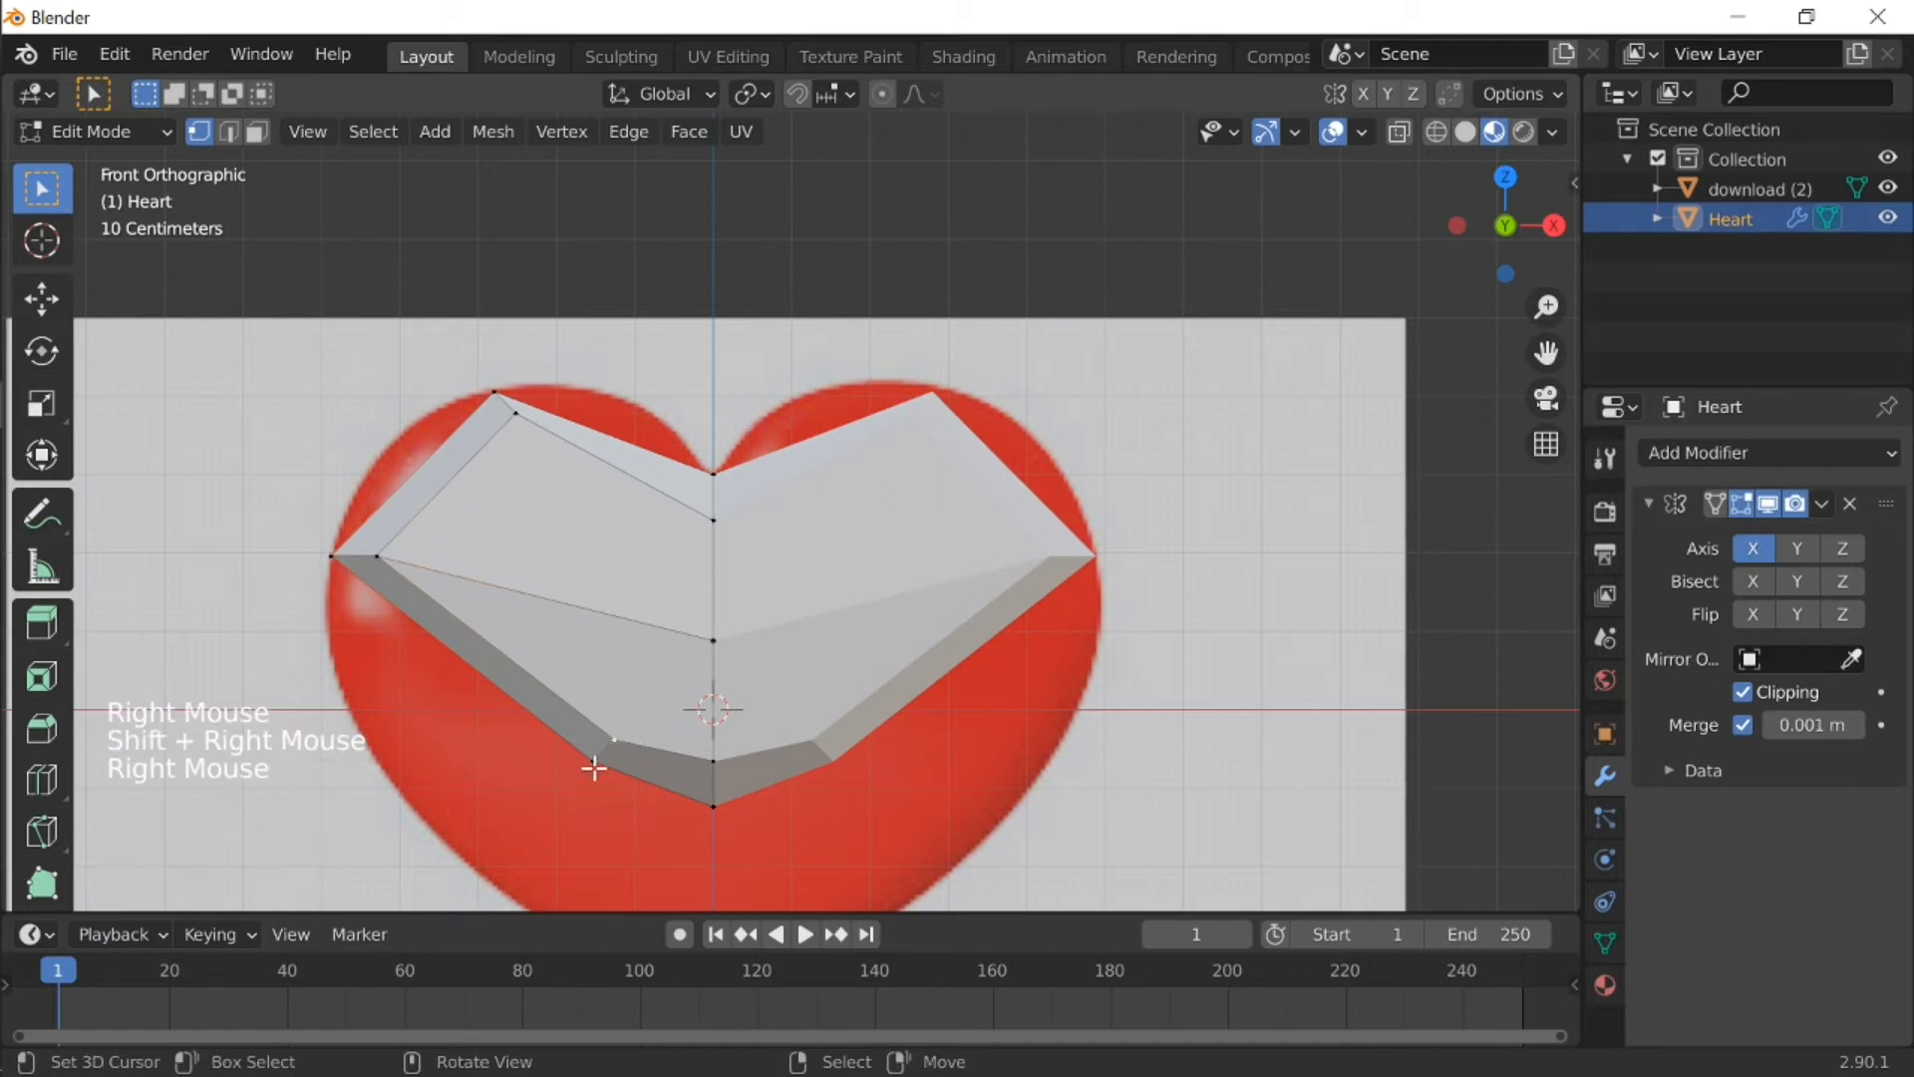
key("g")
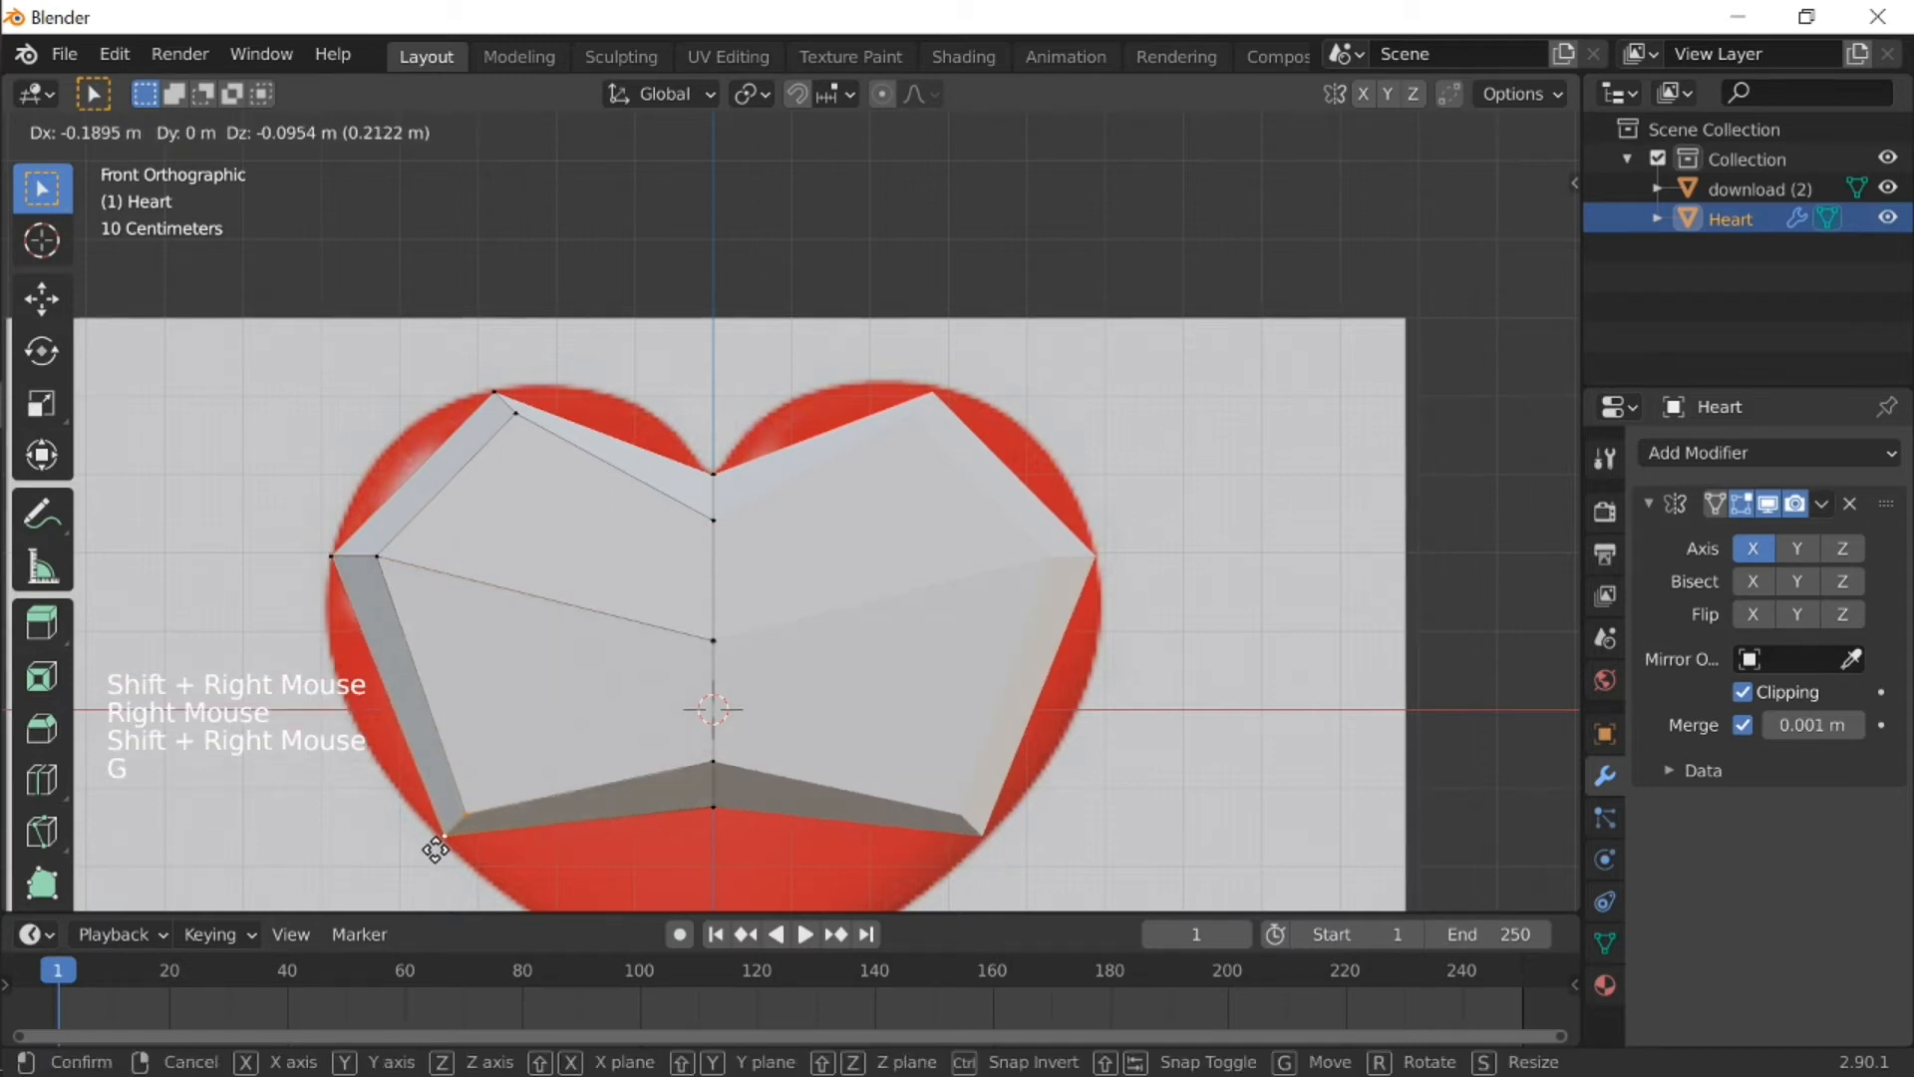
scroll("down", 3)
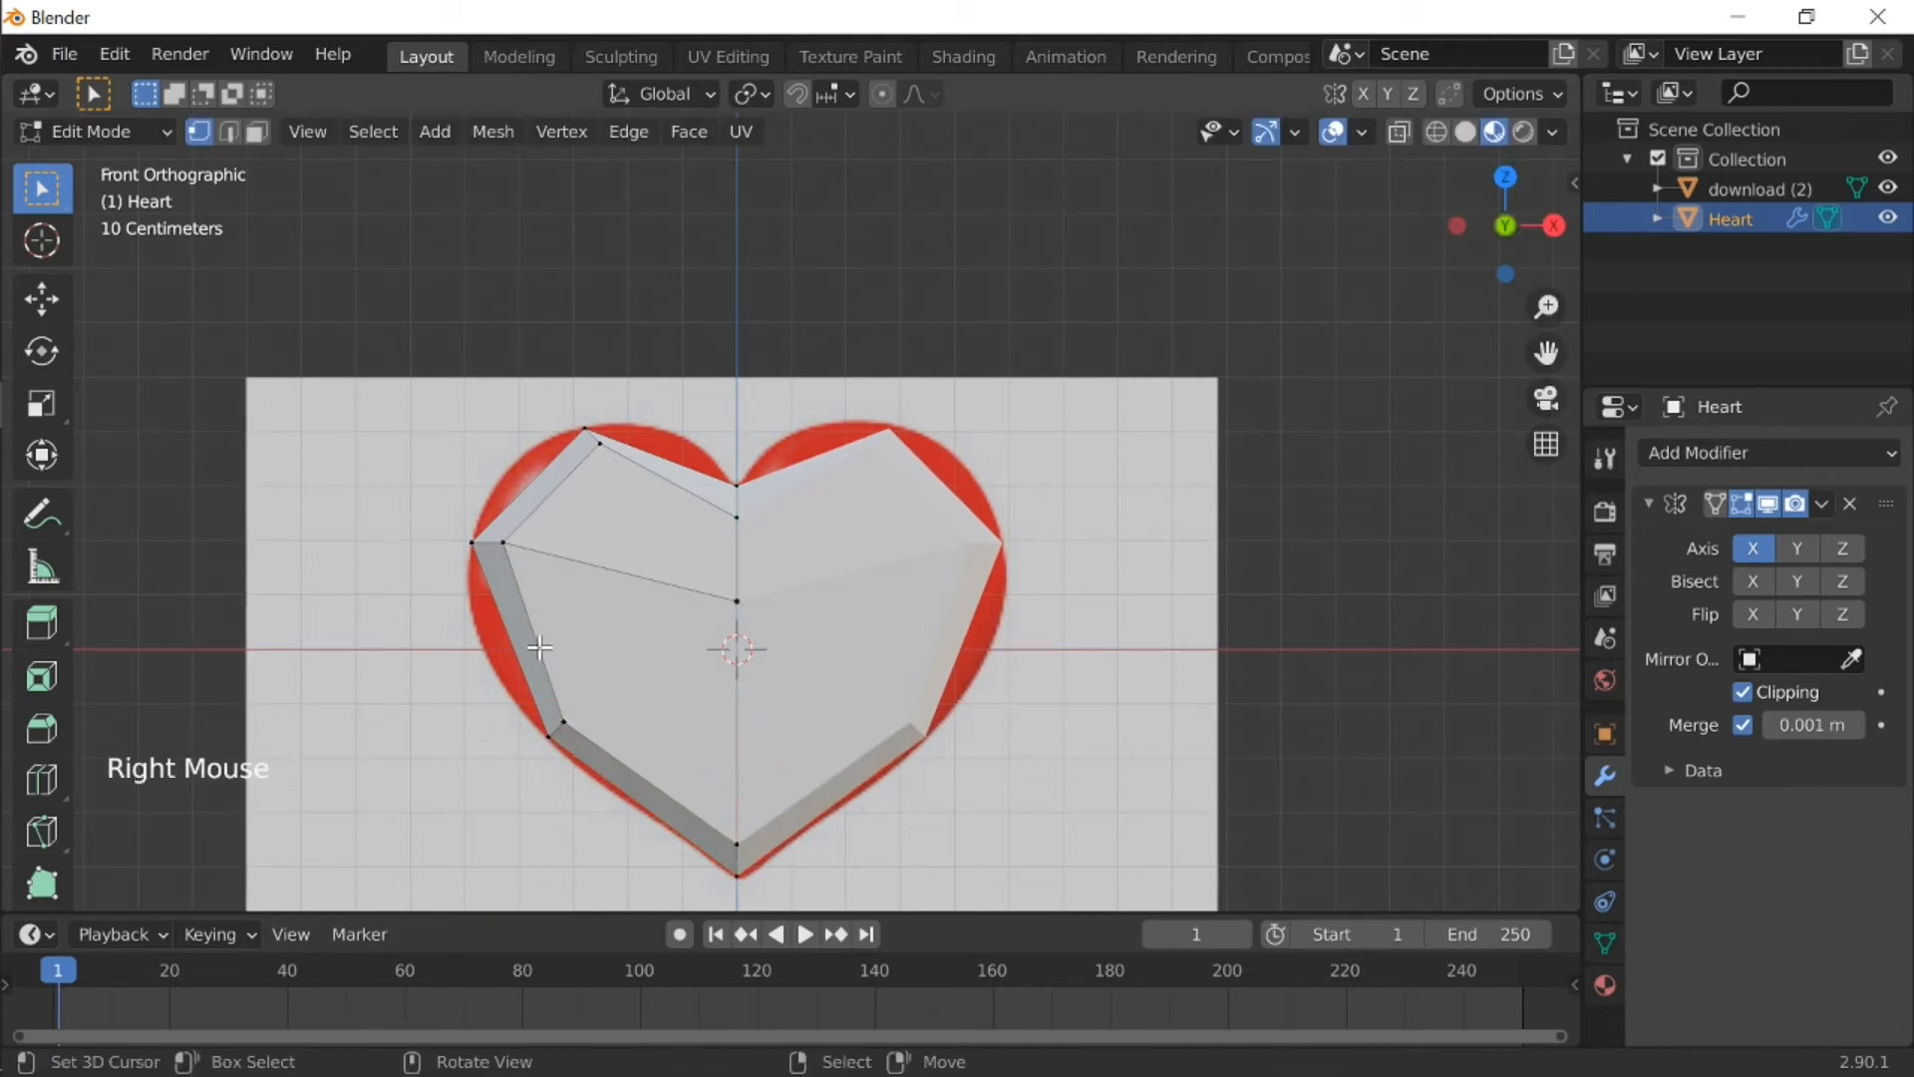
Step: Add horizontal edge loops across the heart, including one near the top
key("ctrl+r")
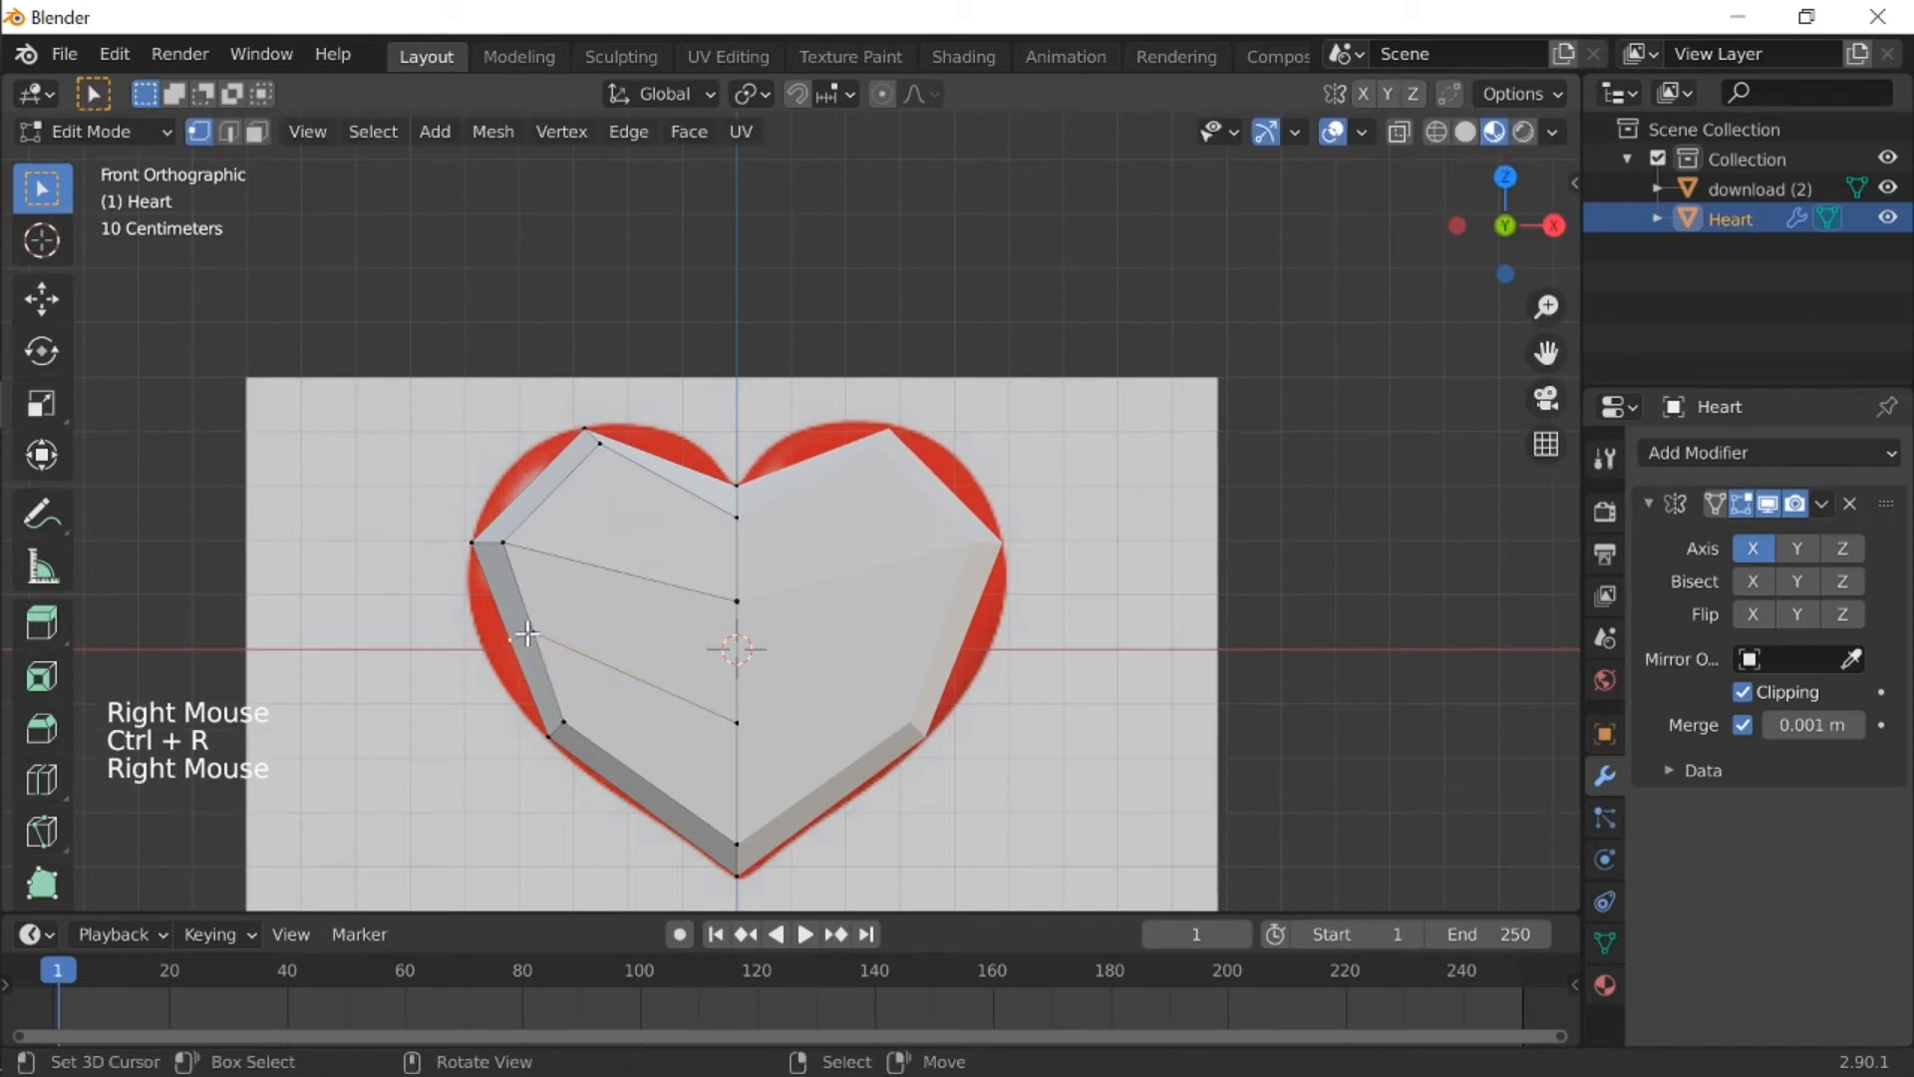
key("g")
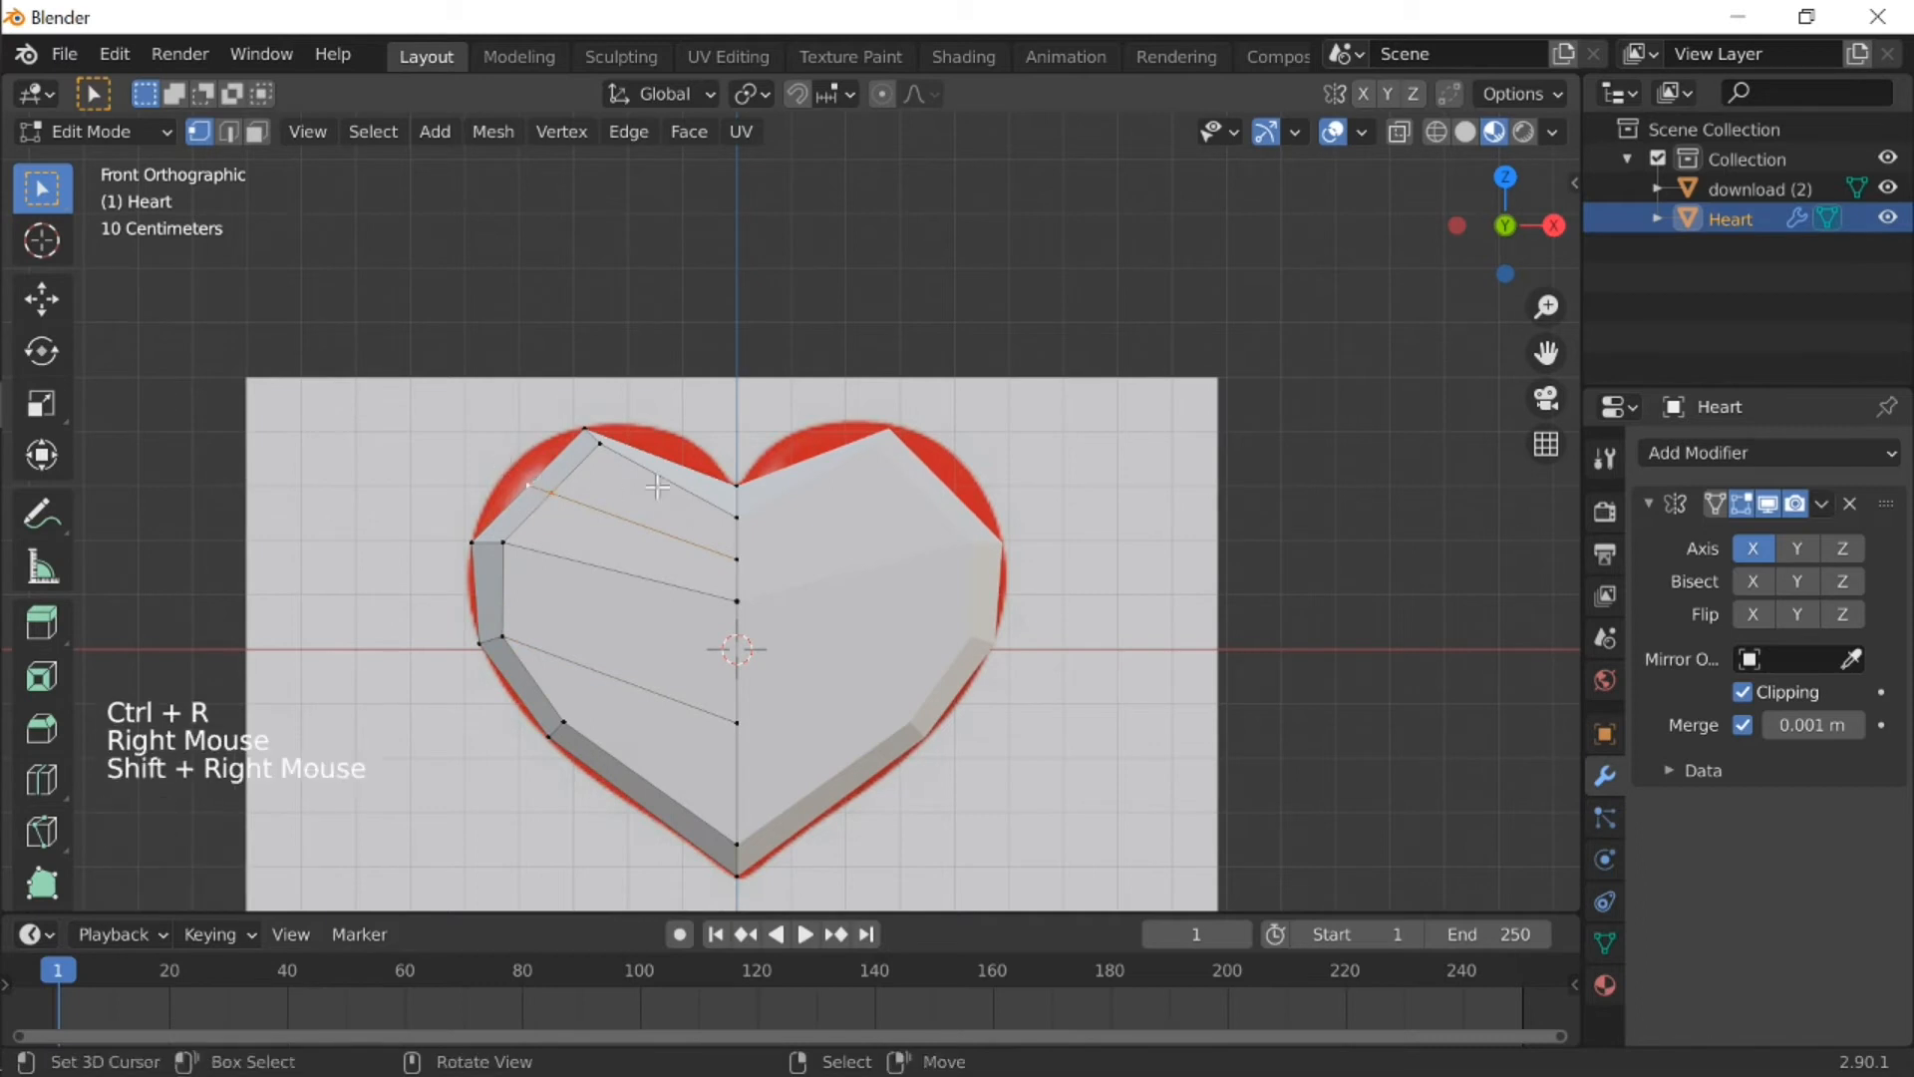
key("ctrl+r")
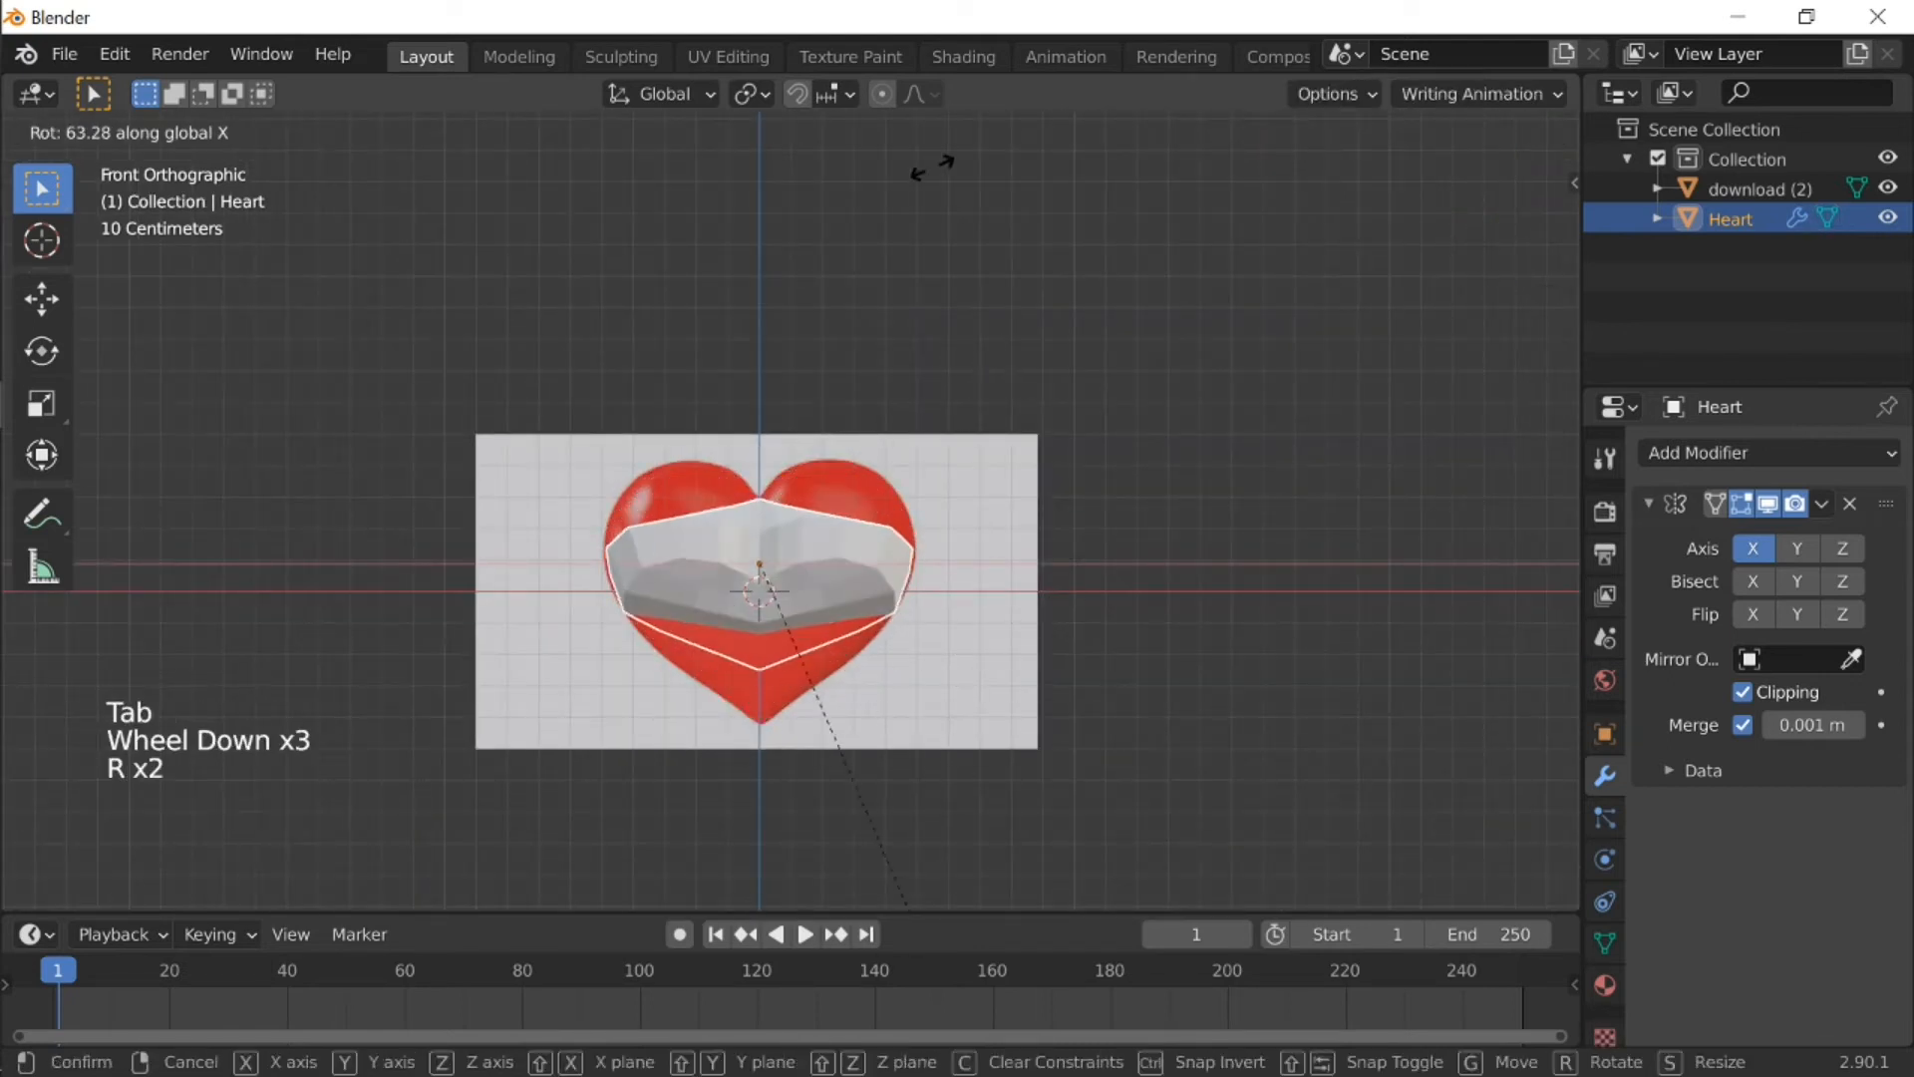
Step: Cancel the heart's rotation and enter Edit Mode to view it from another angle
right_click(1004, 571)
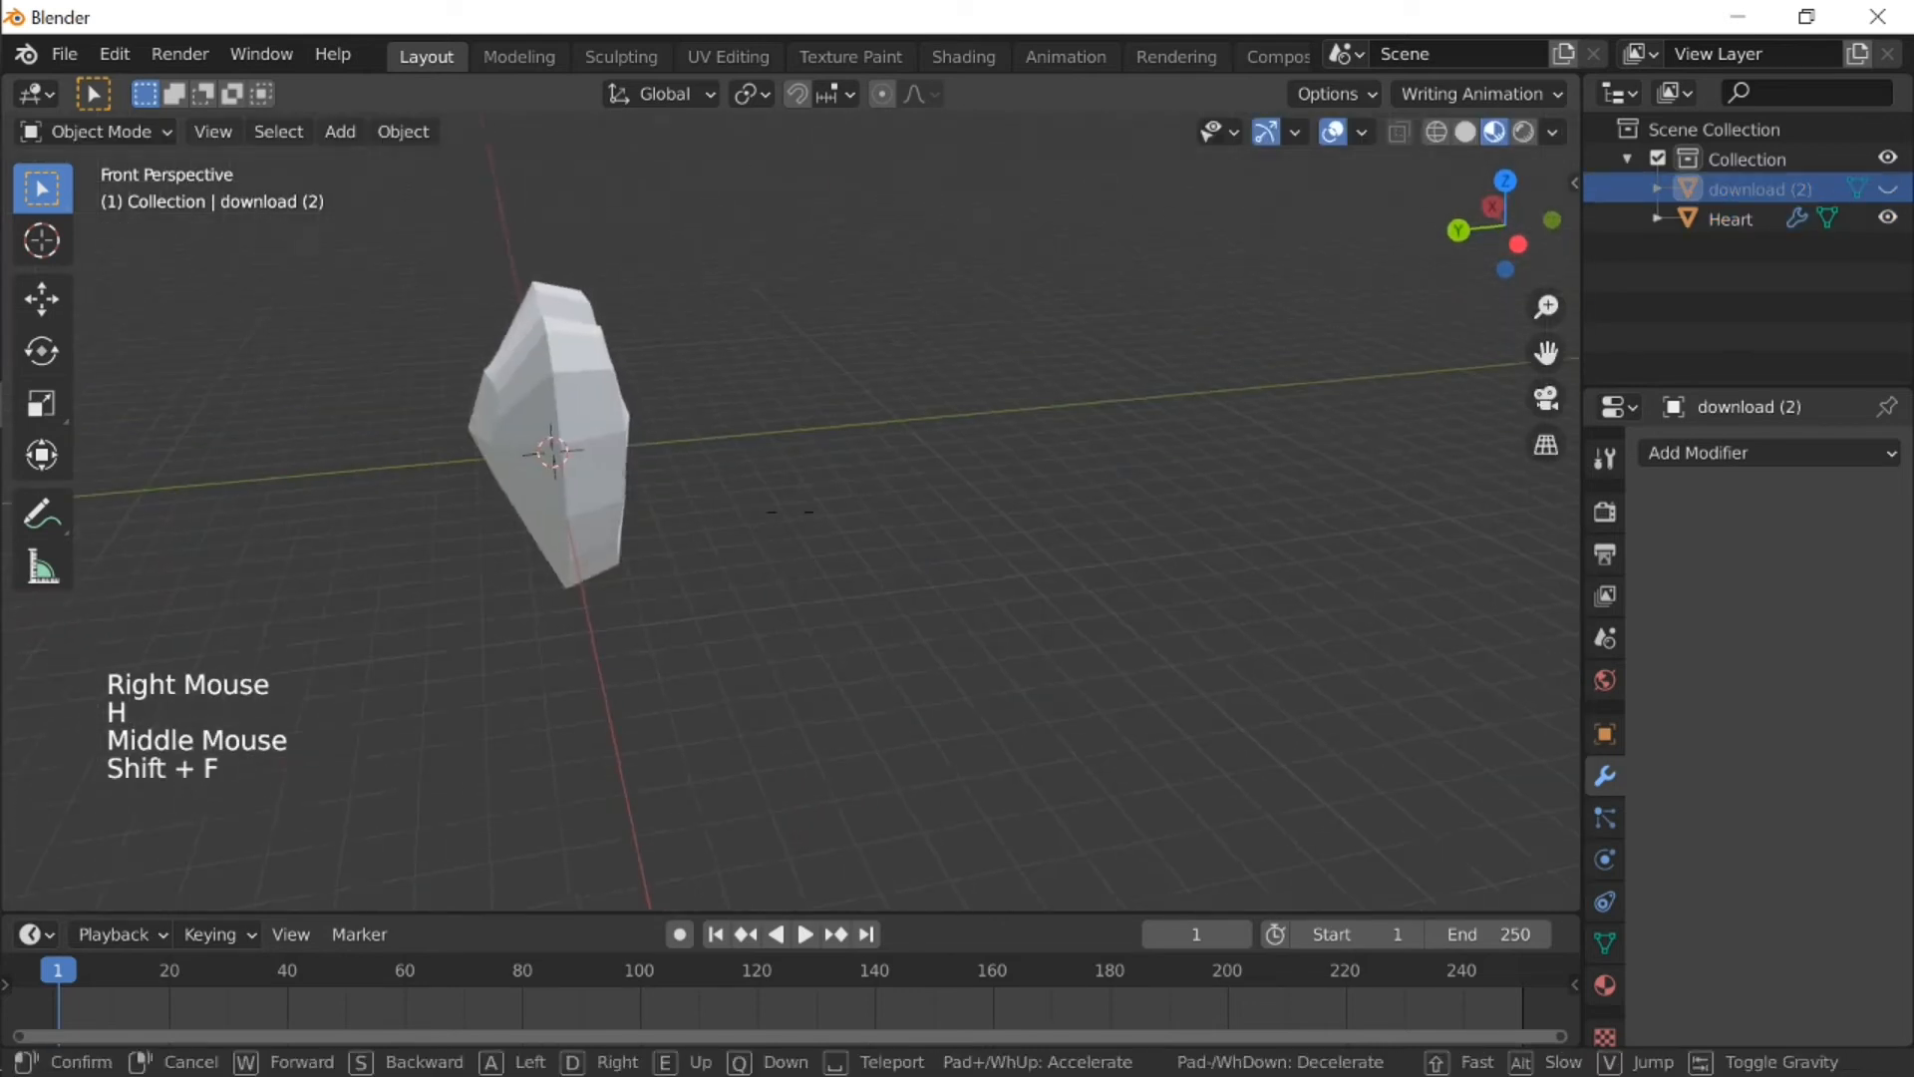
key("Tab")
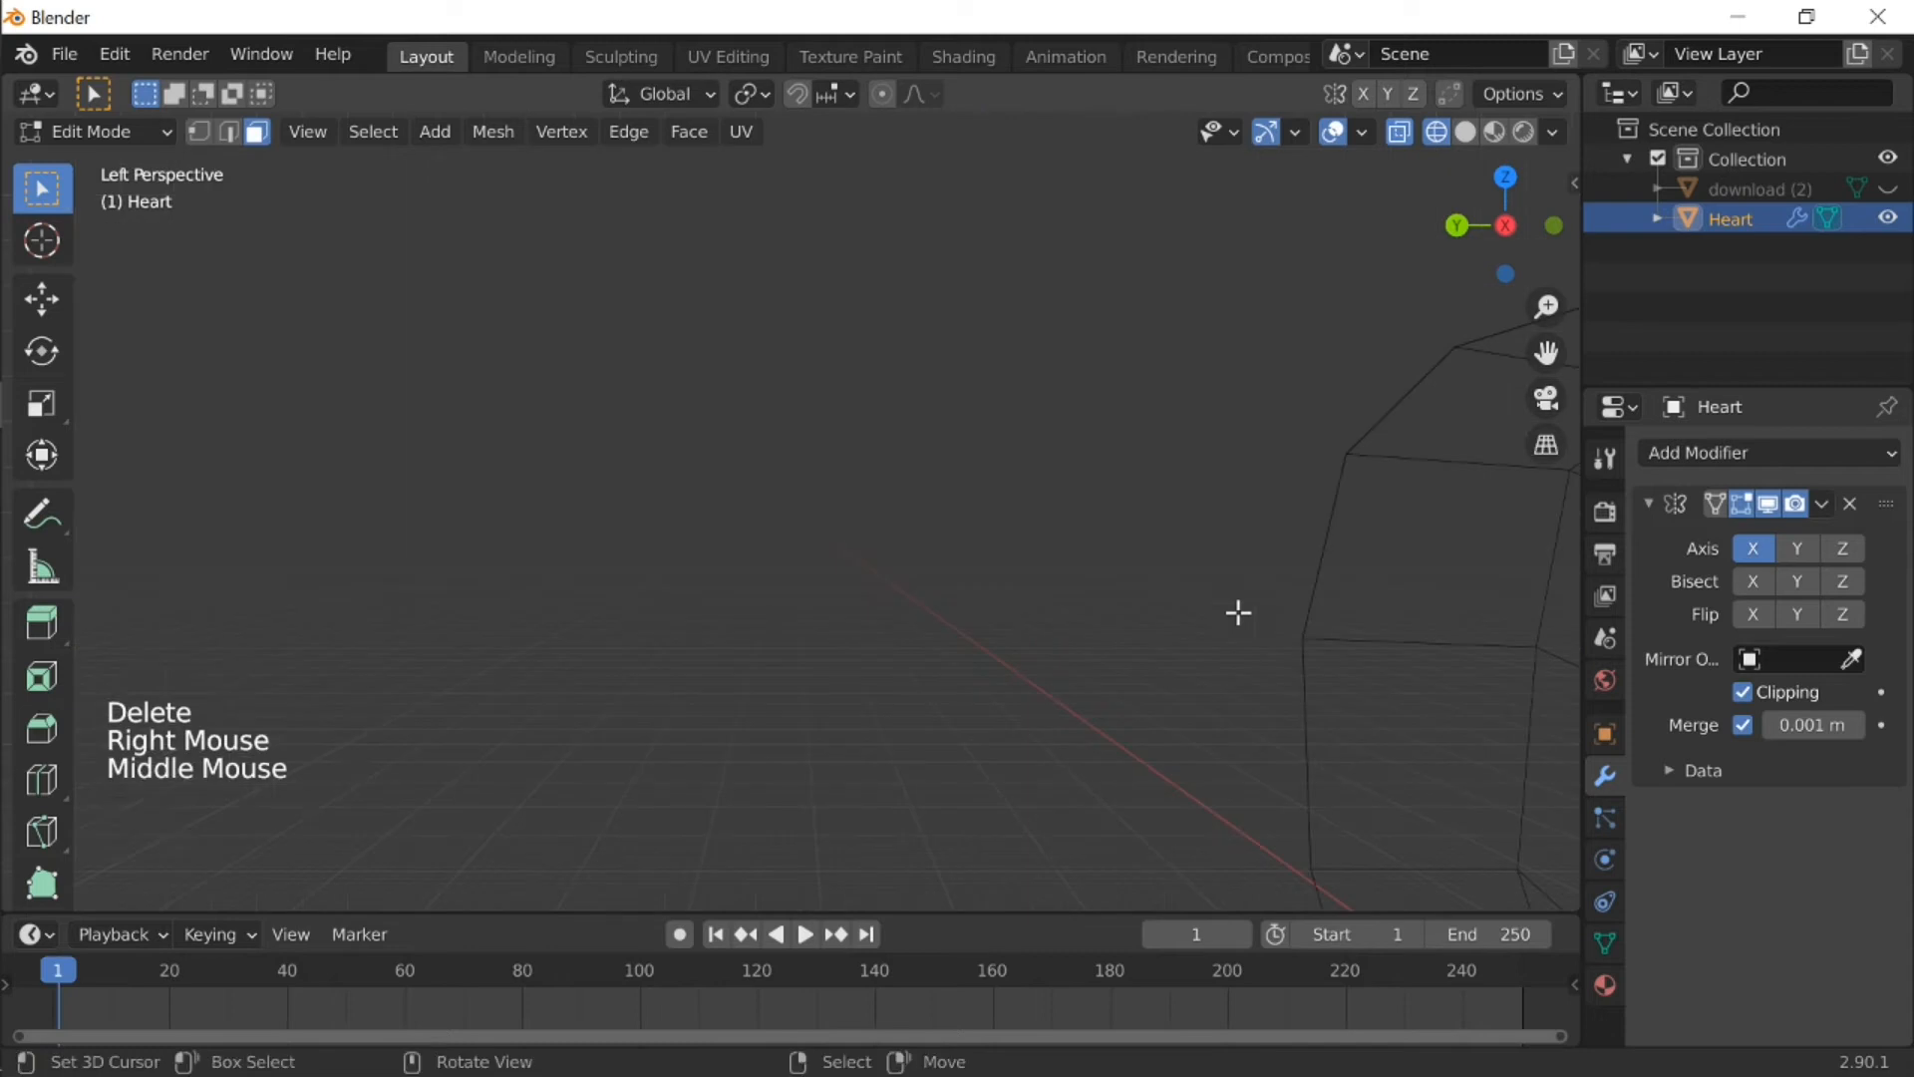
key("Tab")
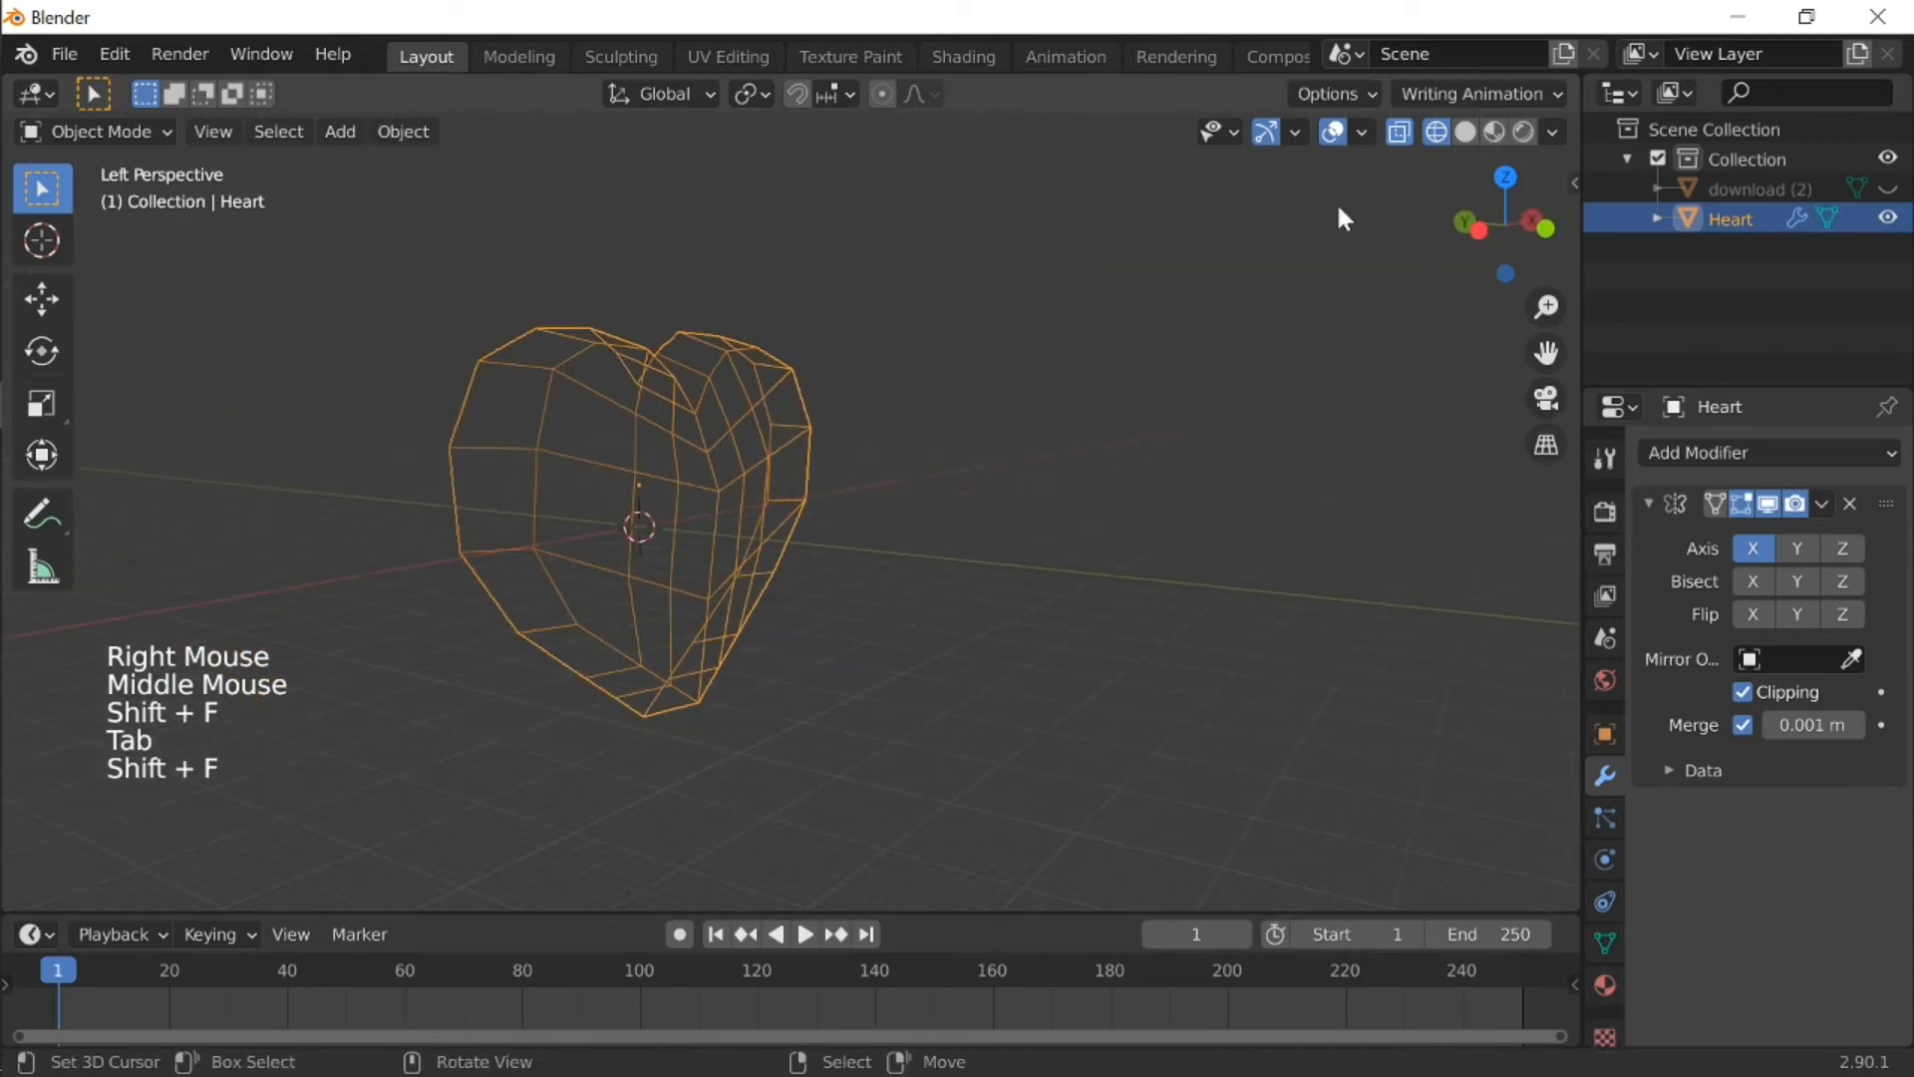
left_click(1494, 131)
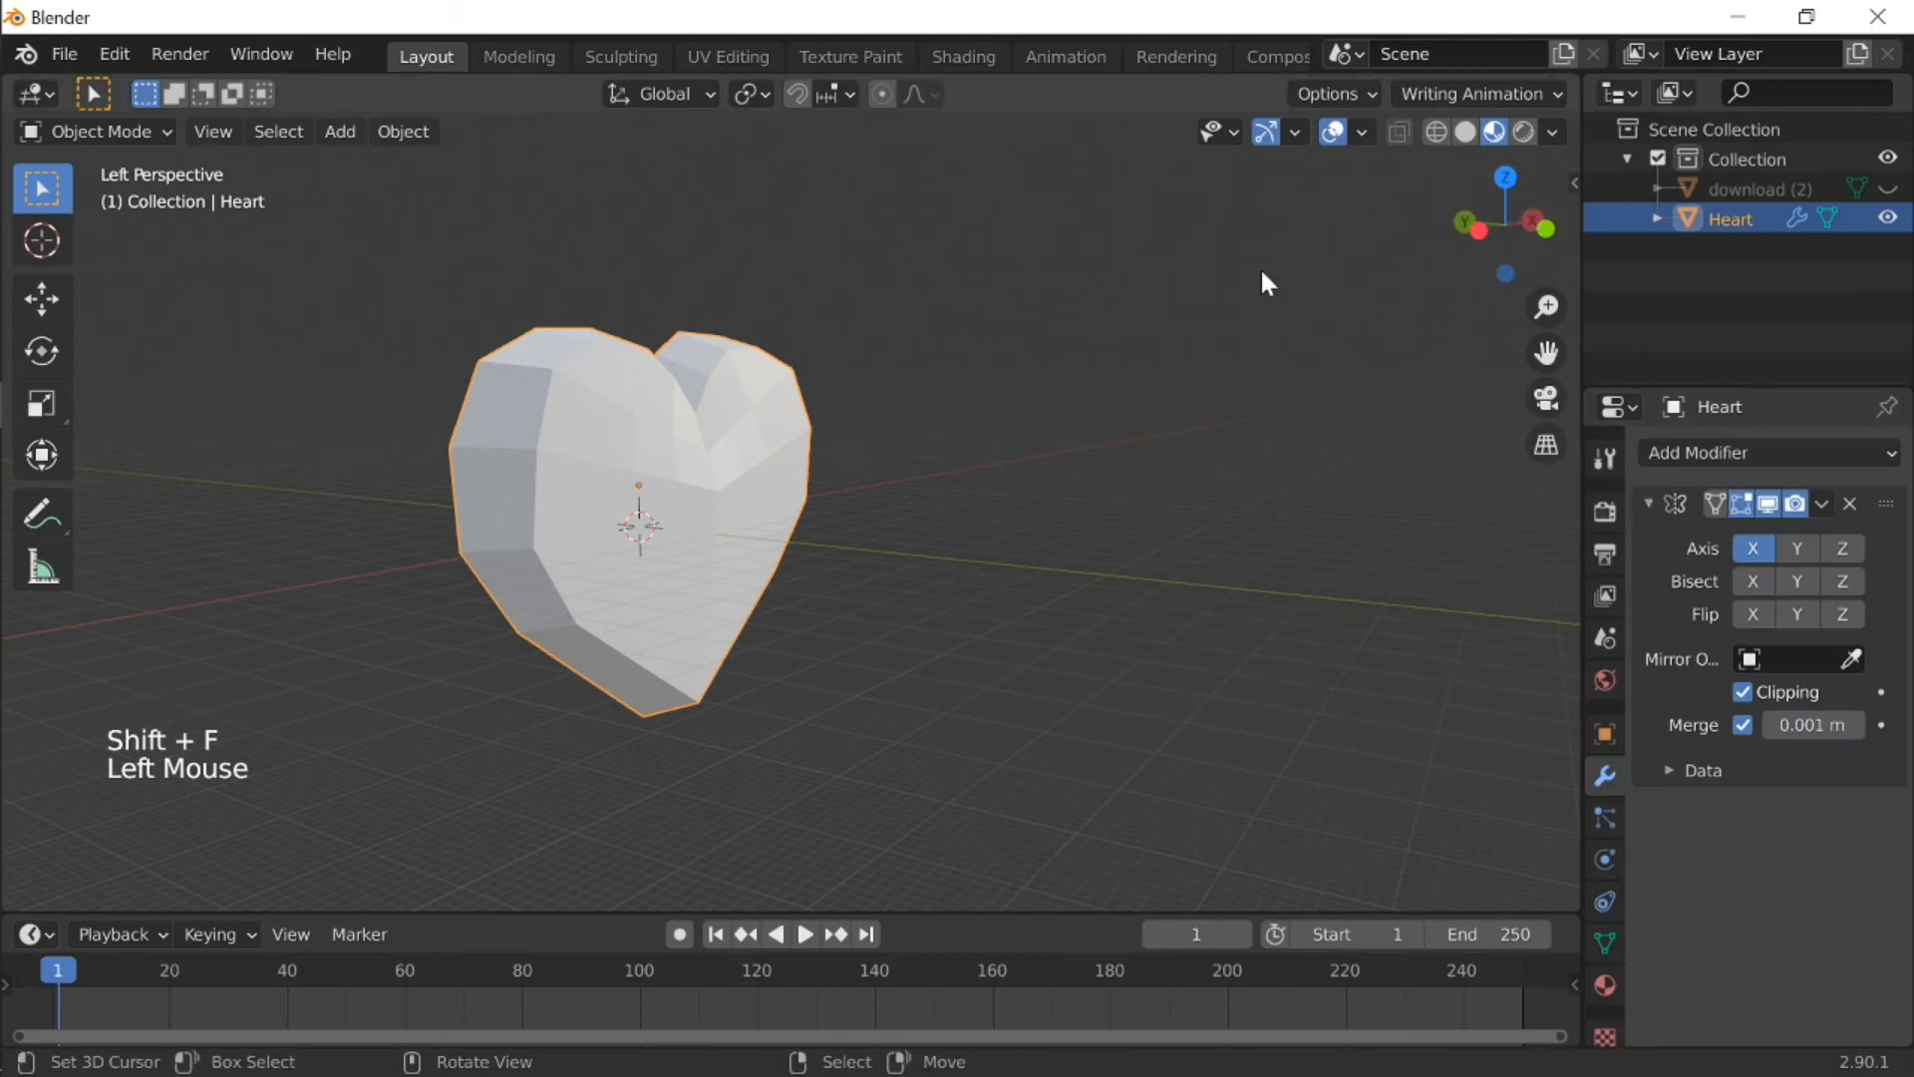
left_click(1821, 503)
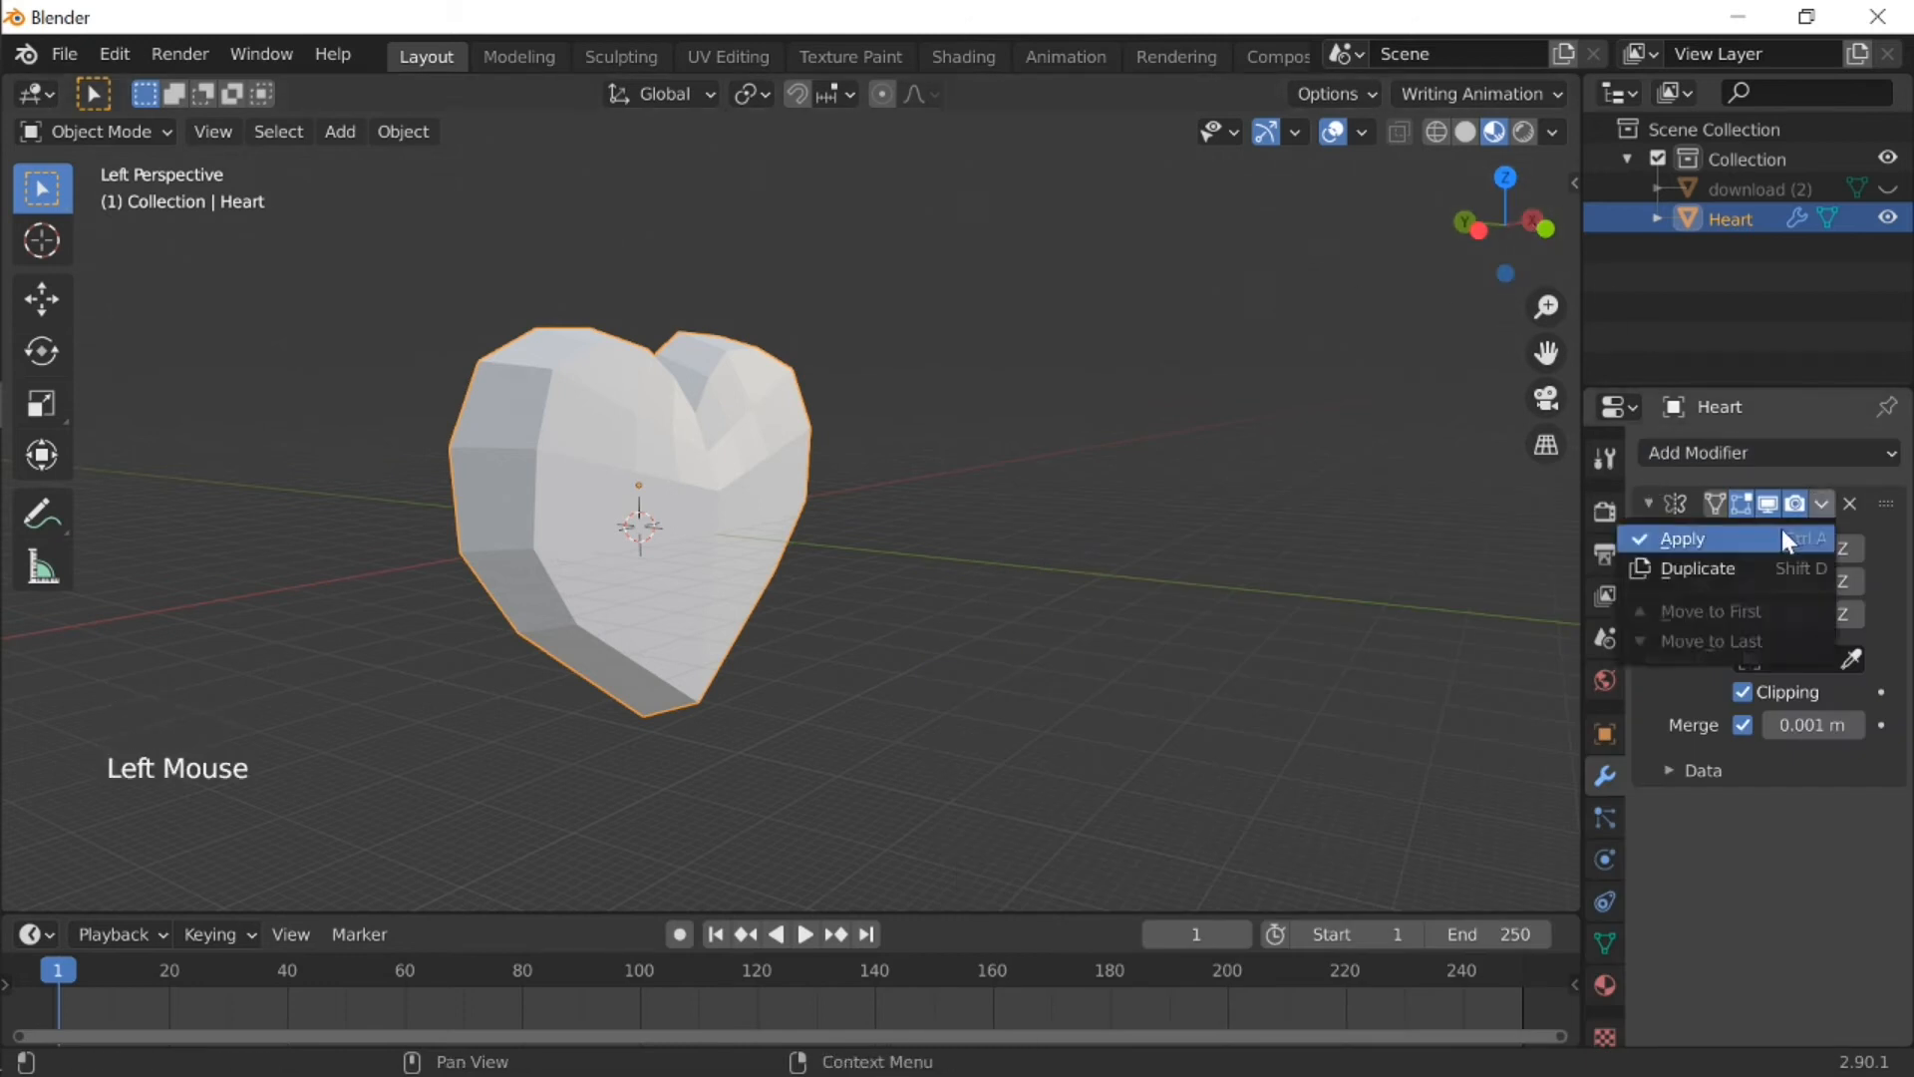
left_click(1762, 452)
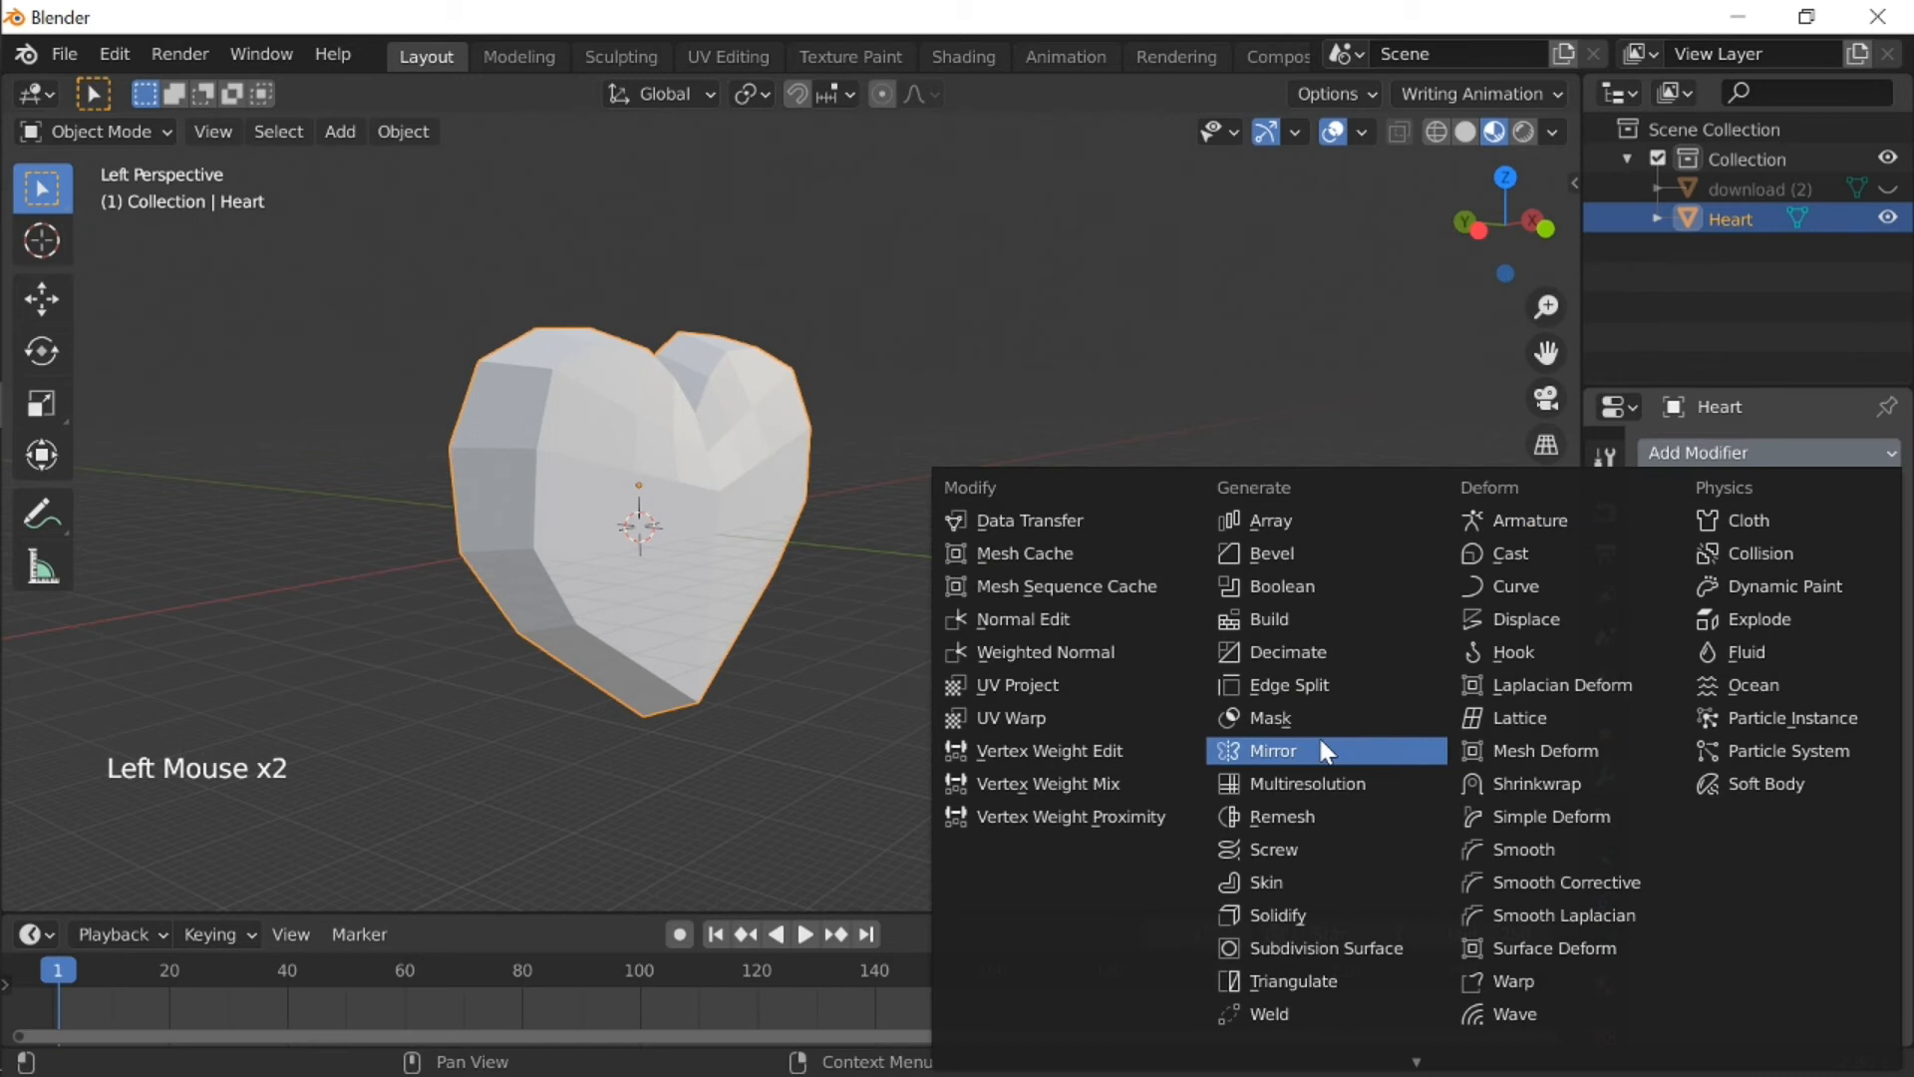
left_click(1275, 751)
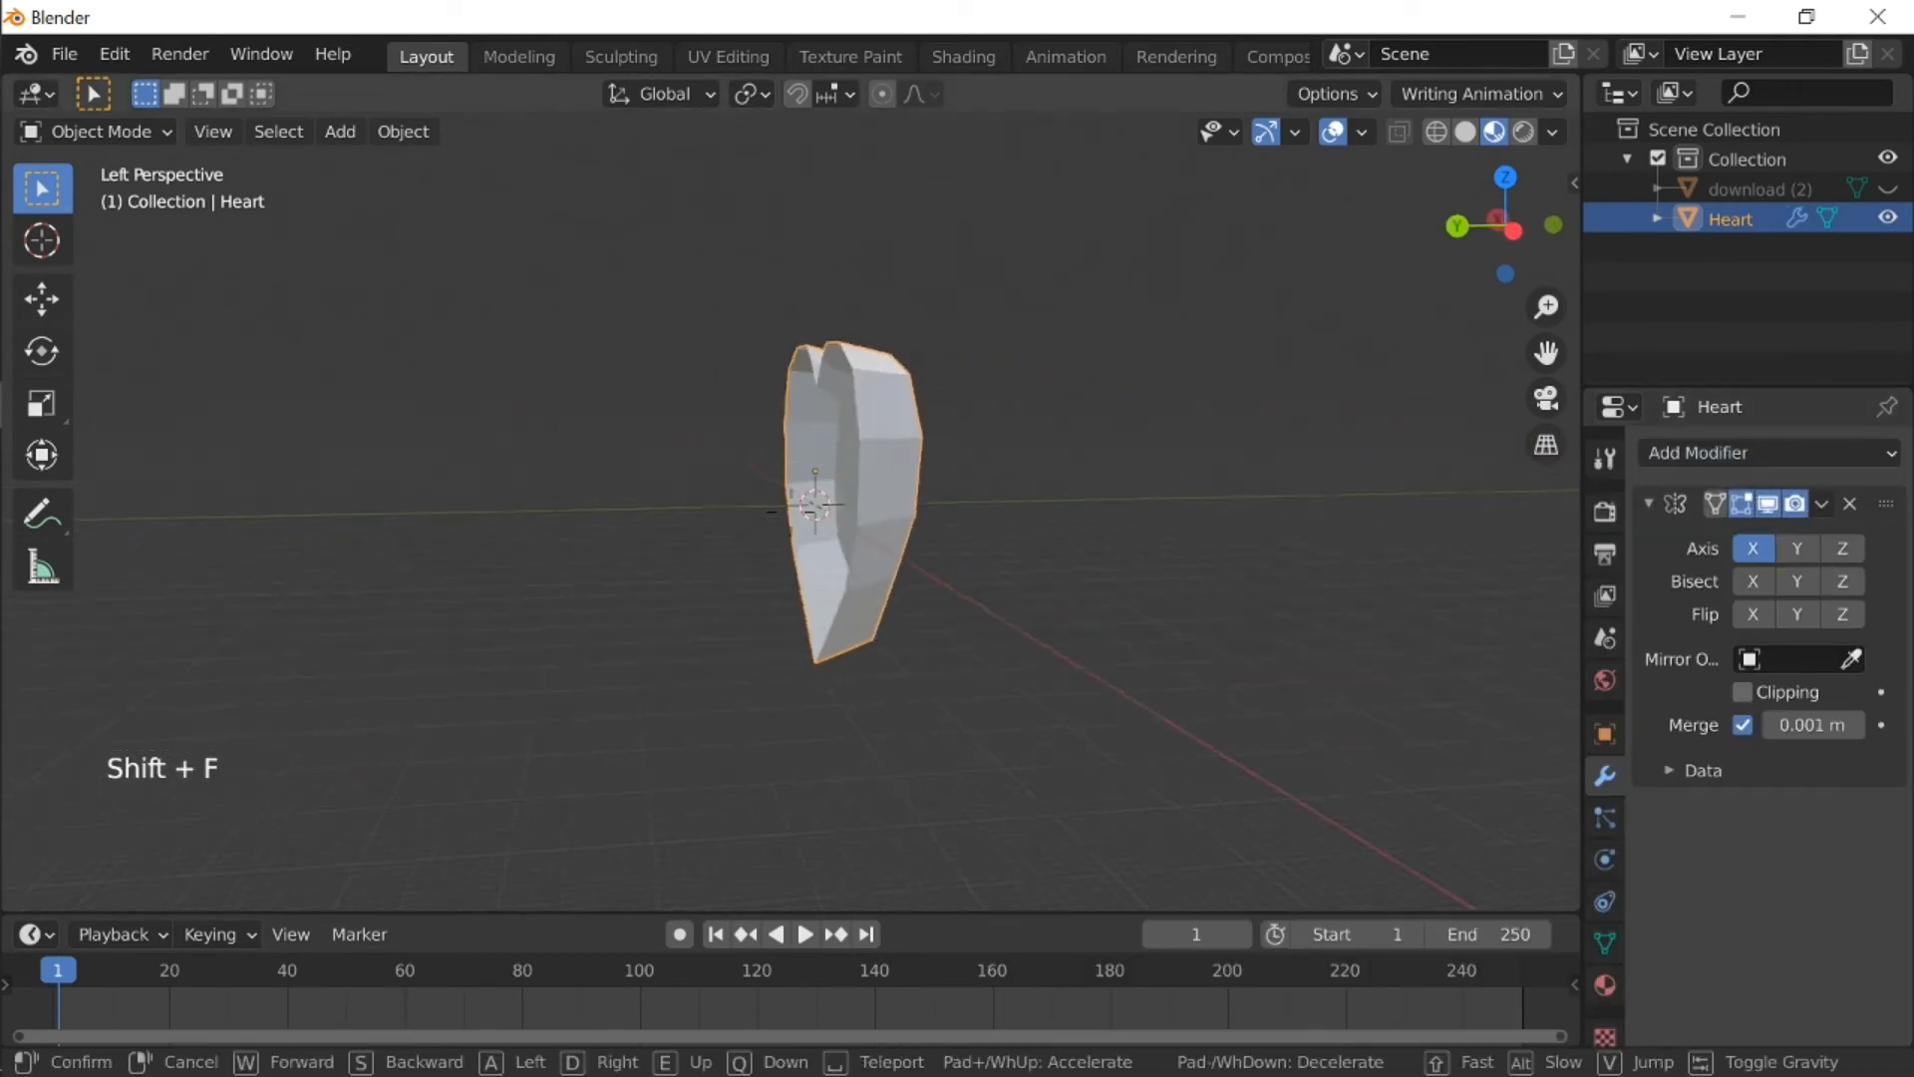
left_click(1796, 547)
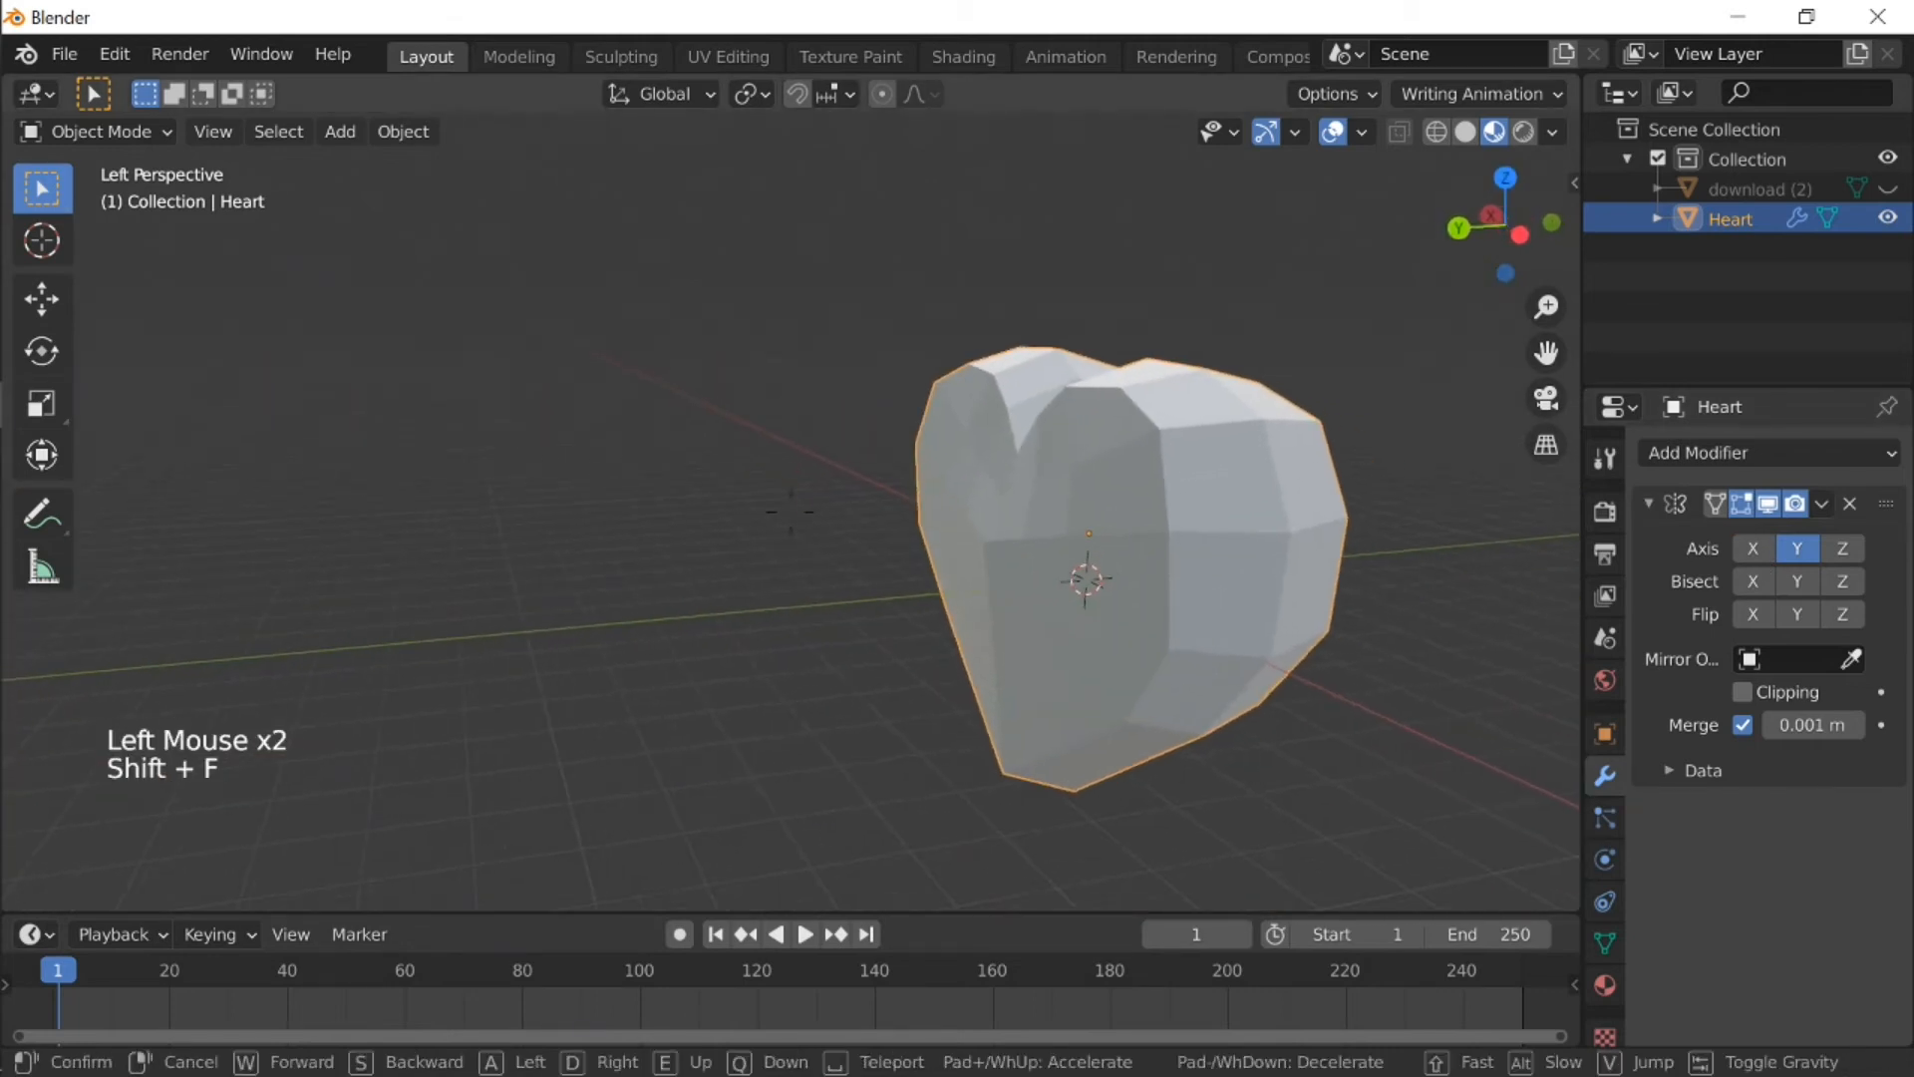
key("Tab")
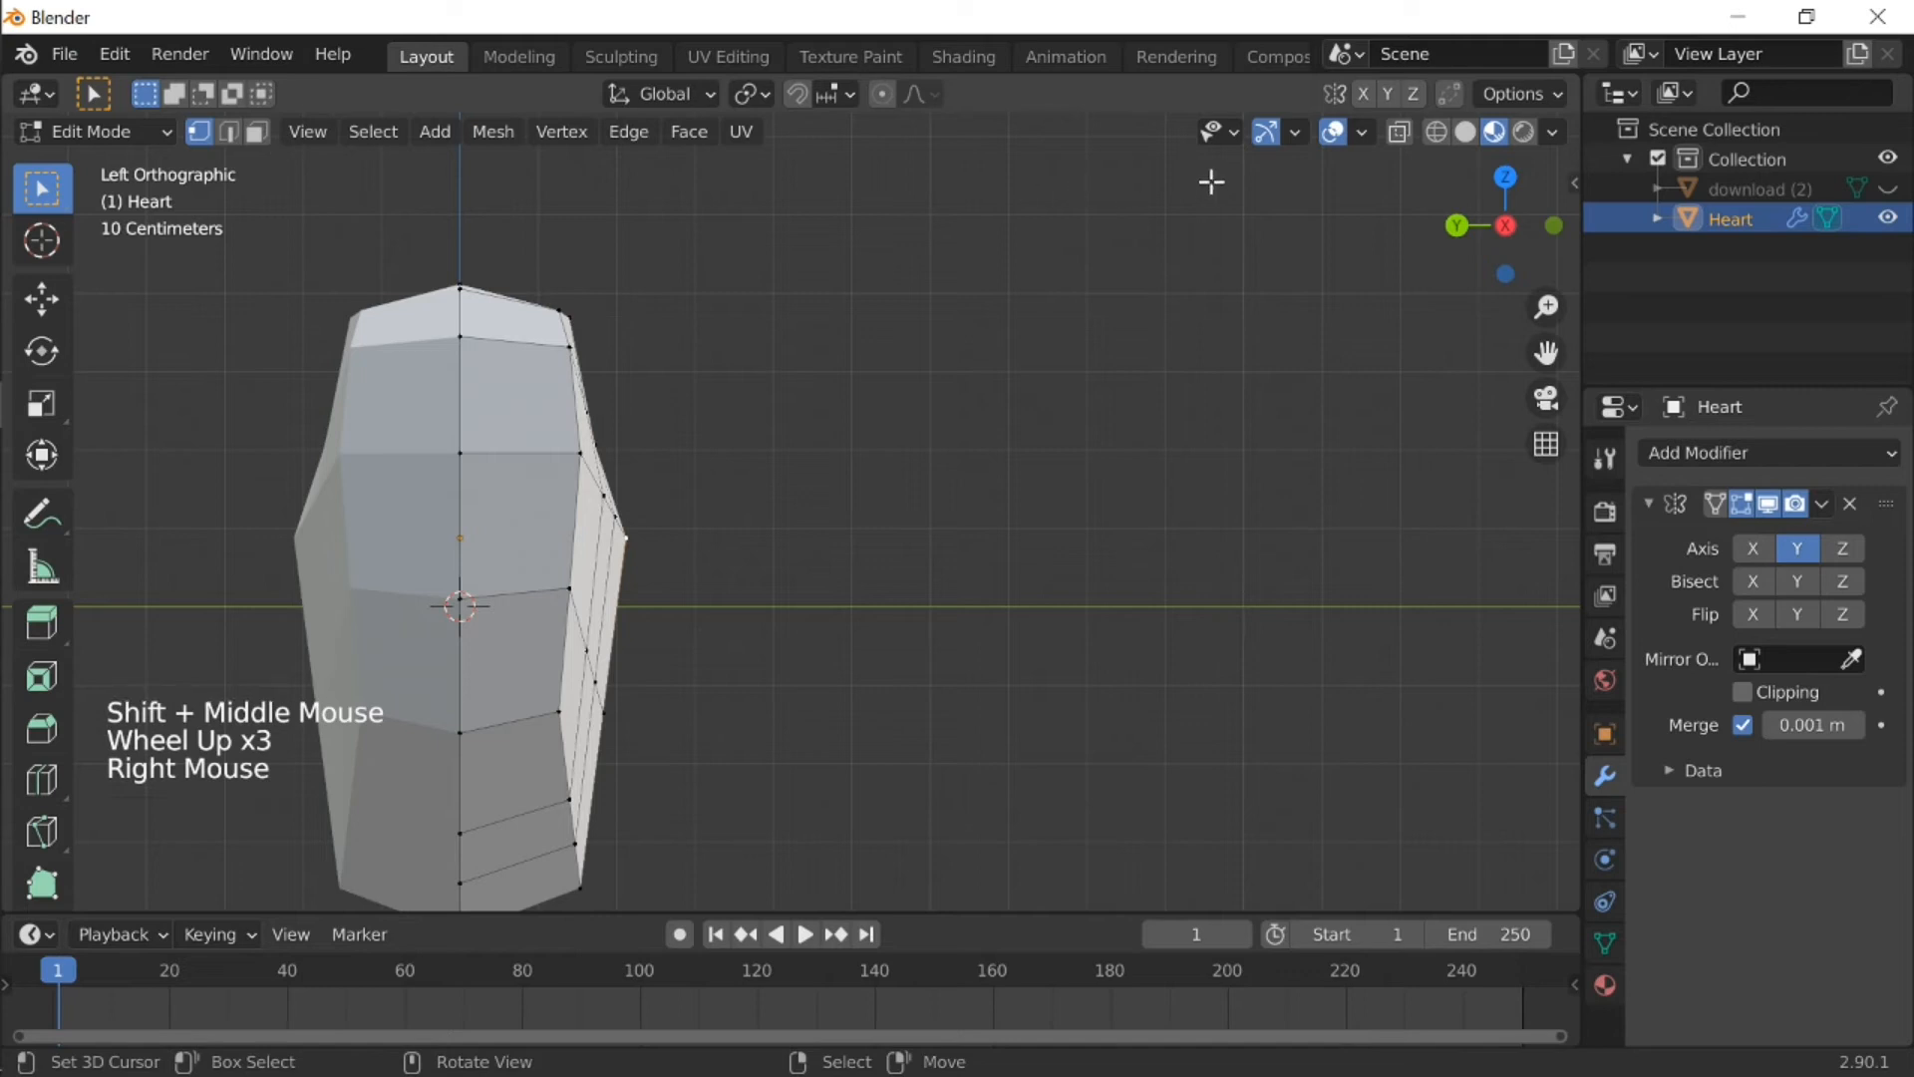
Step: Move selected vertices to refine the heart shape, then return to Object Mode
key("g")
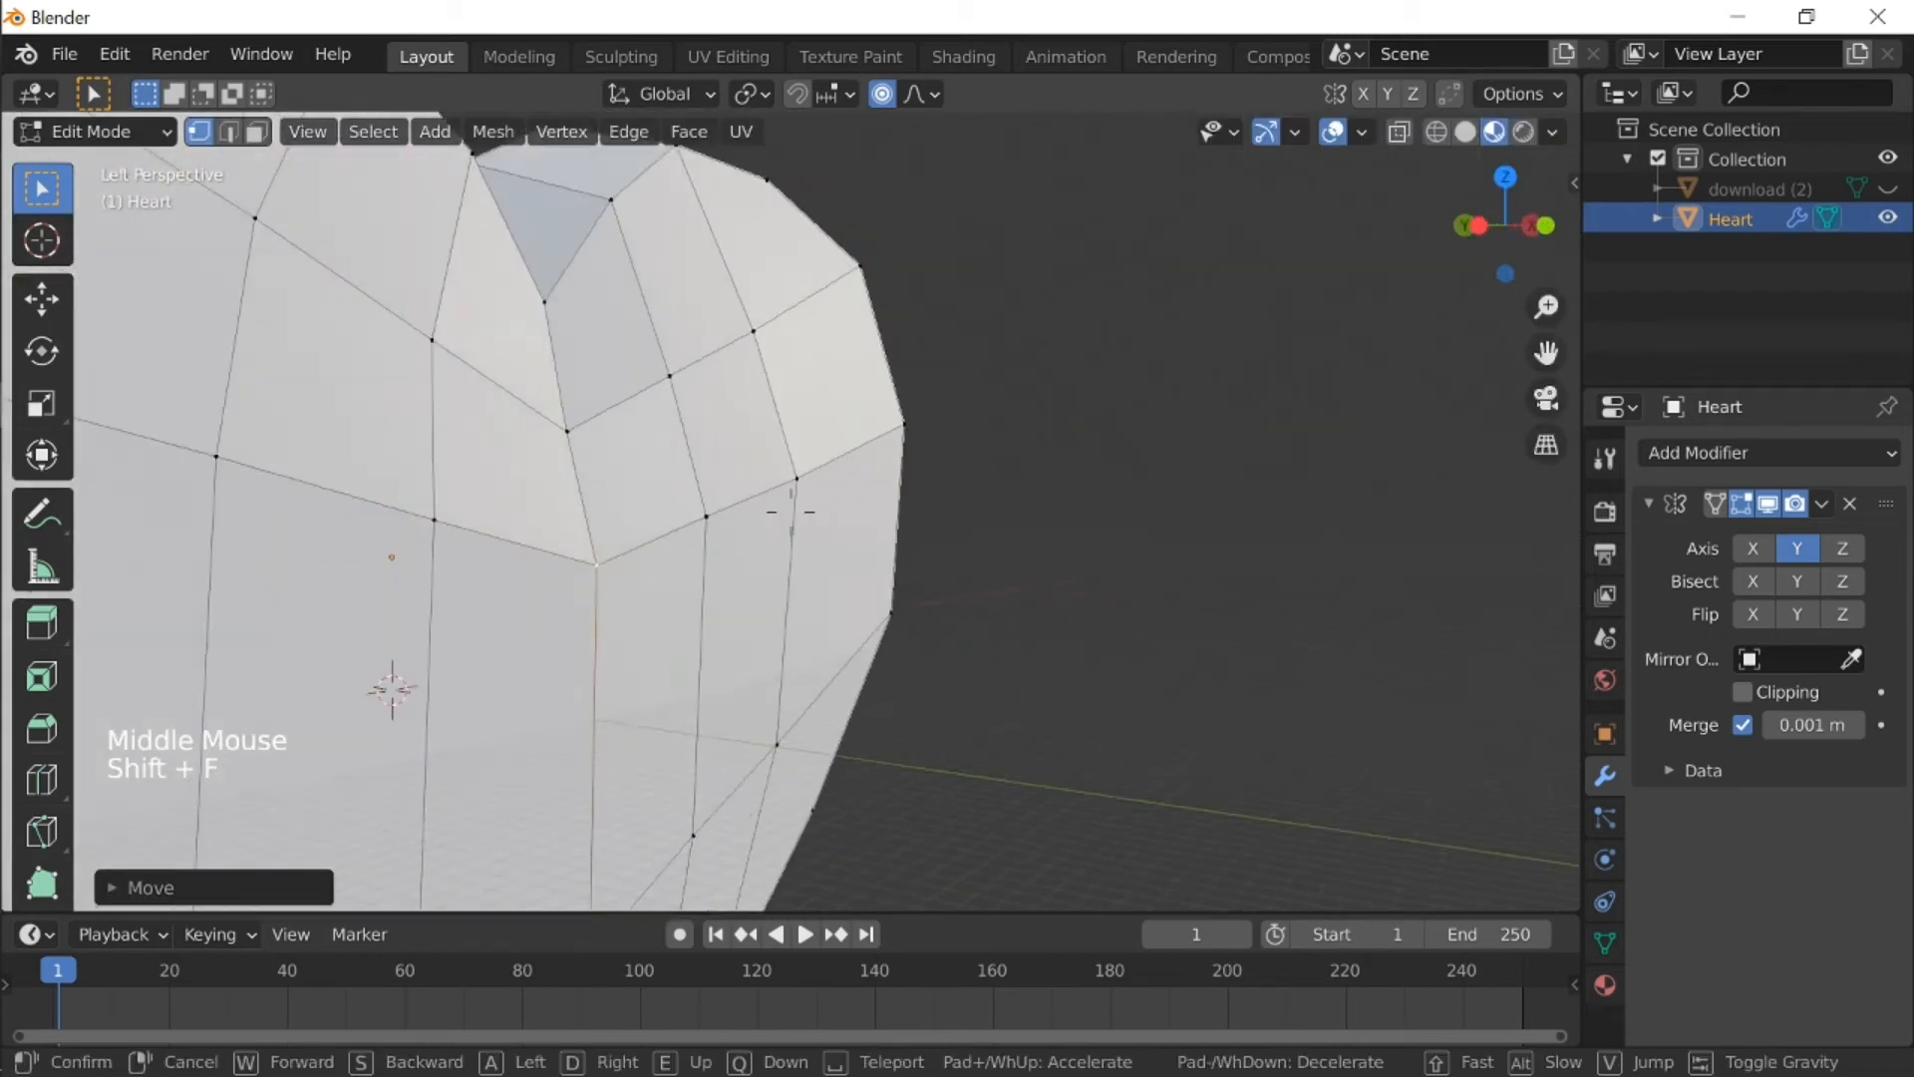
key("Tab")
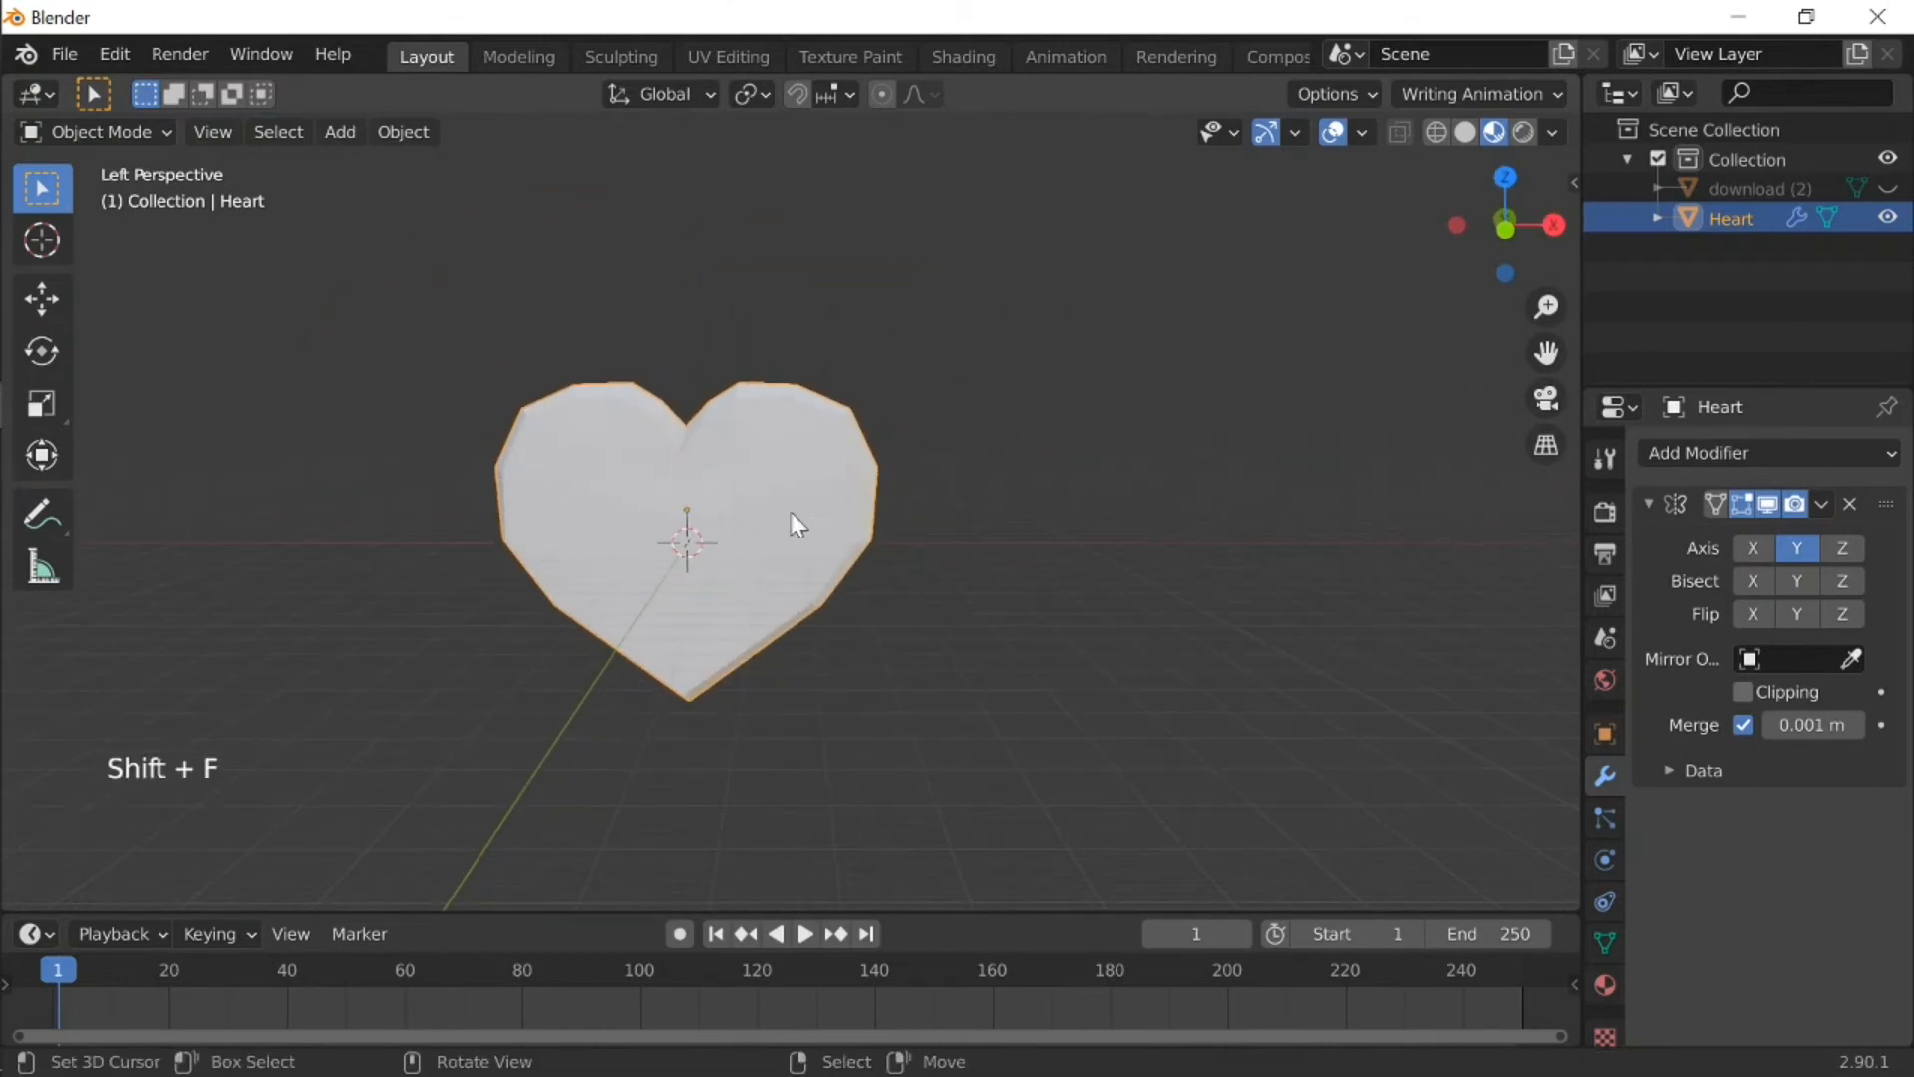
Step: Add a level-6 Subdivision Surface and place the duplicate Heart.001 to the right
key("r")
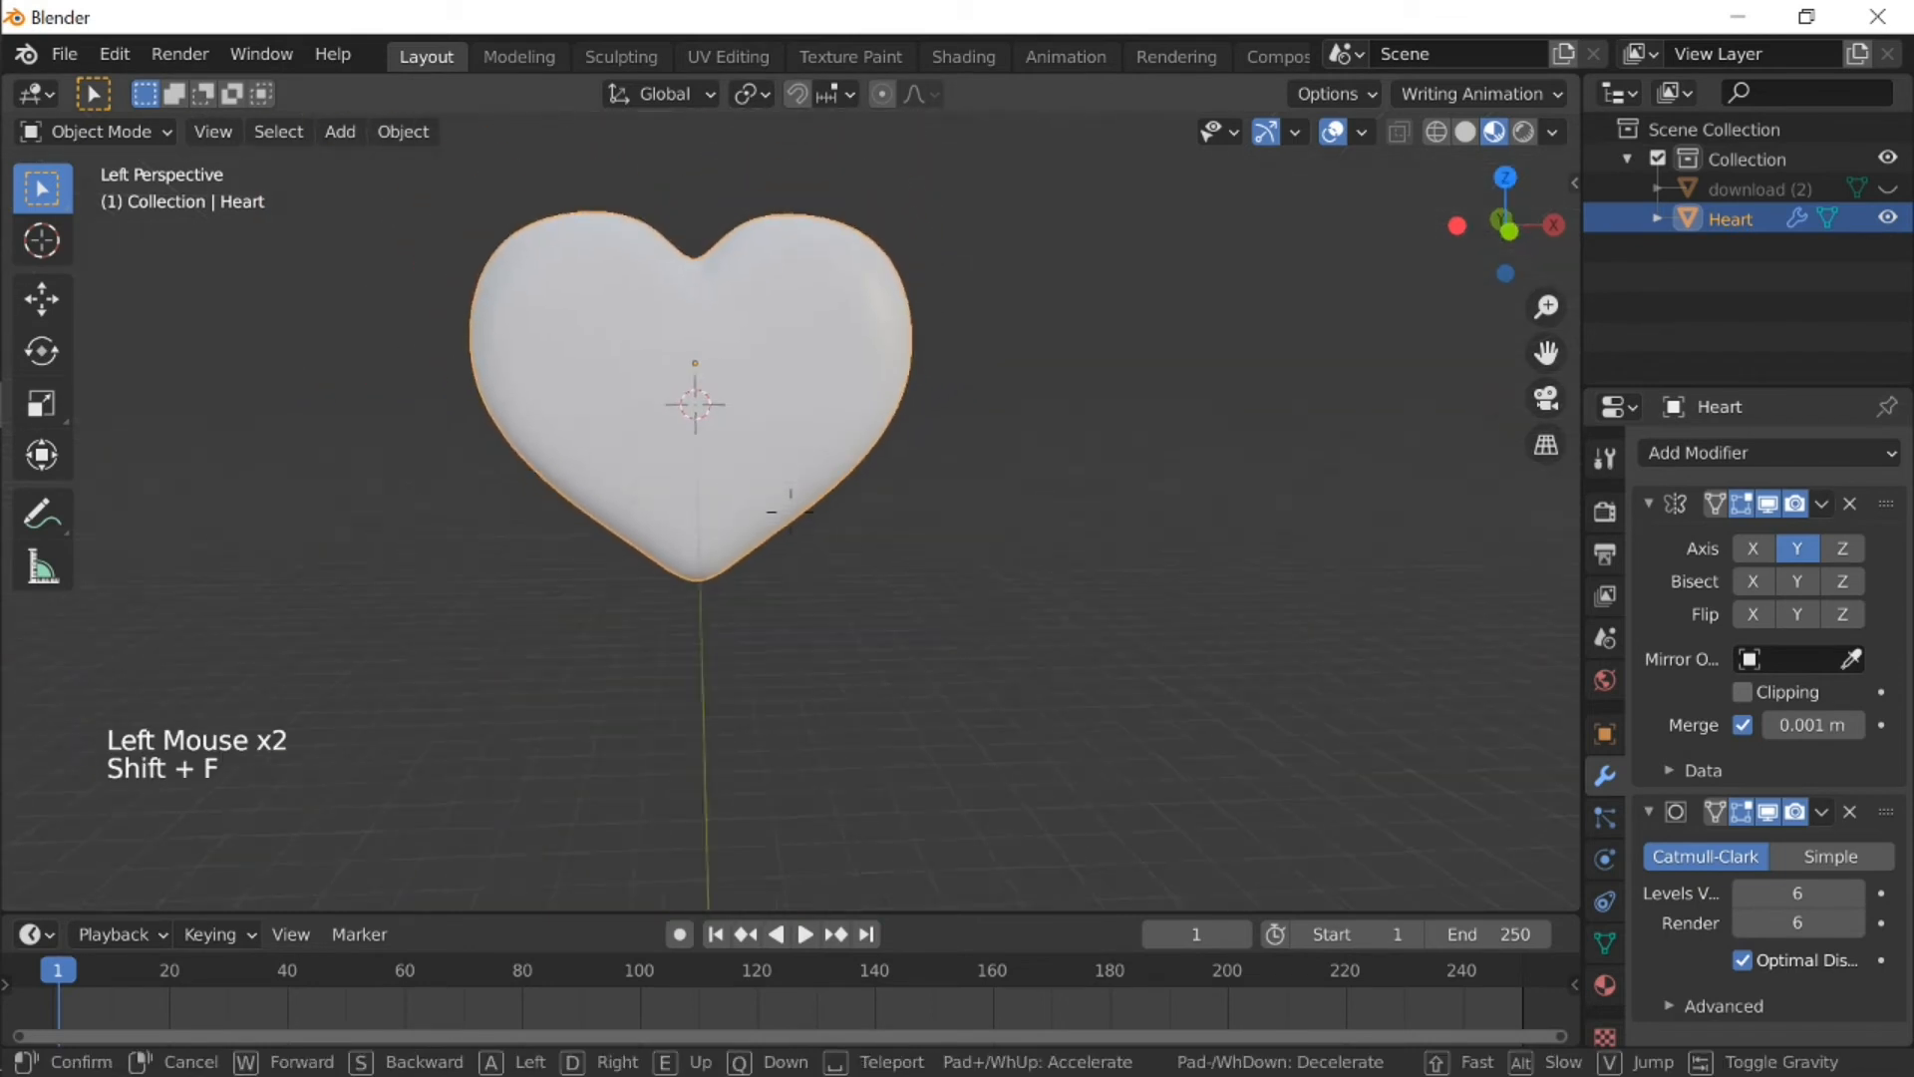
key("r")
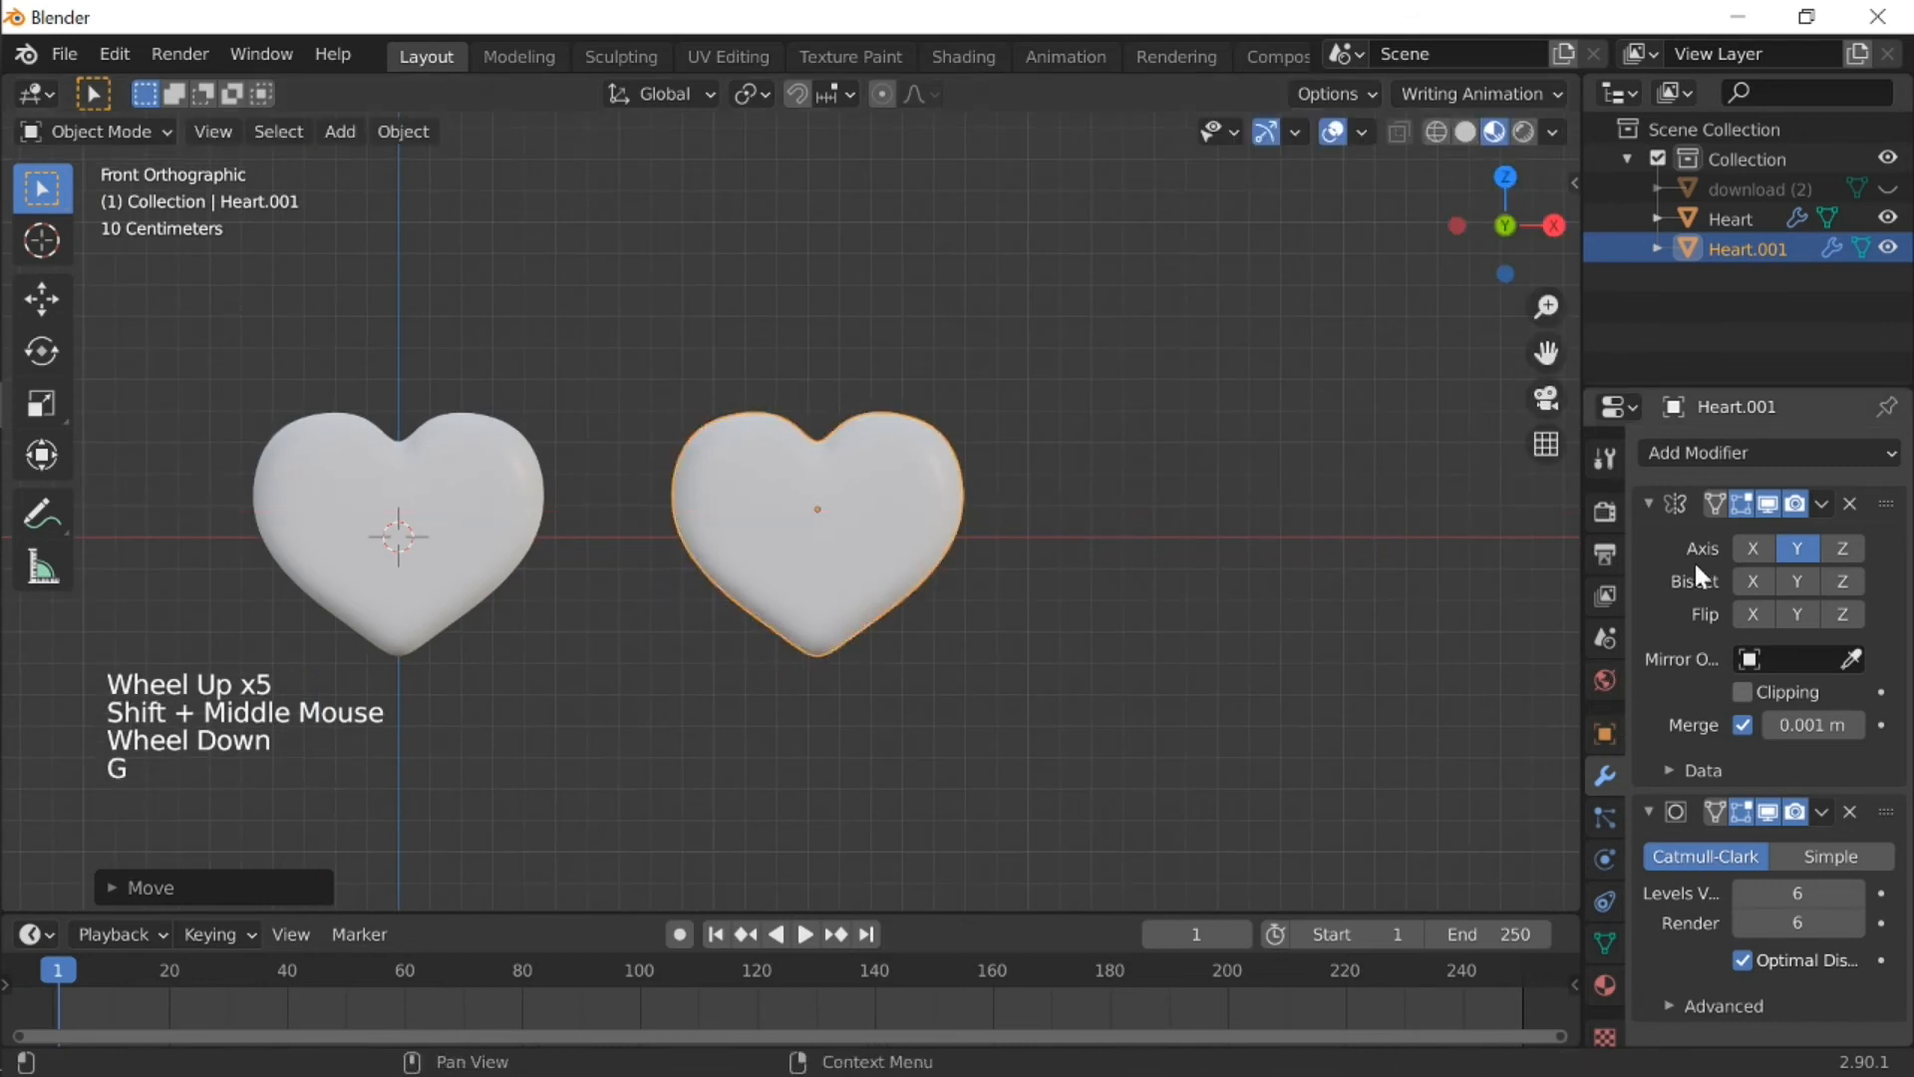
left_click(1821, 502)
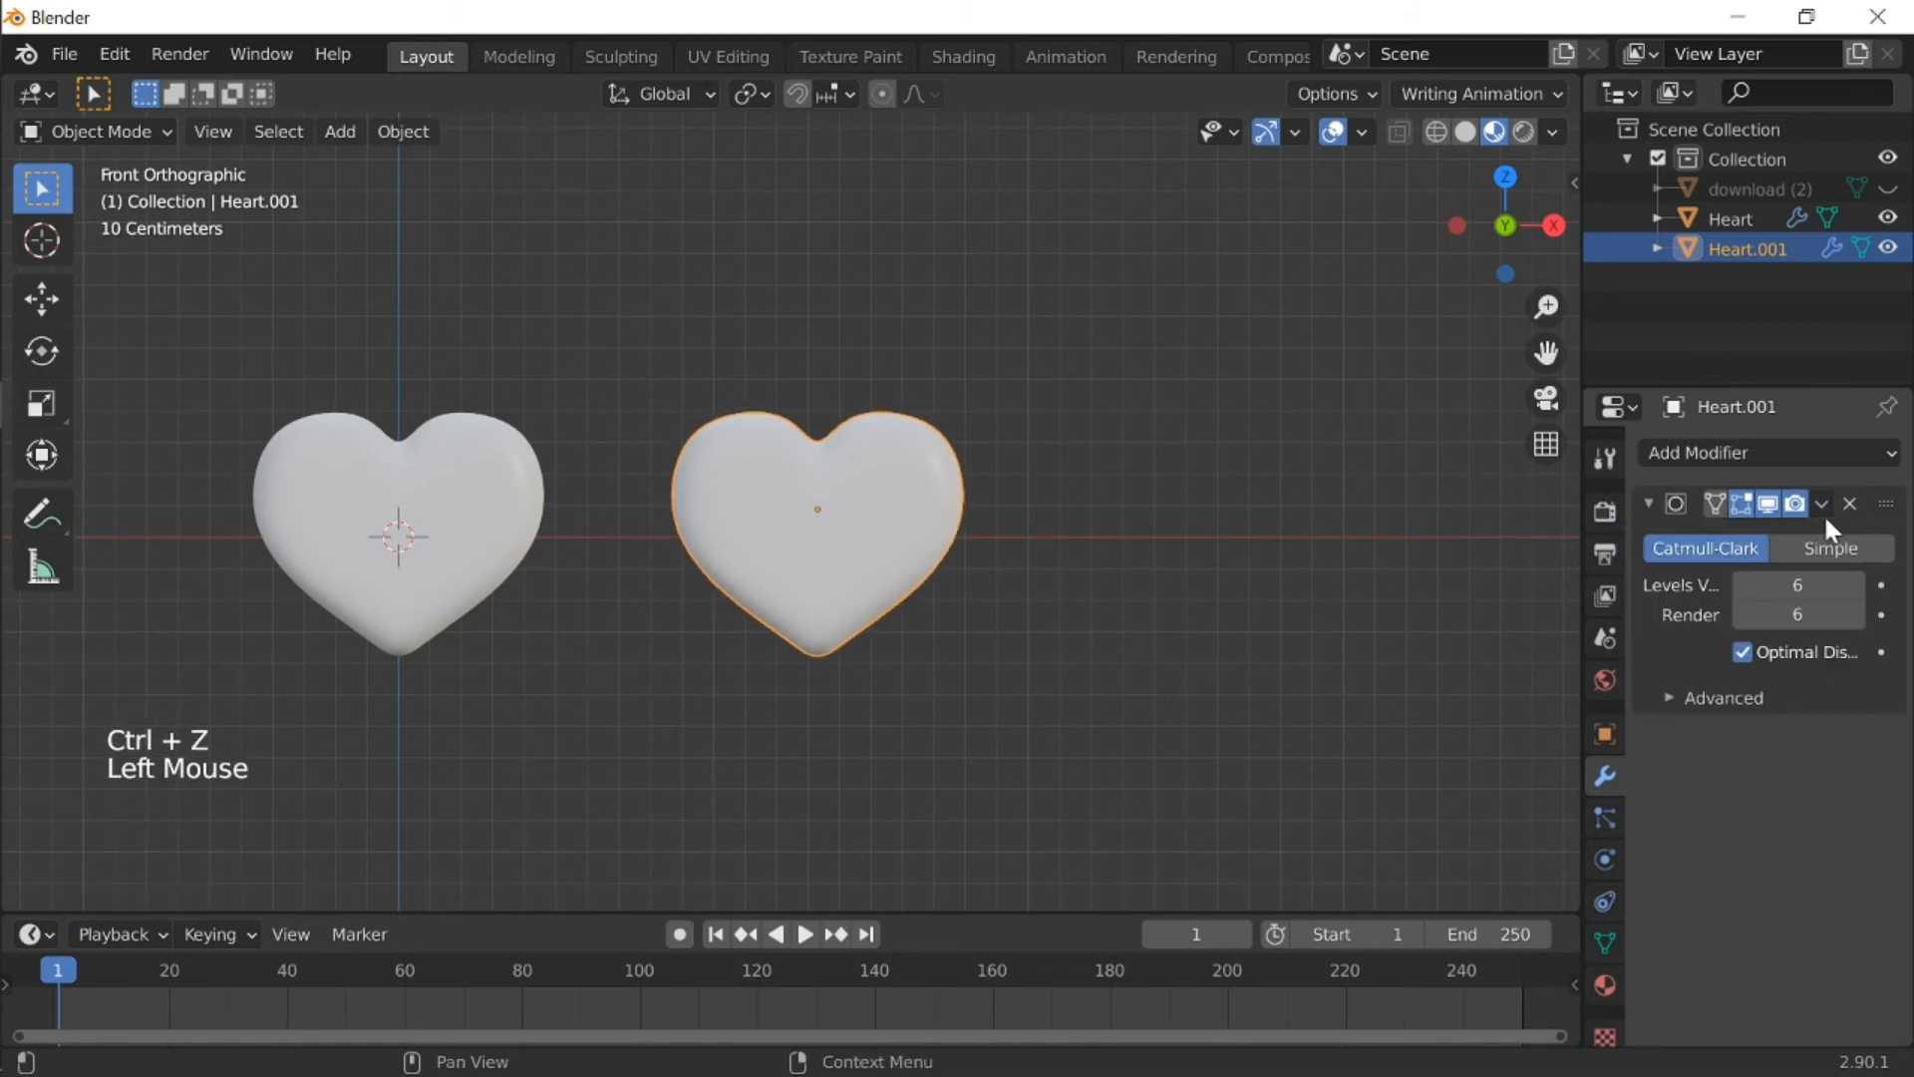
Step: Give Heart.001 a Remesh modifier set to Blocks mode
left_click(1758, 452)
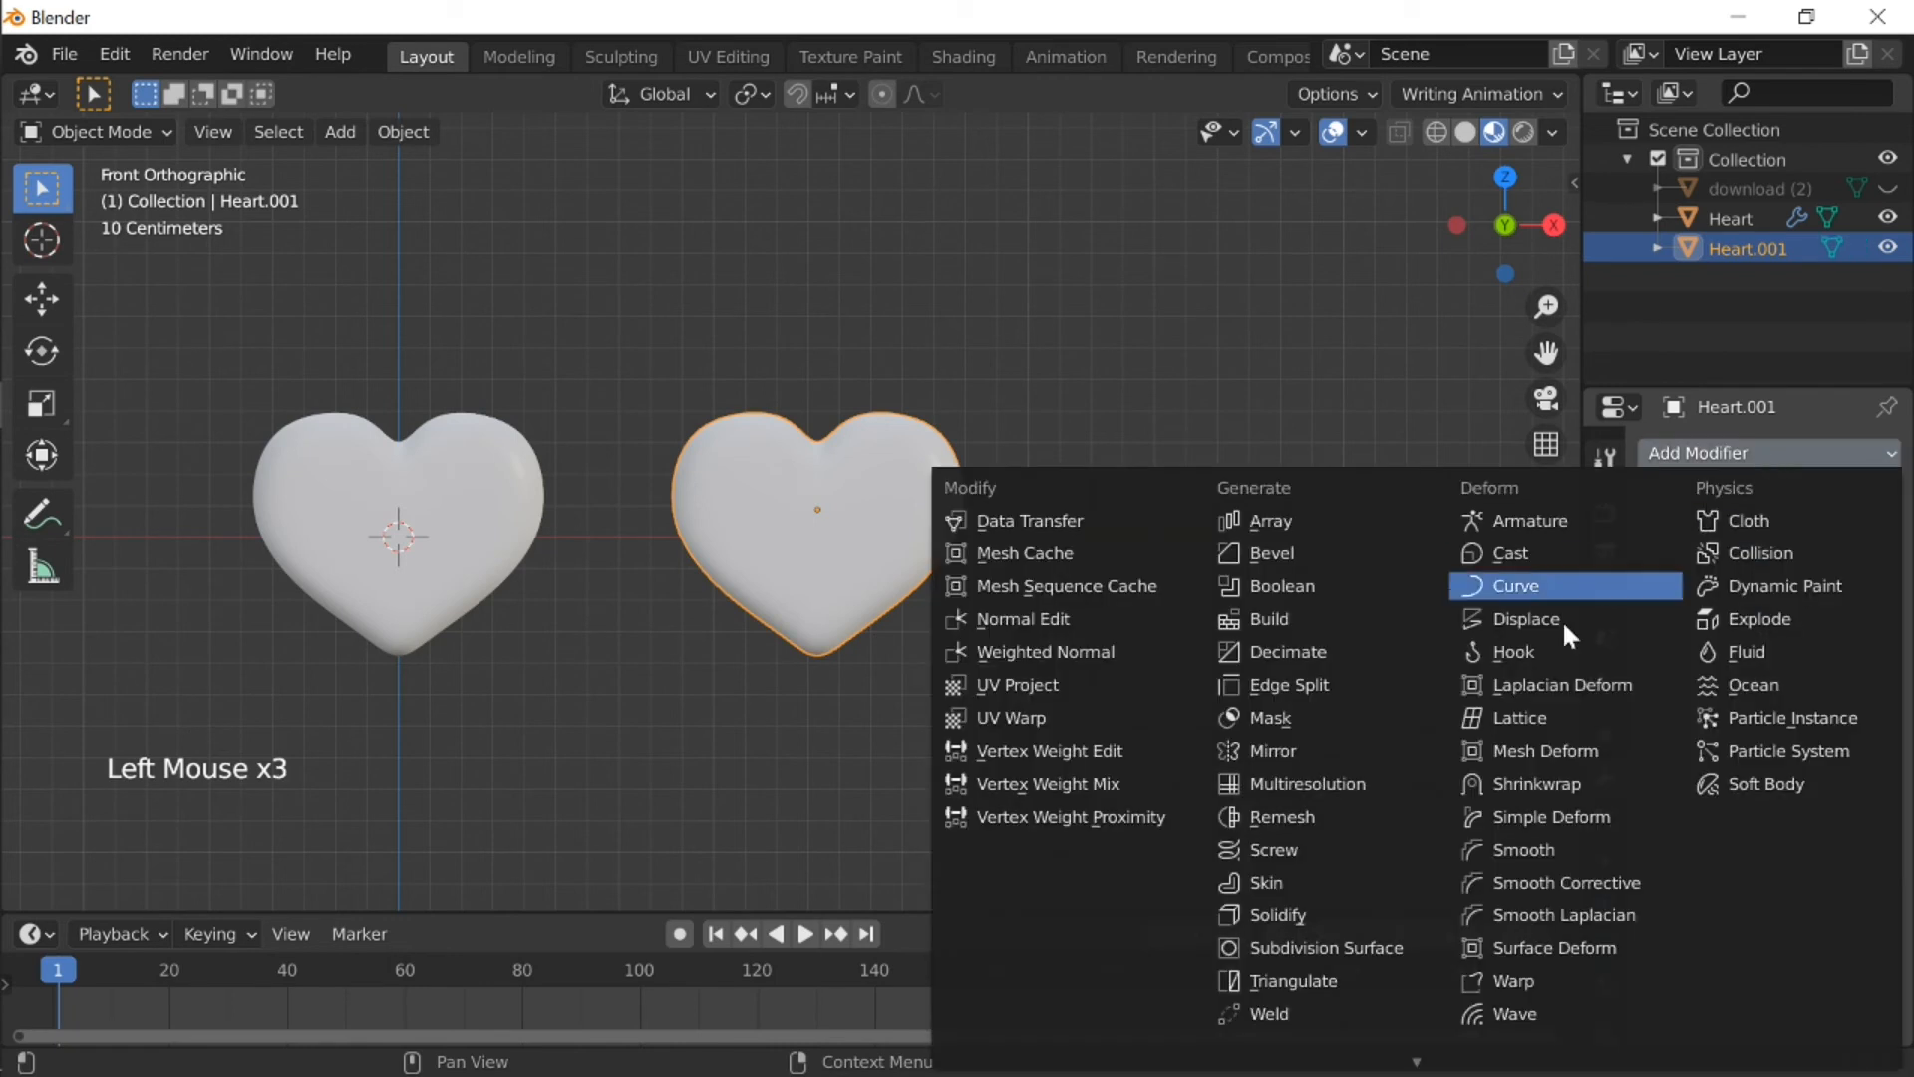
mouse_move(1301, 881)
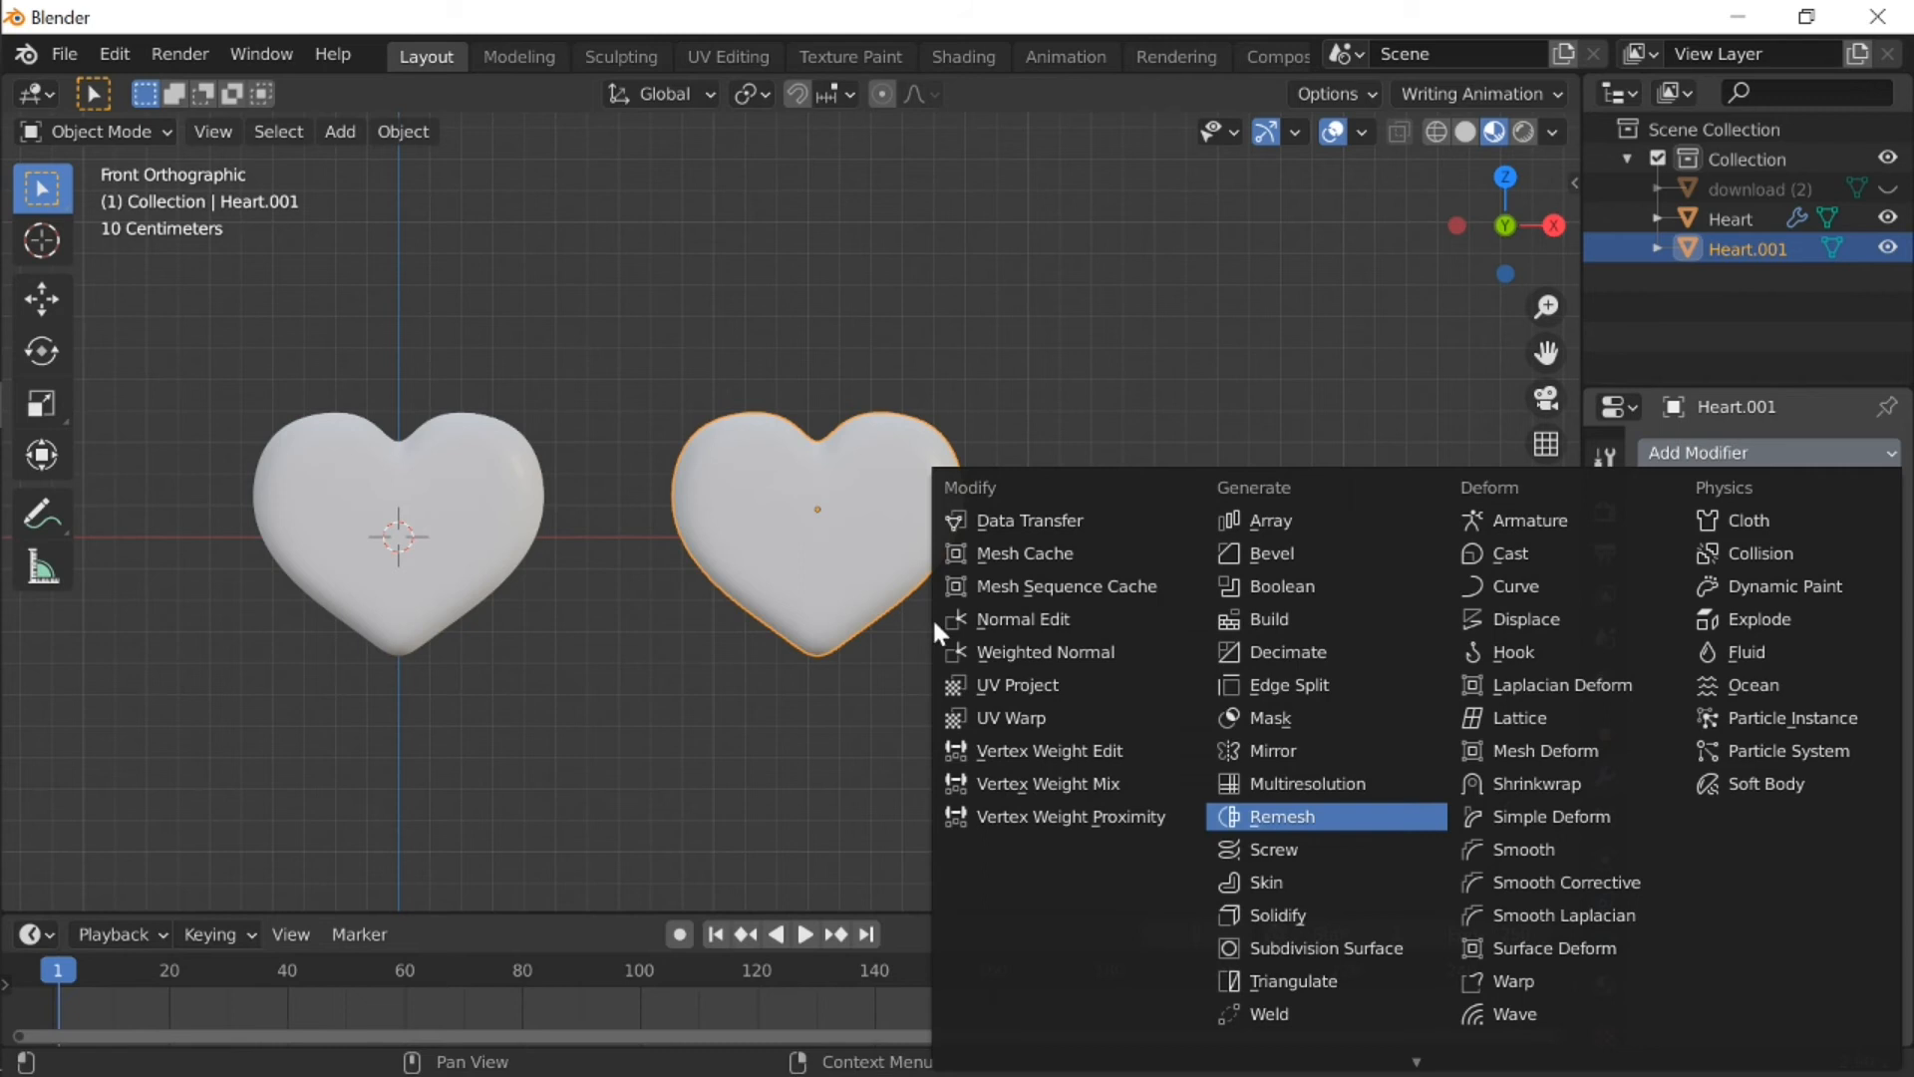
left_click(1282, 816)
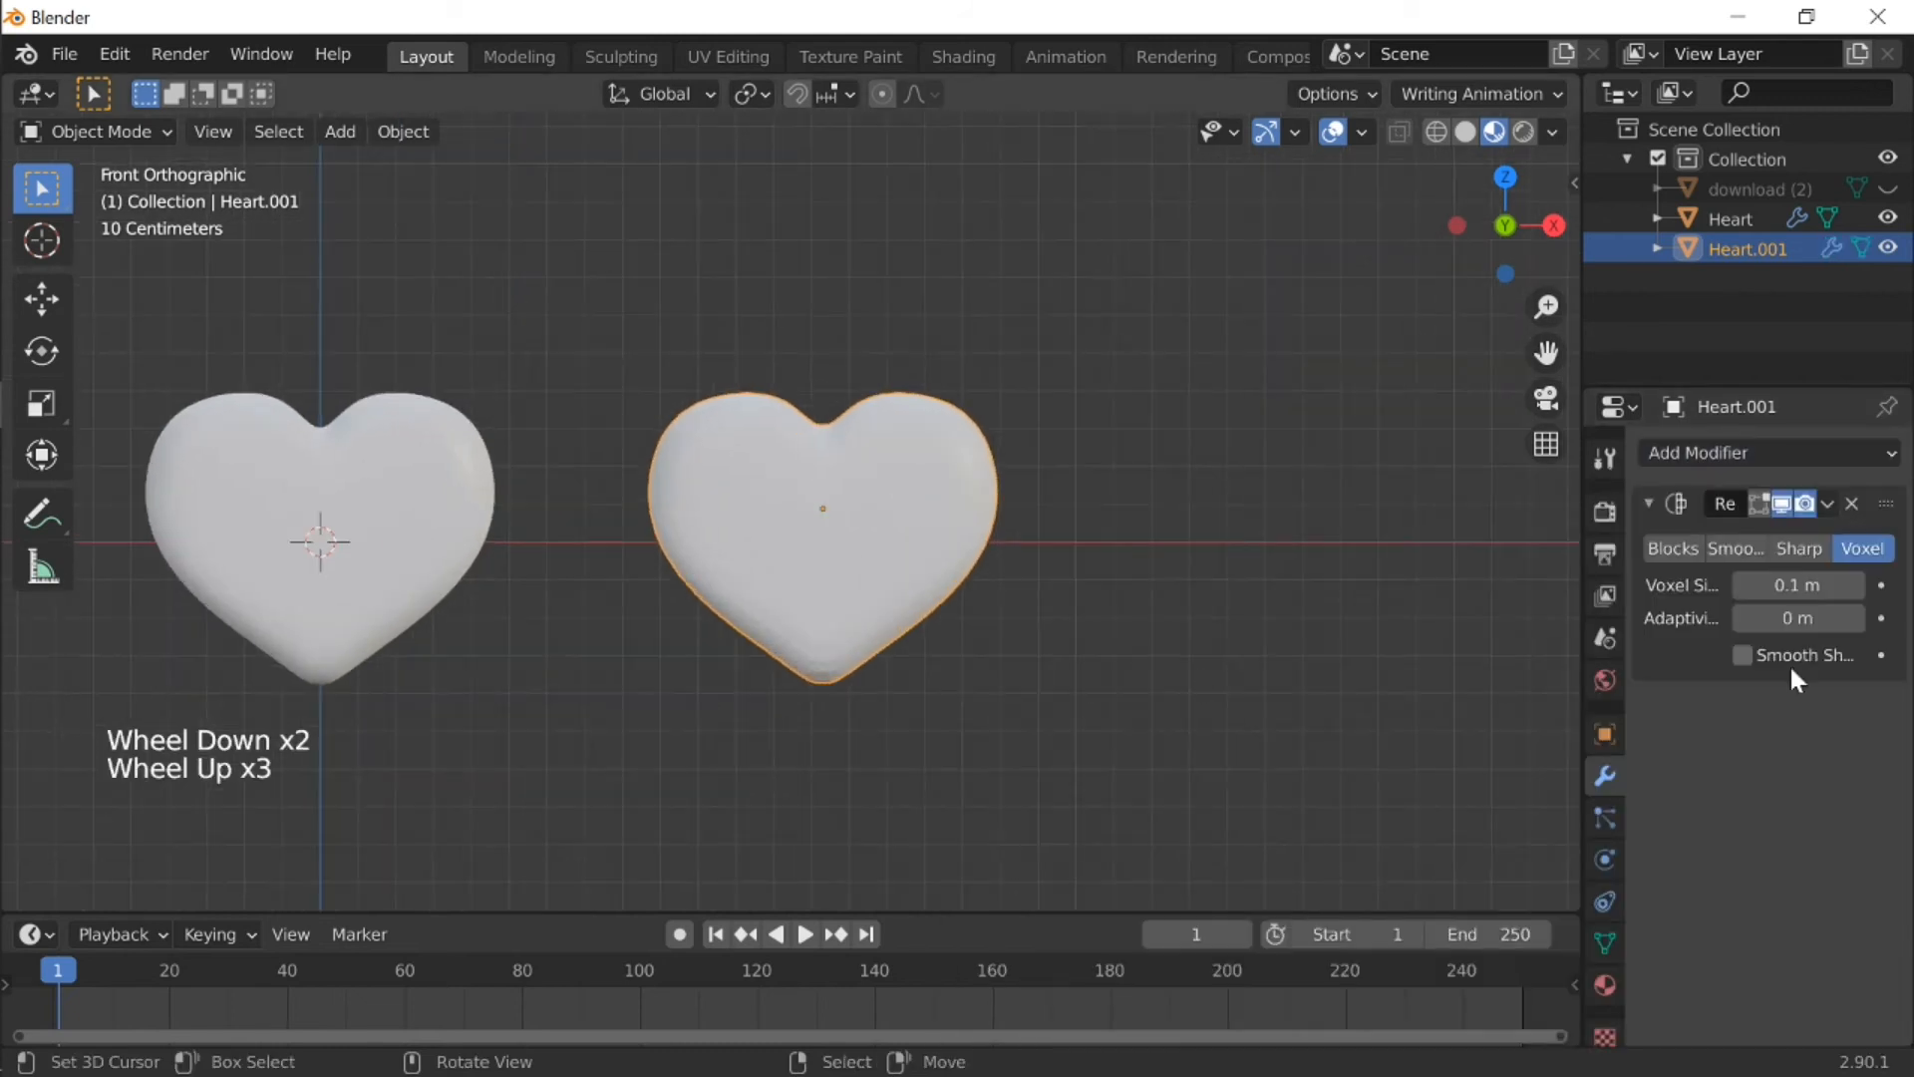
left_click(1671, 549)
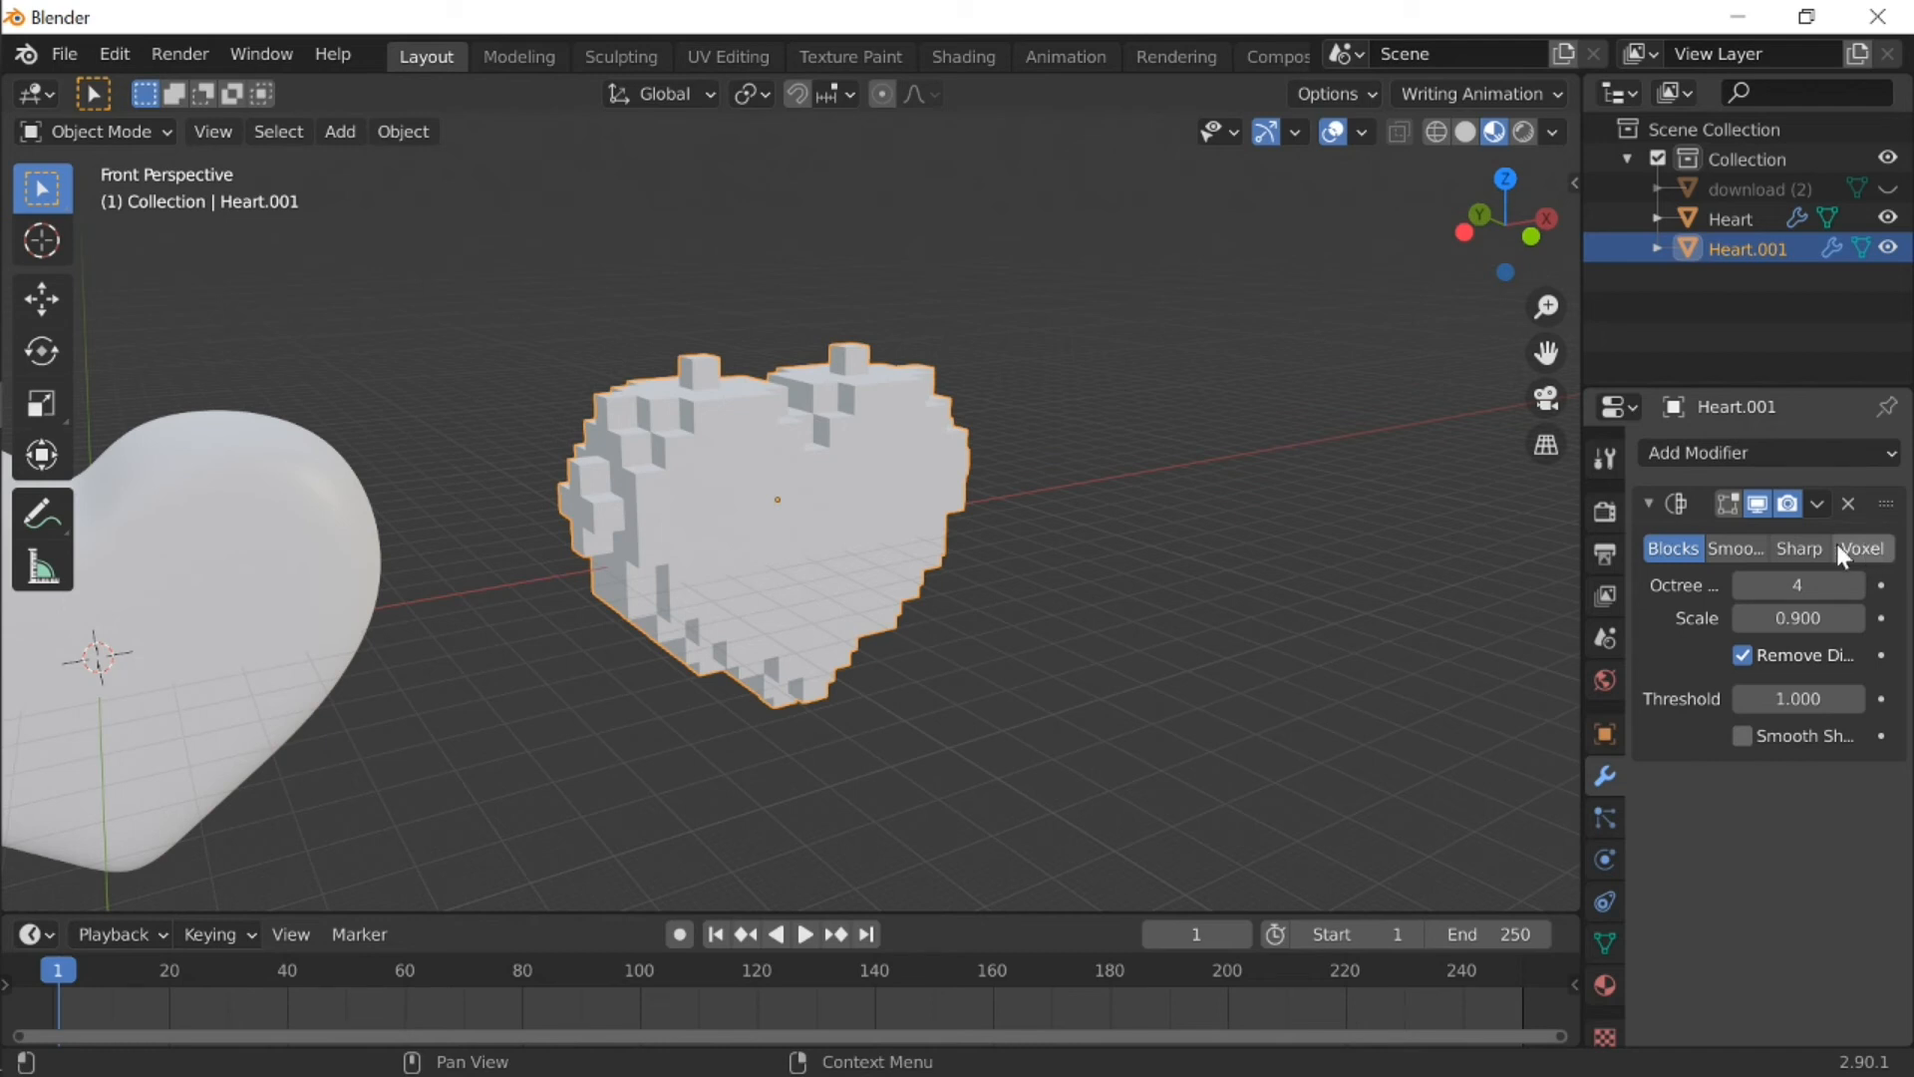
Step: Try Voxel remesh on Heart.001, return to Blocks, and raise Octree Depth for smaller cubes
left_click(1861, 548)
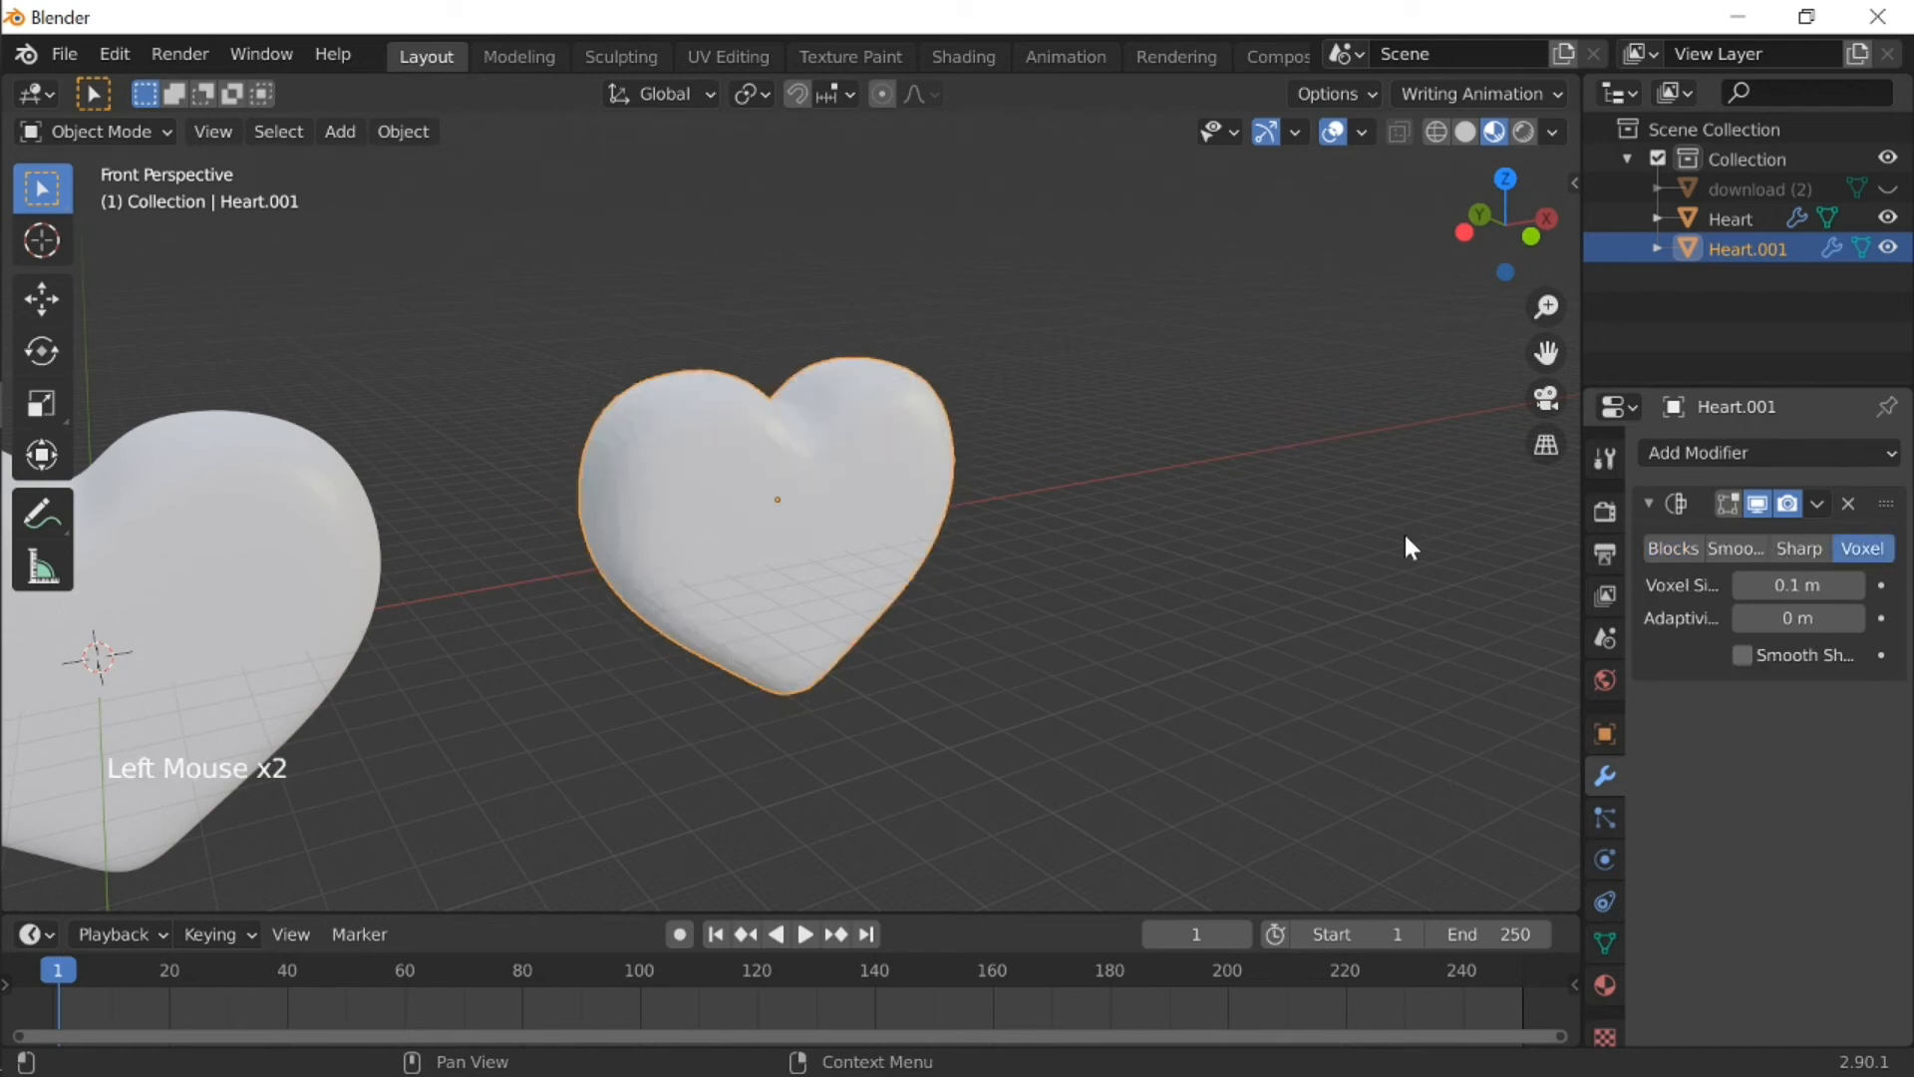
key("shift+f")
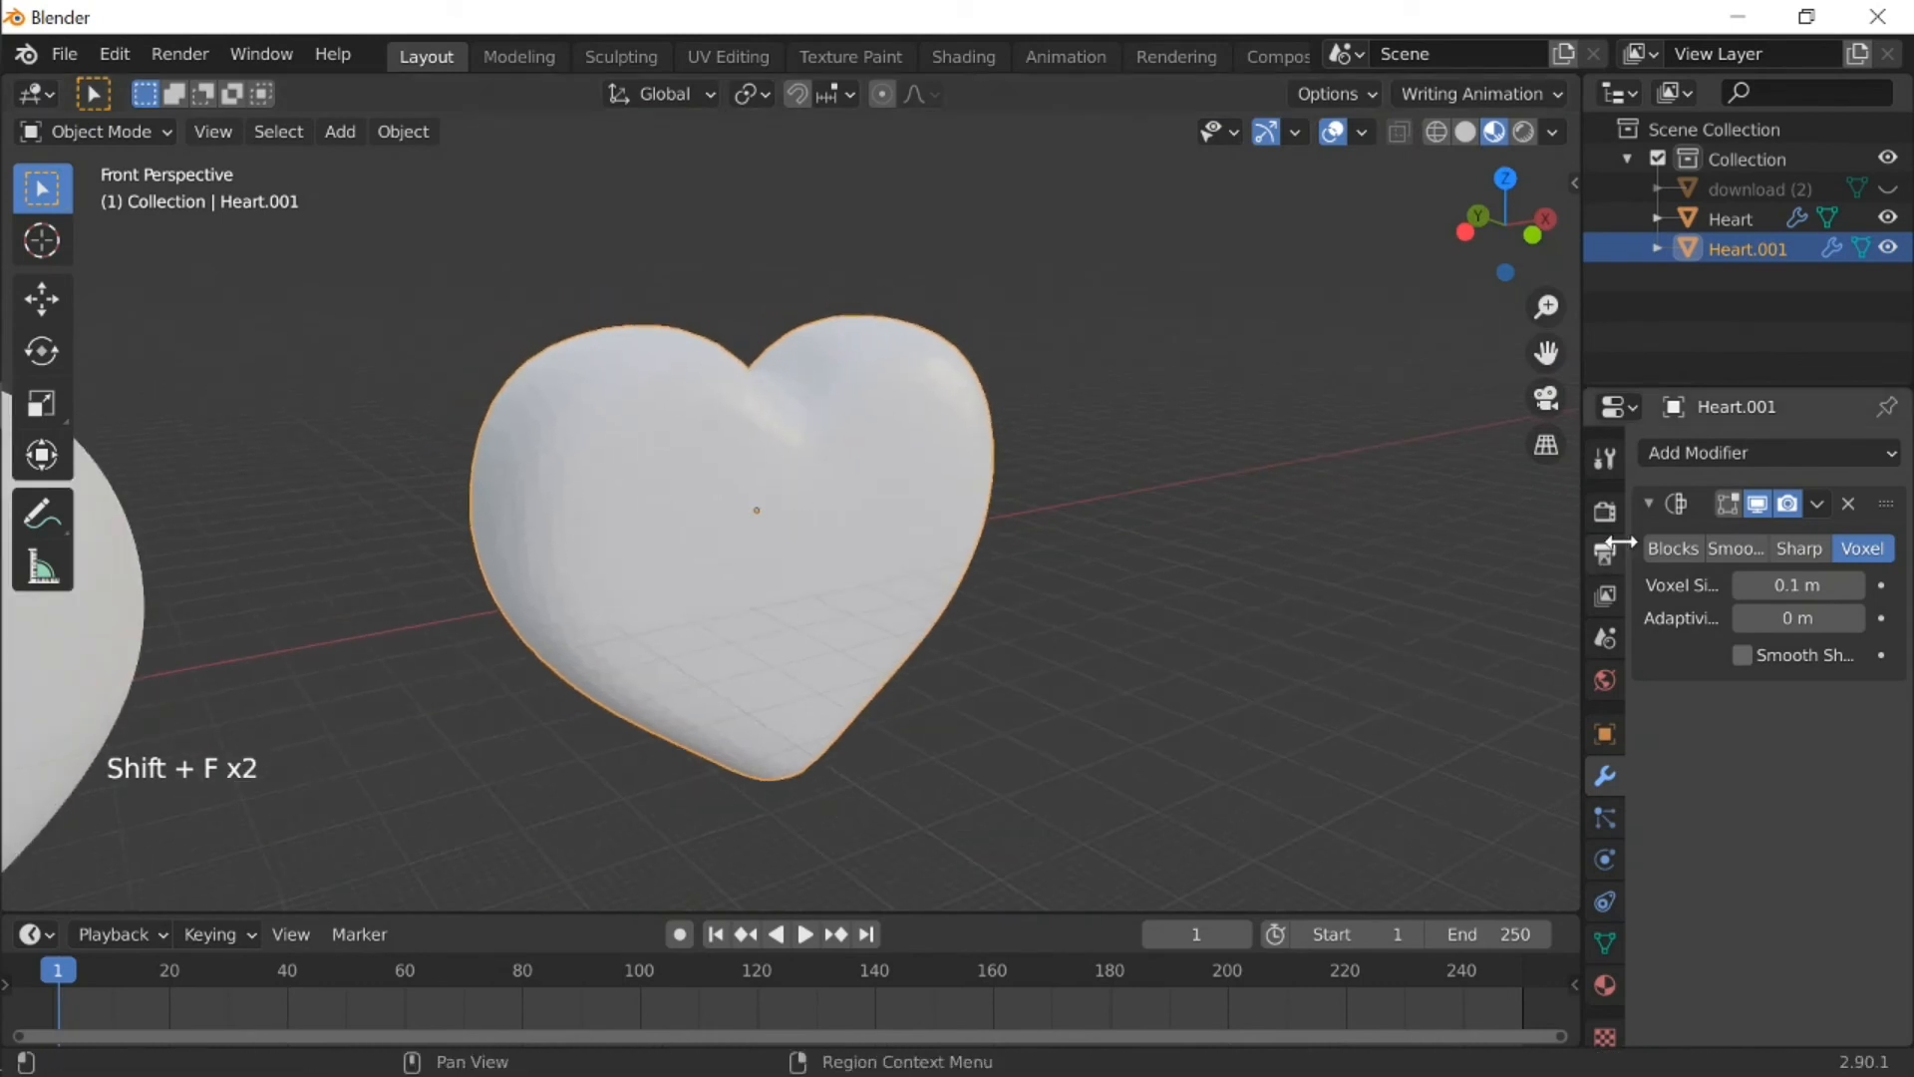
left_click(1671, 548)
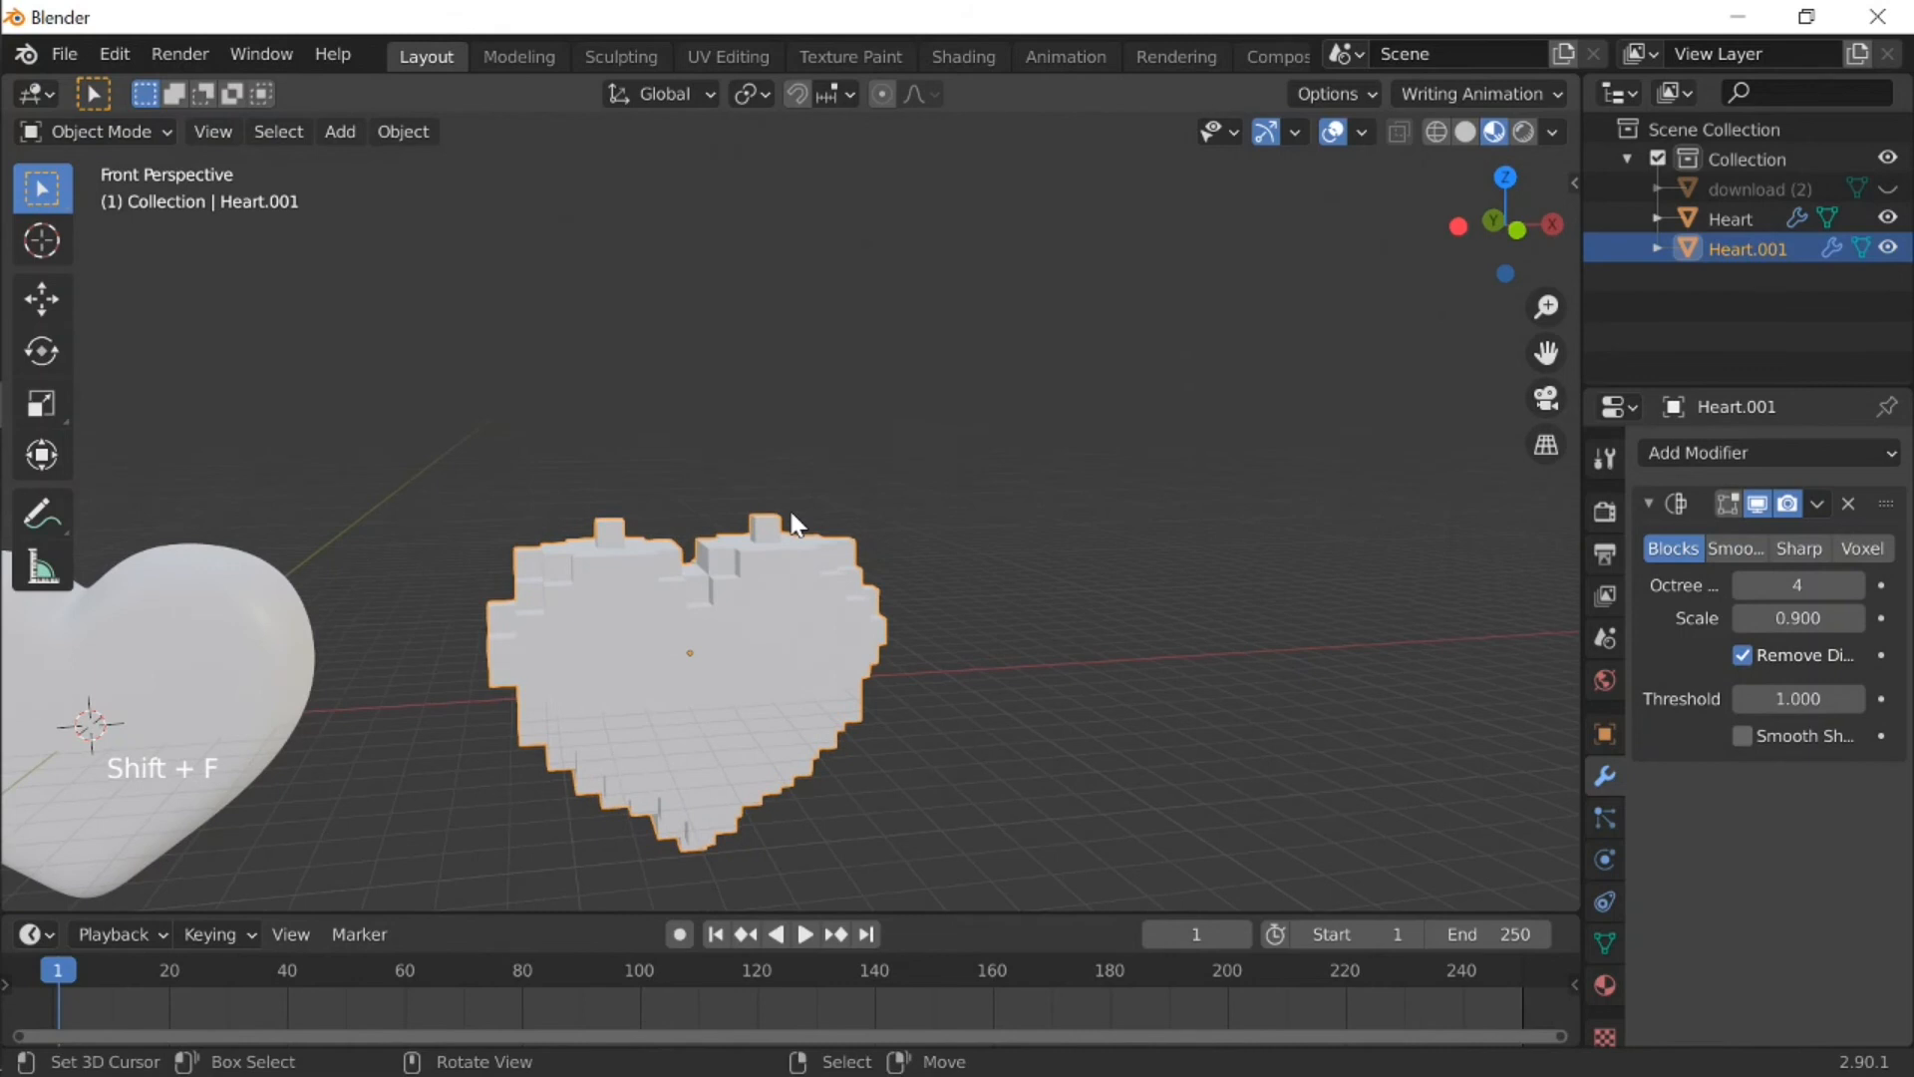
key("shift")
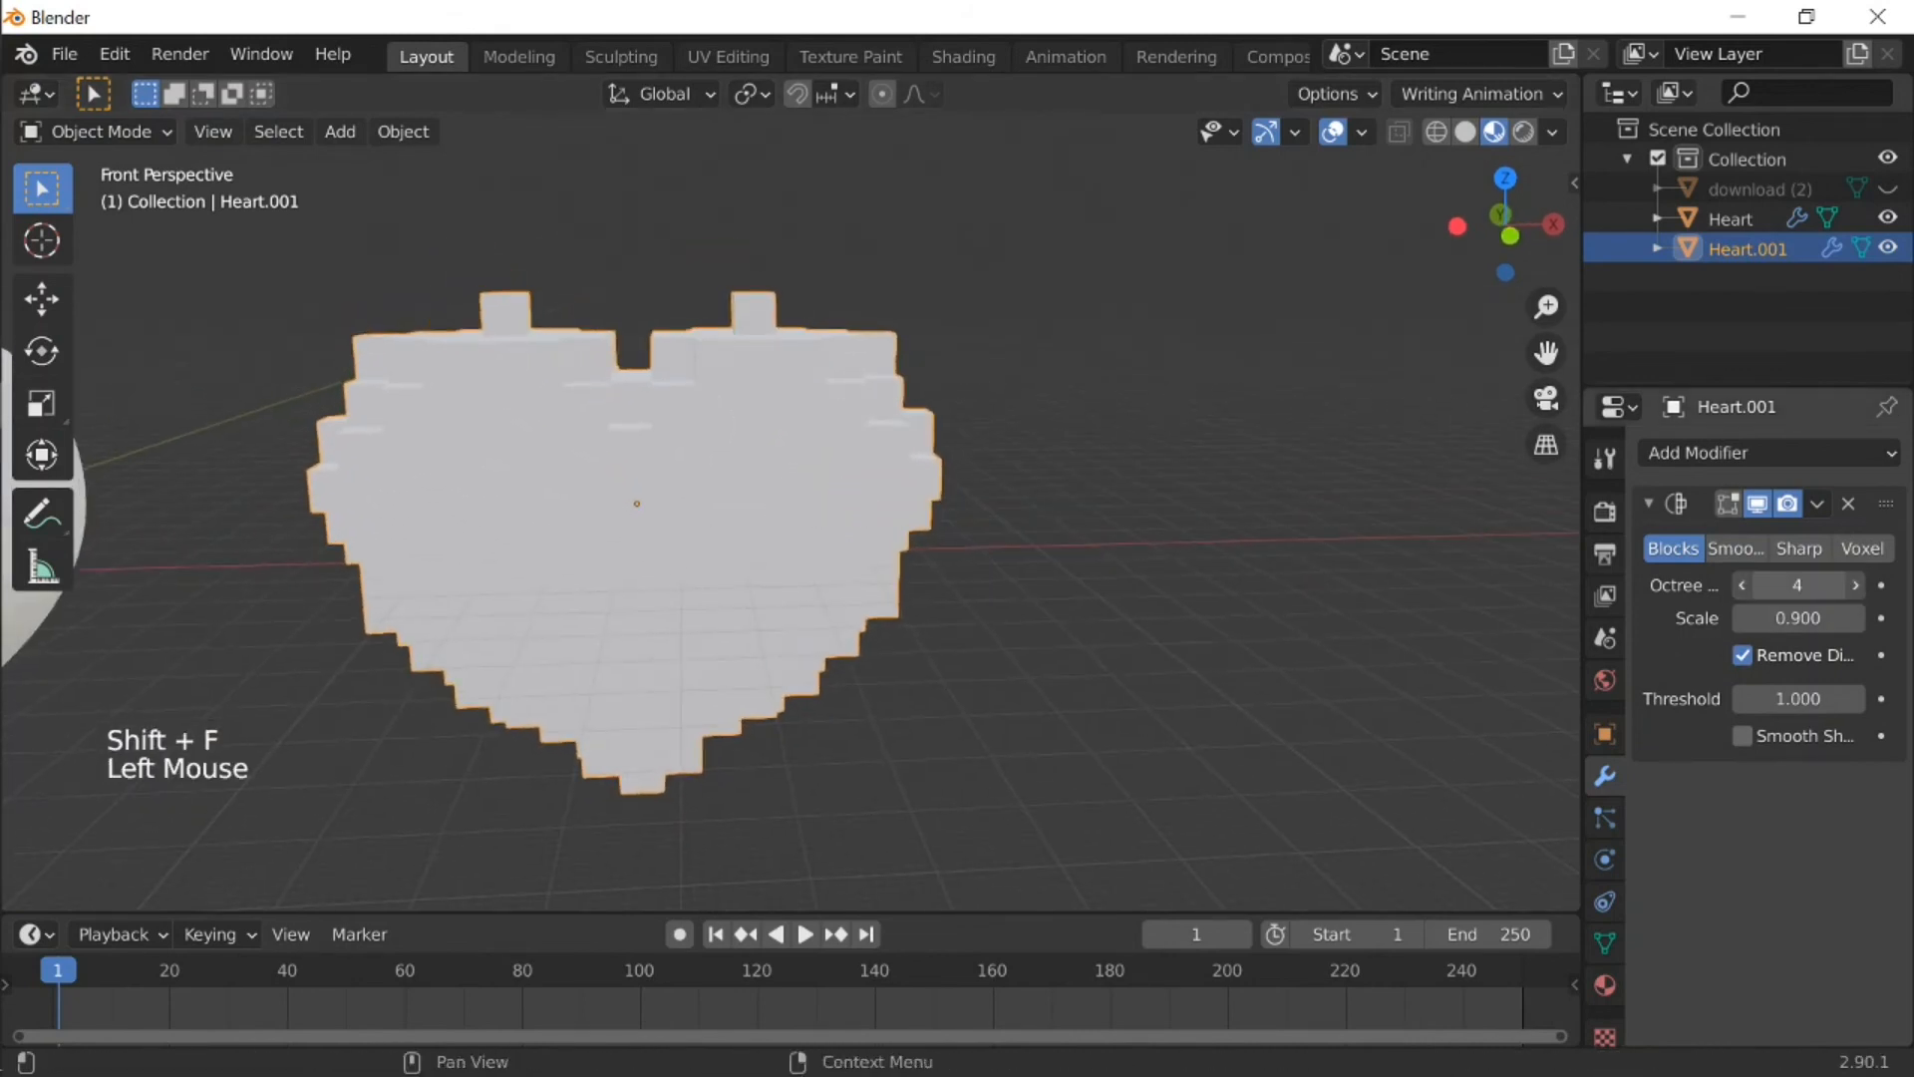
left_click(1853, 585)
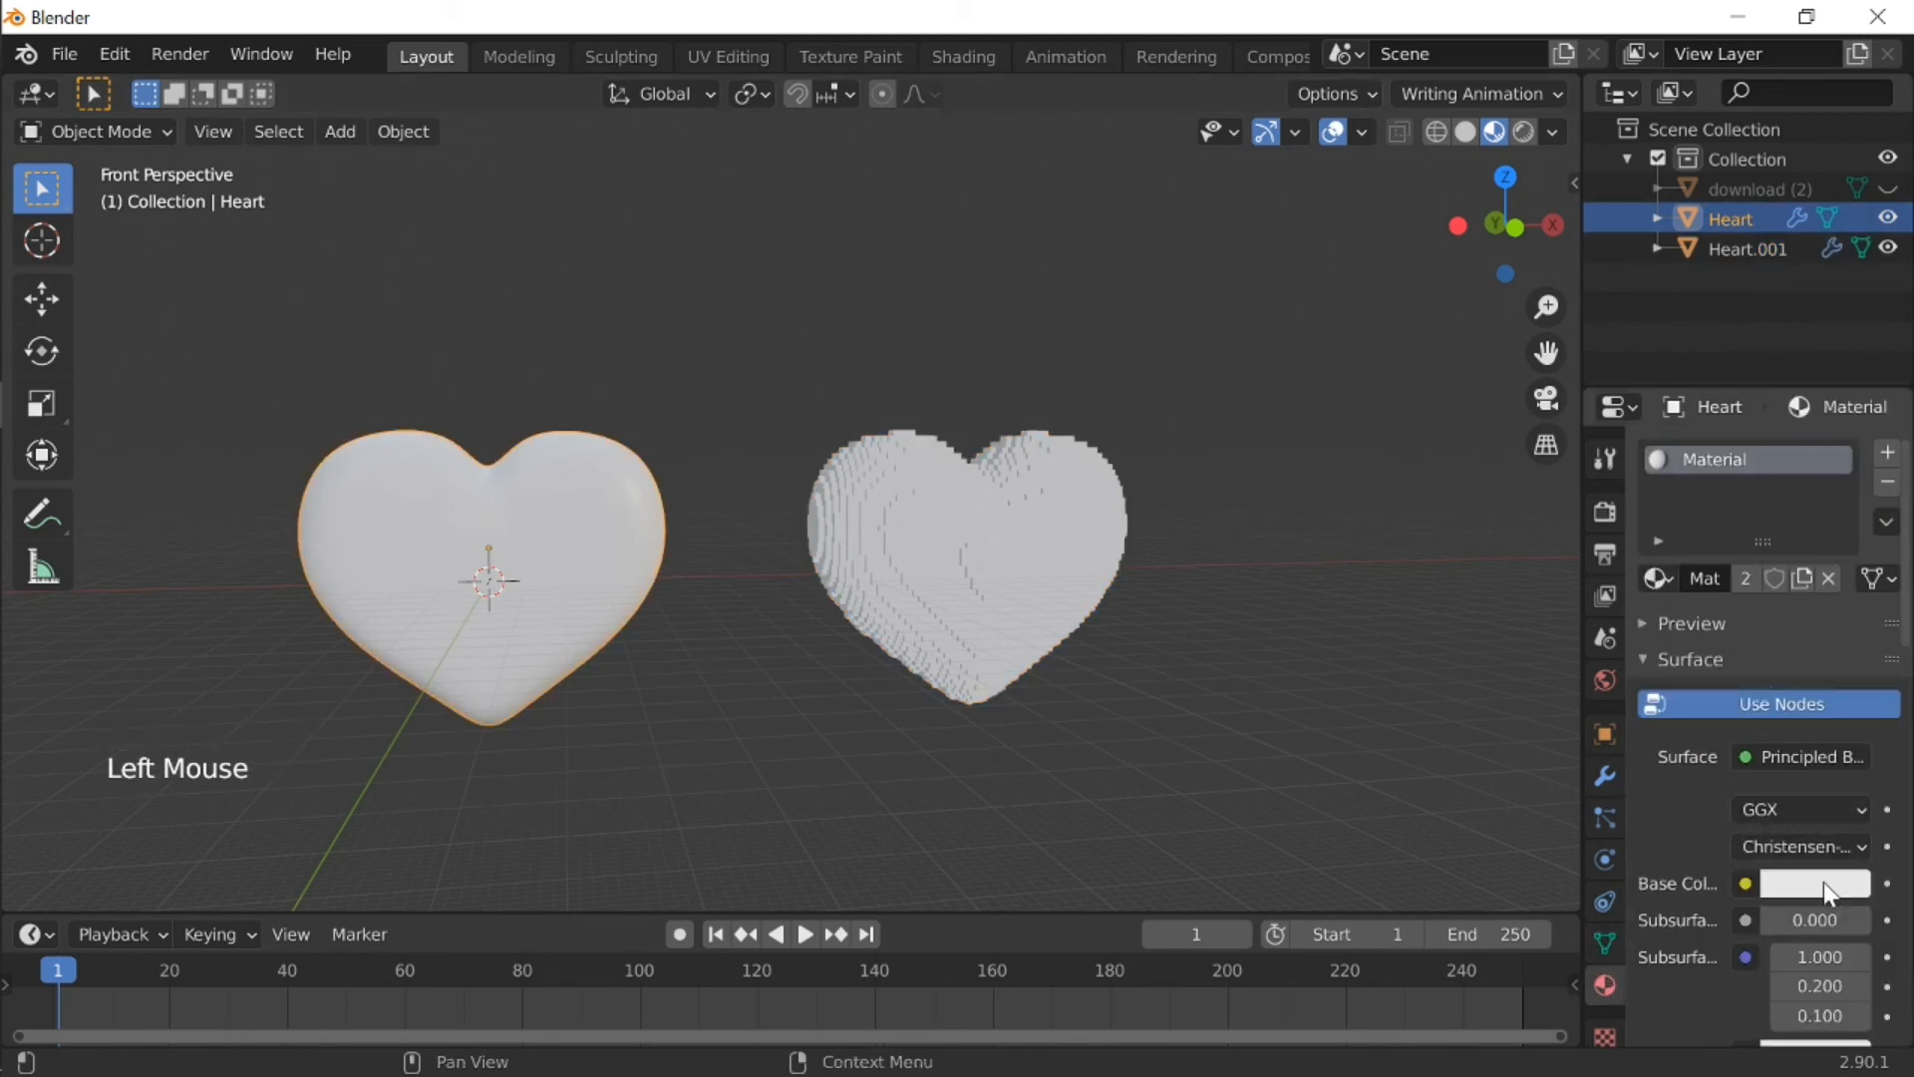
Step: Set the heart material's Base Color to red and inspect the glossy result
left_click(1815, 882)
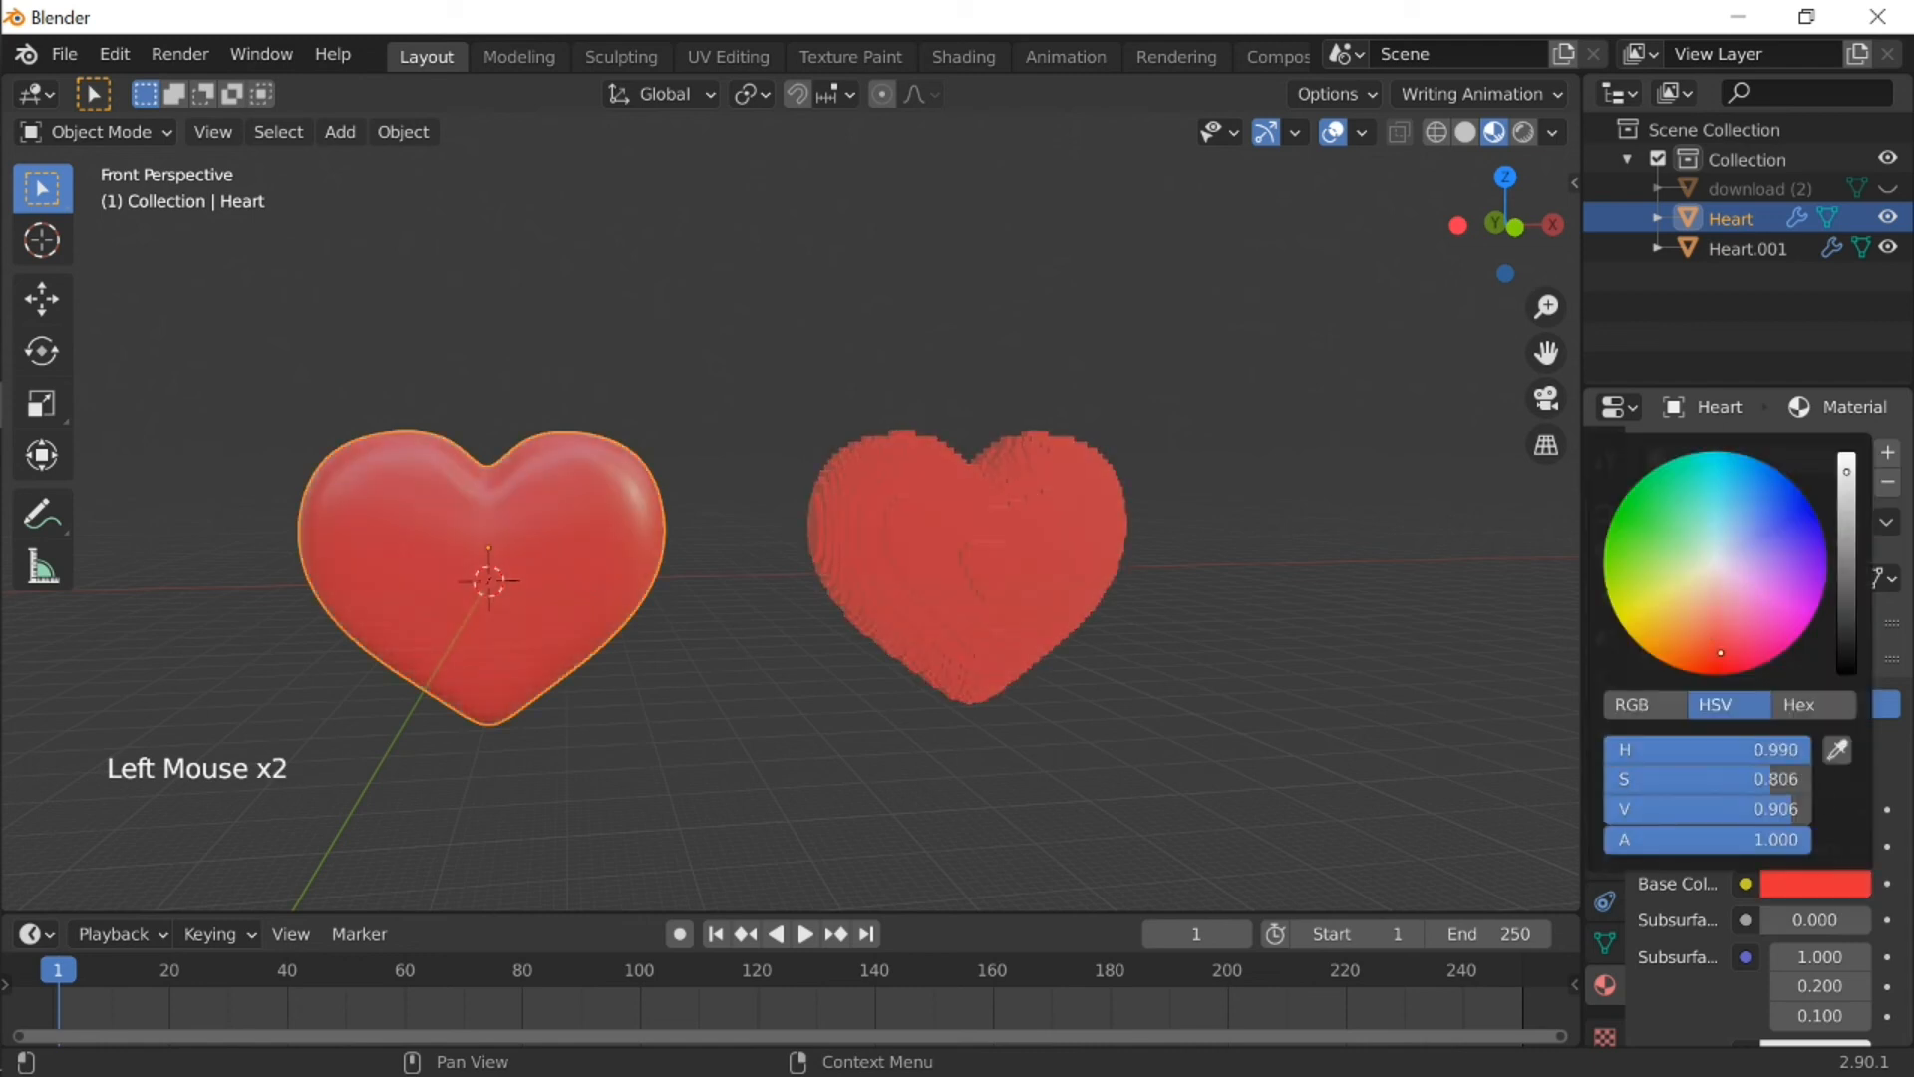
left_click(1719, 675)
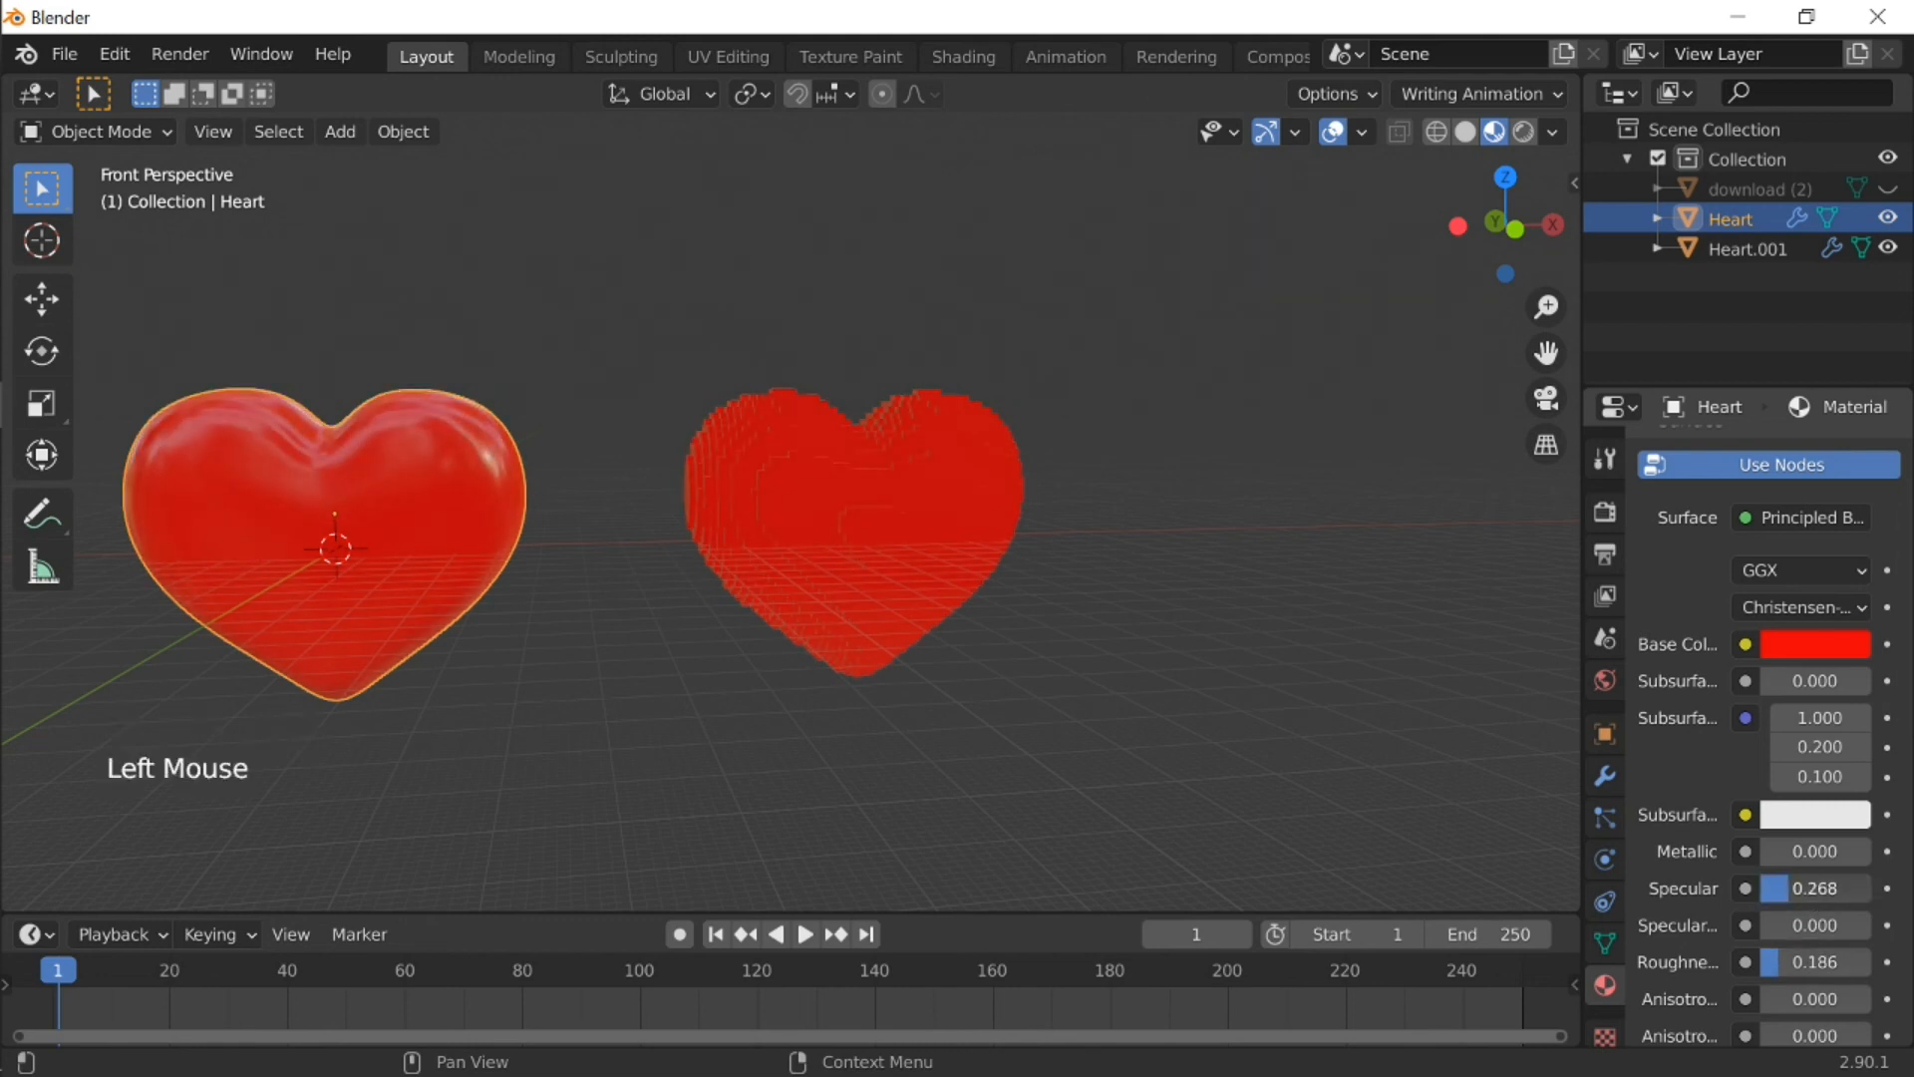
key("shift+f")
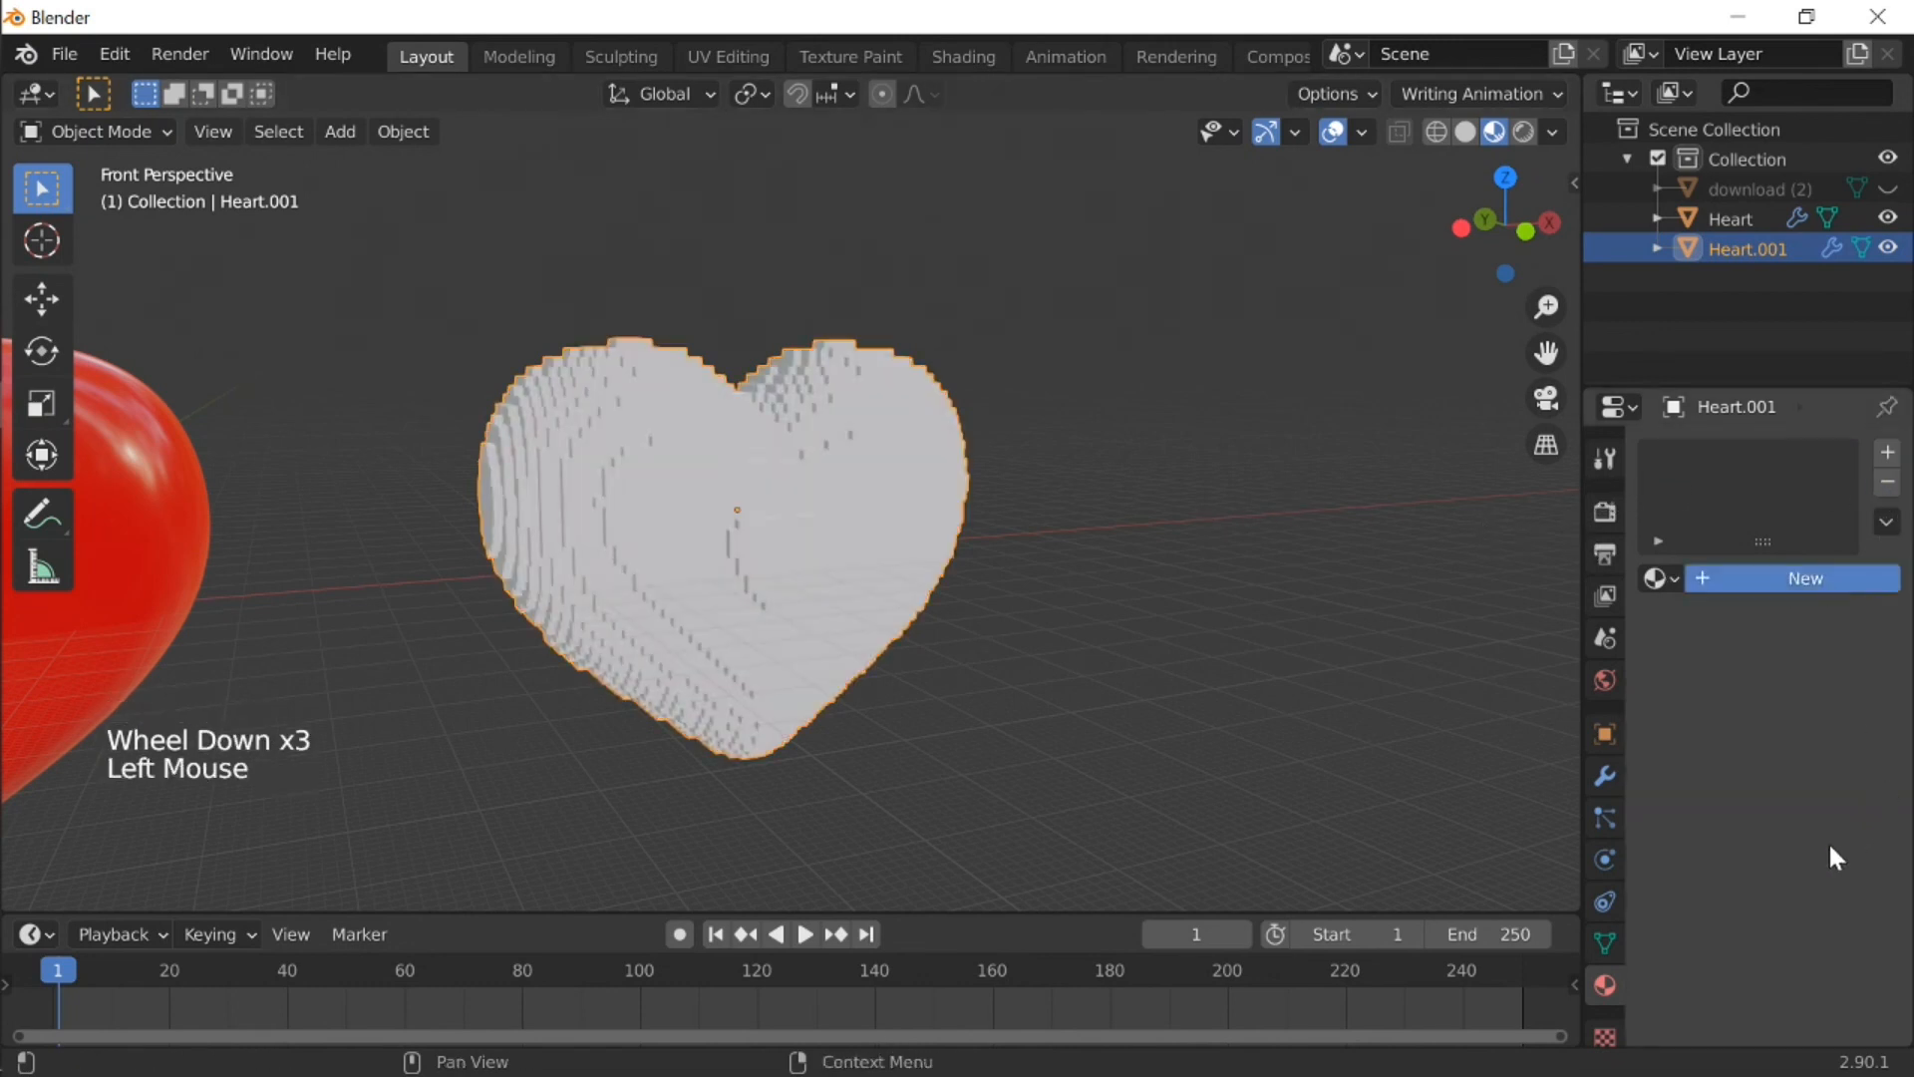
Step: Create Material.001 for Heart.001 and set its Base Color to red
left_click(1804, 577)
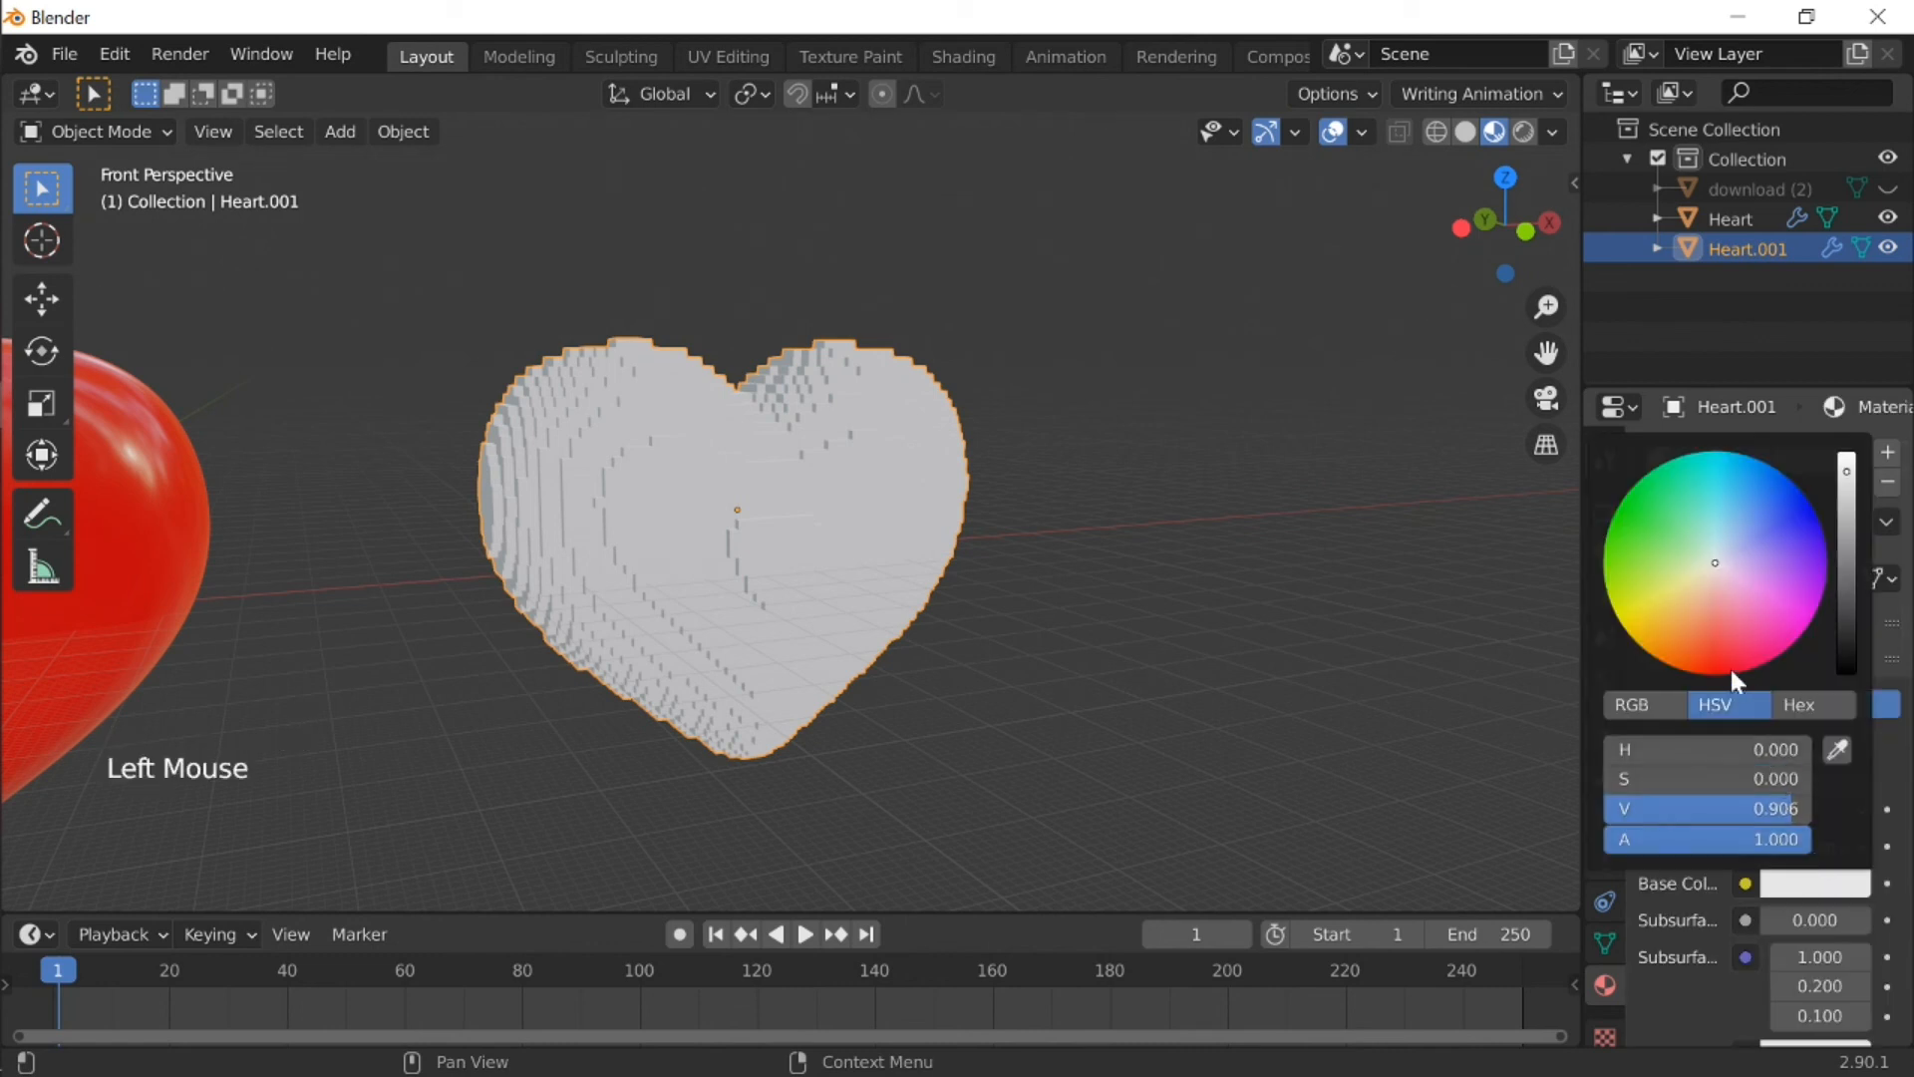
left_click(1719, 651)
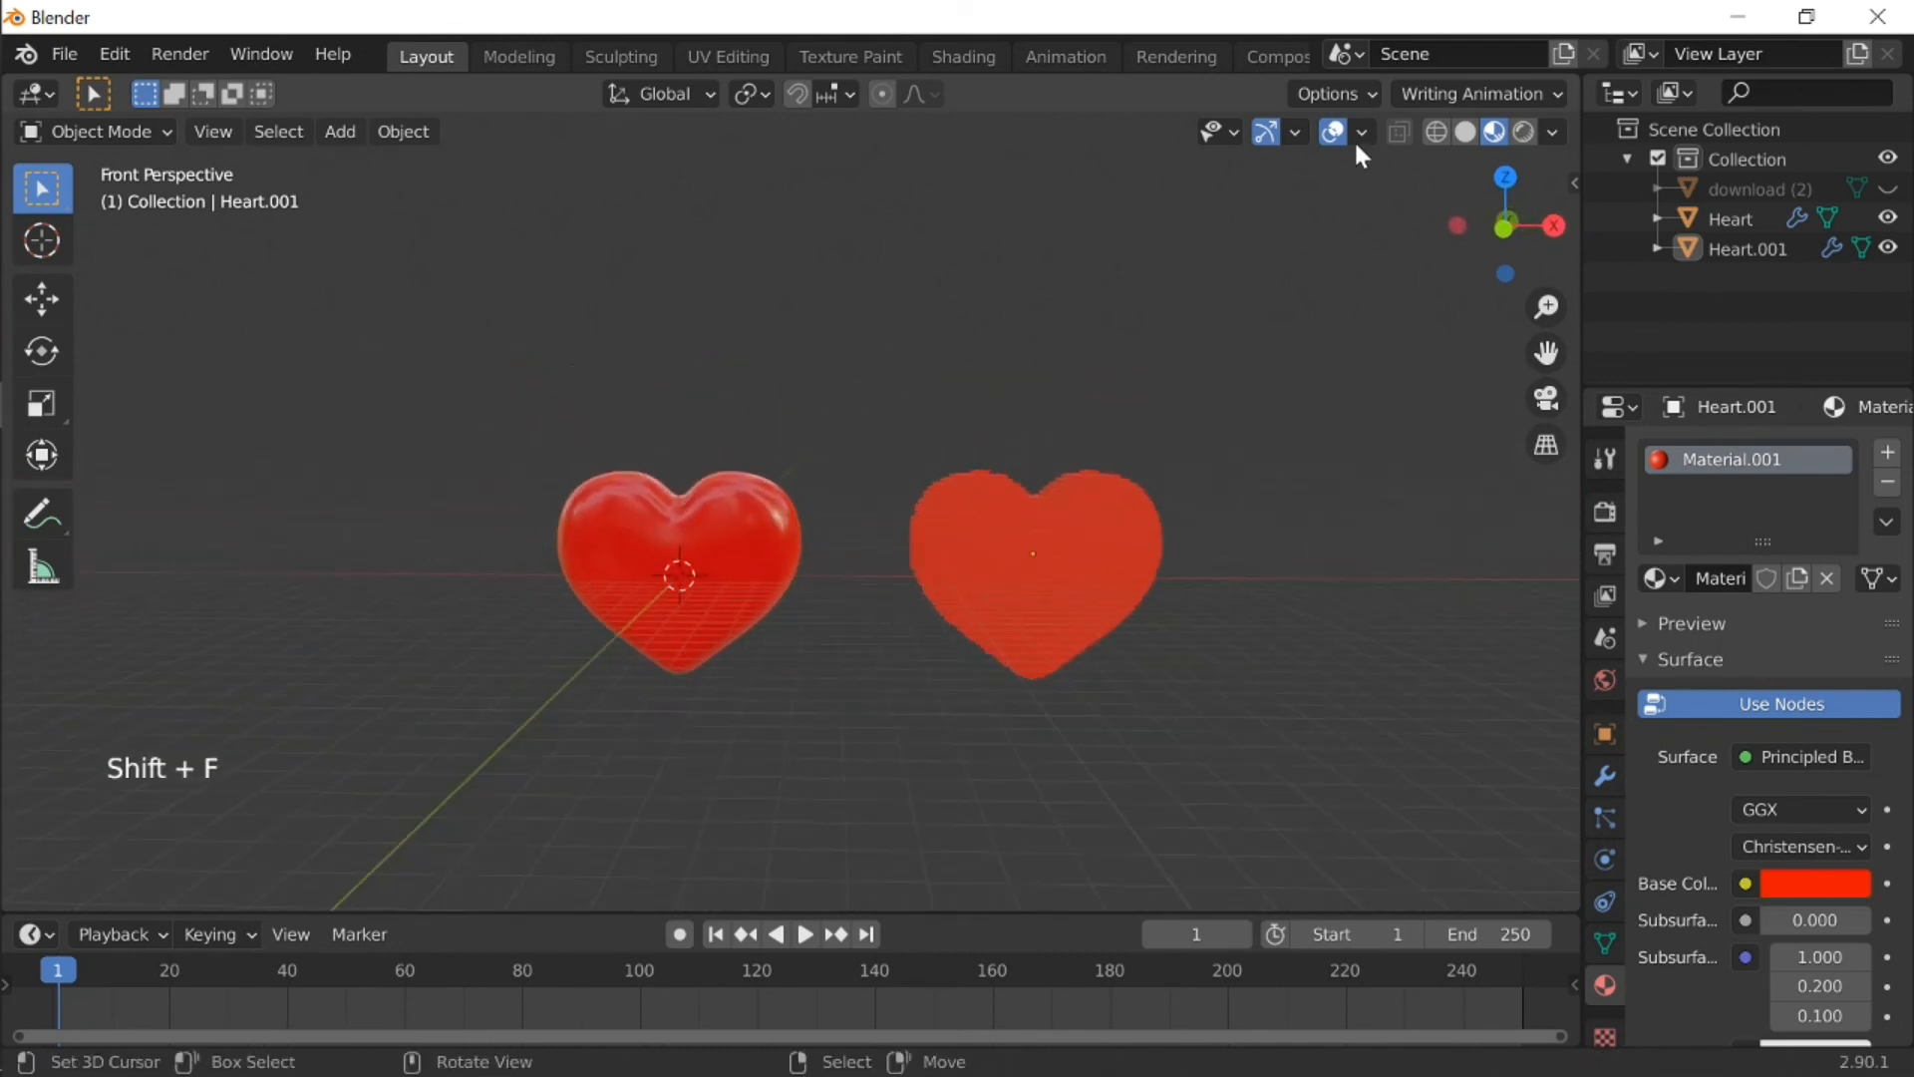
scroll("down", 3)
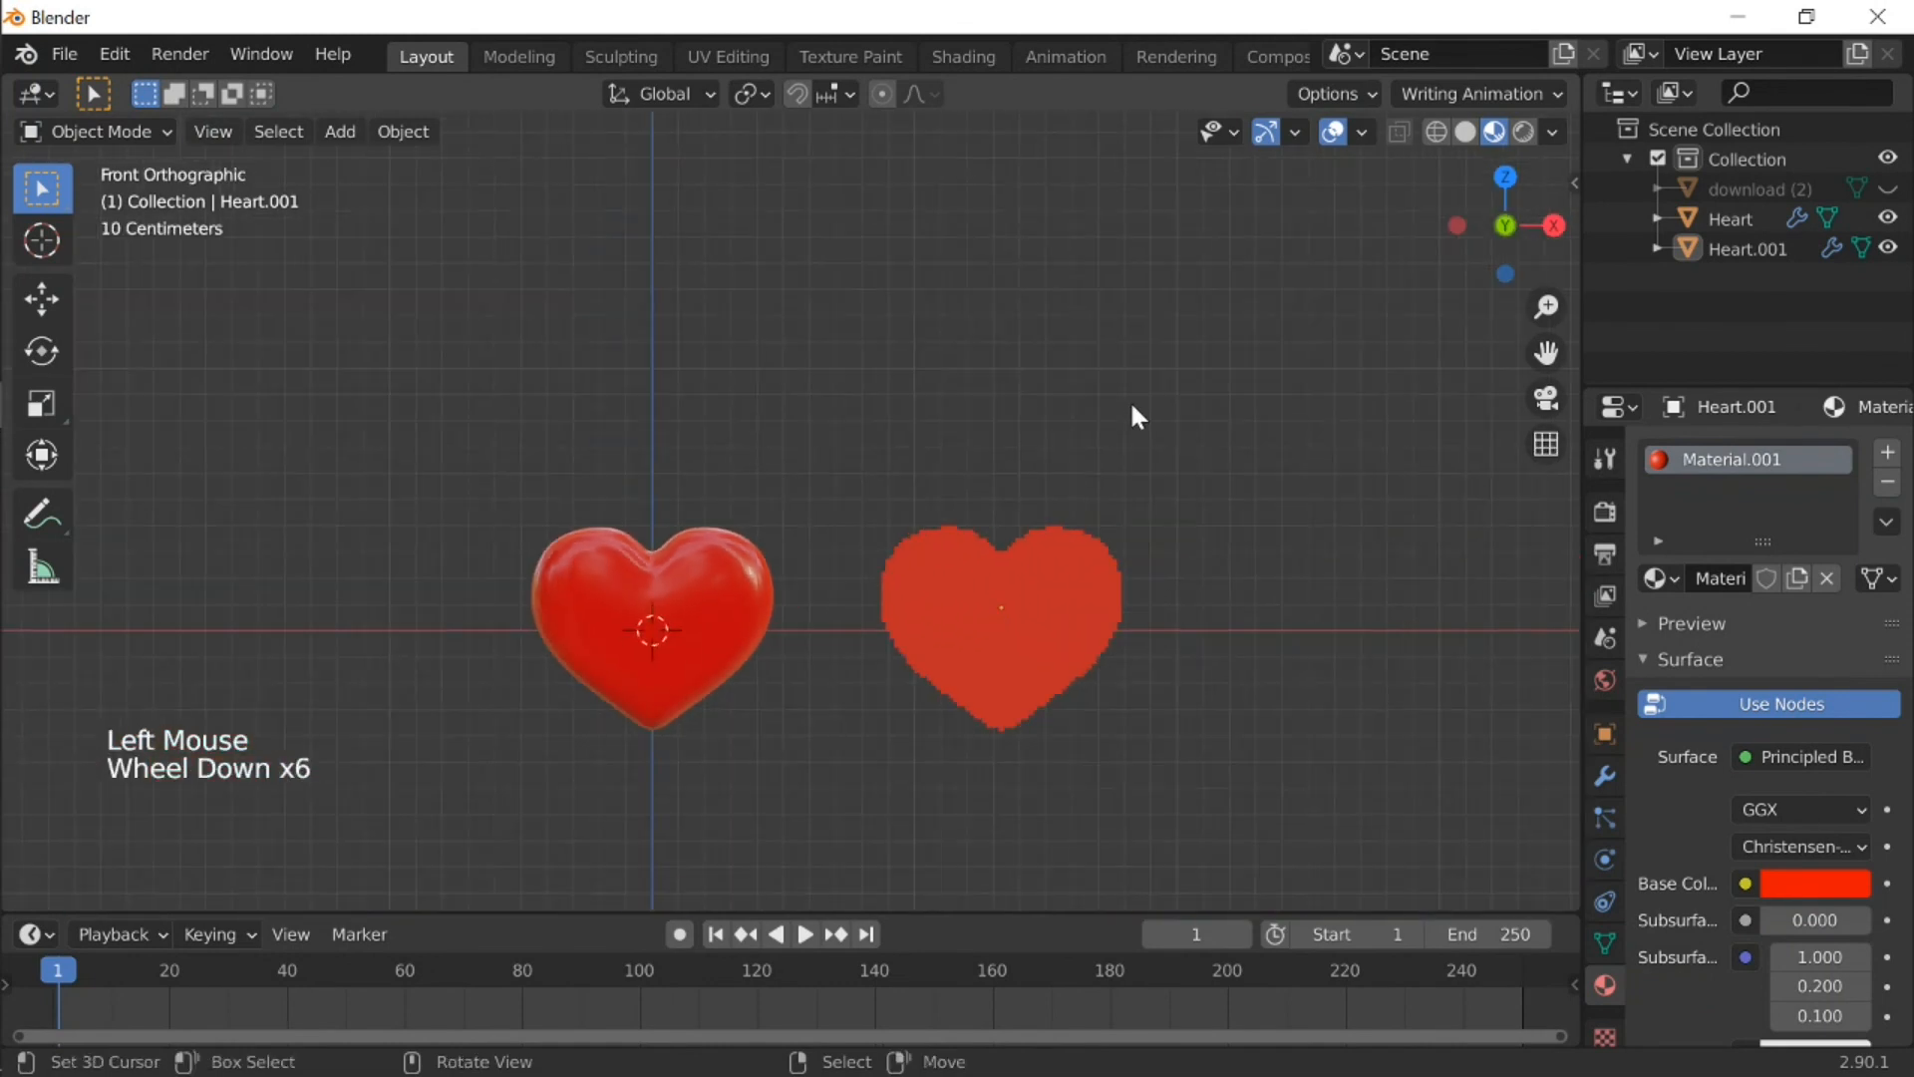